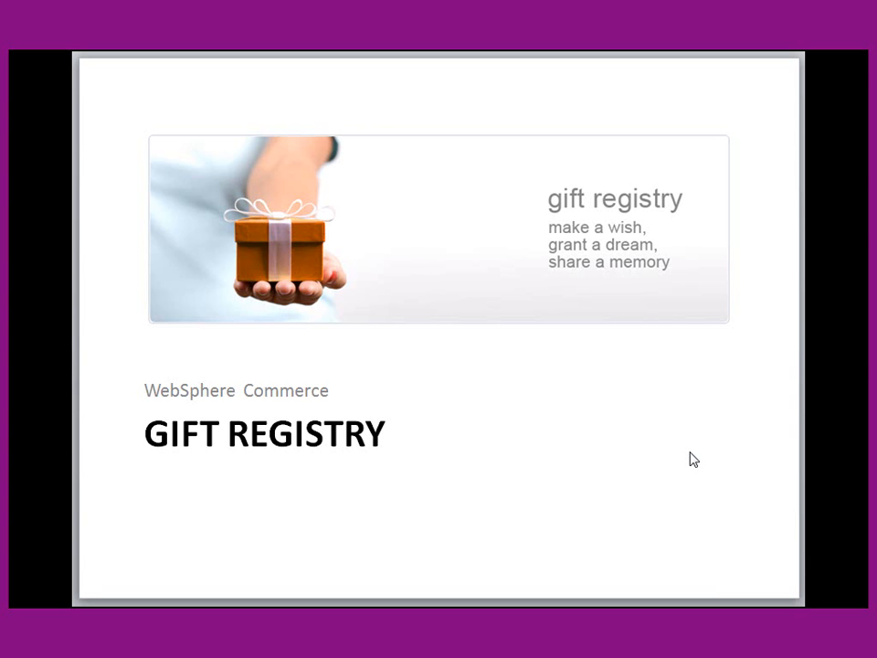
mouse_move(460, 548)
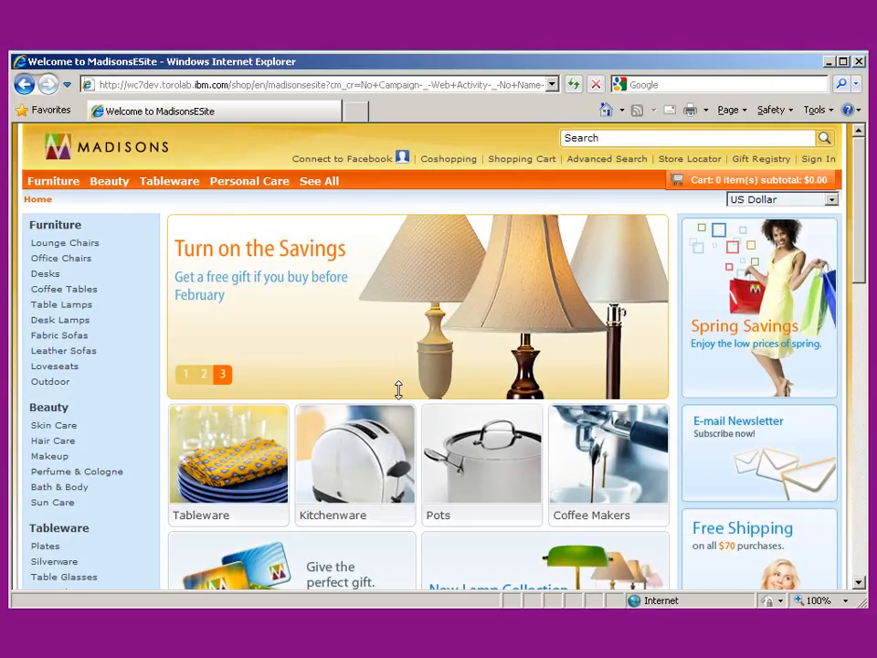
mouse_move(311, 139)
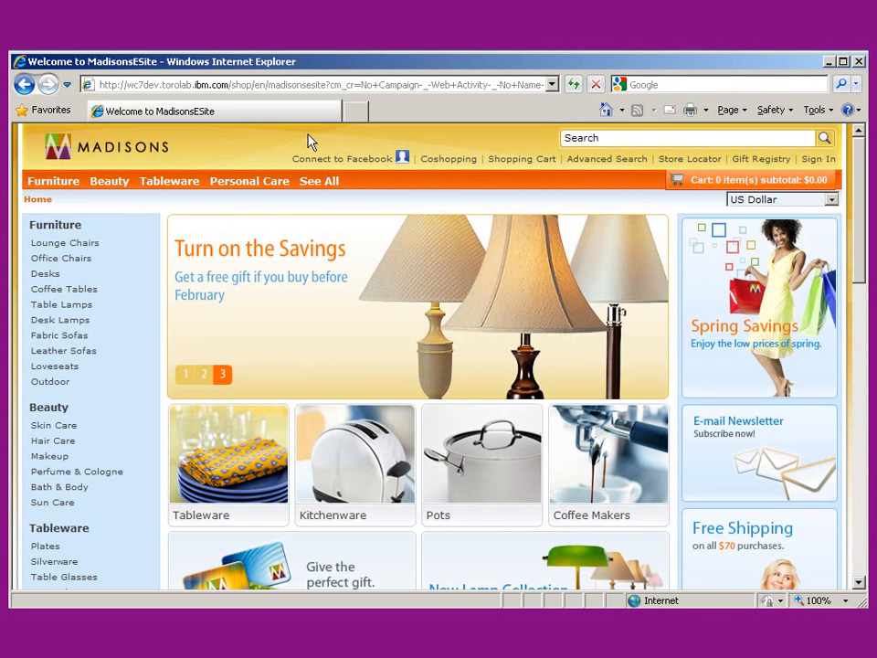
mouse_move(199, 171)
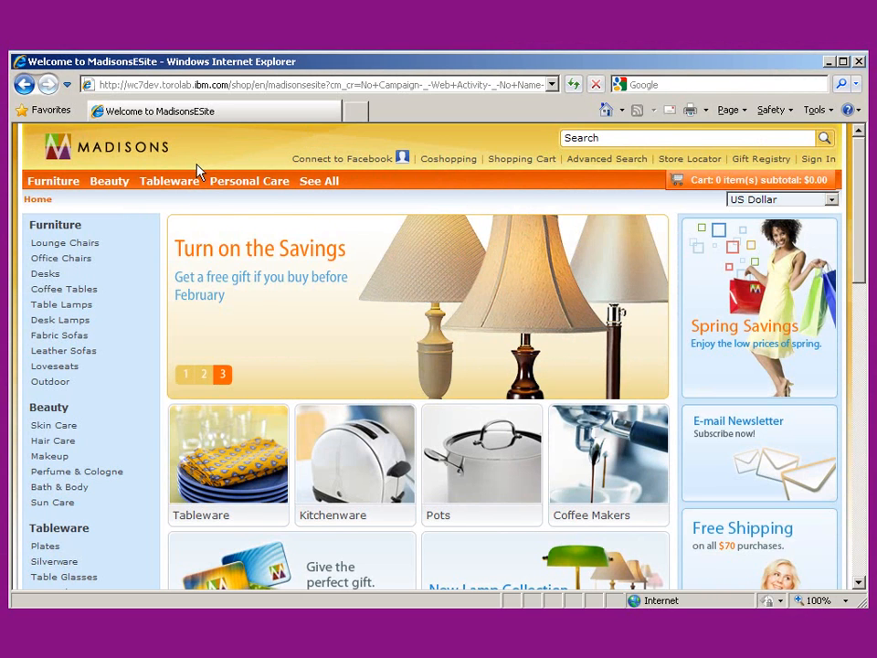
mouse_move(210, 172)
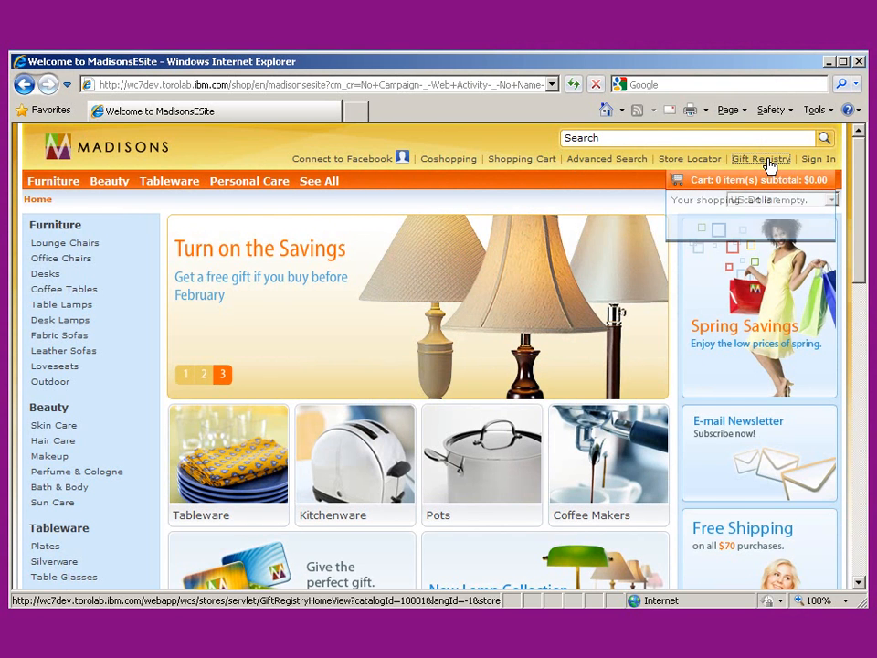
Go to the Gift Registry page from the store header and scroll through it
left_click(760, 157)
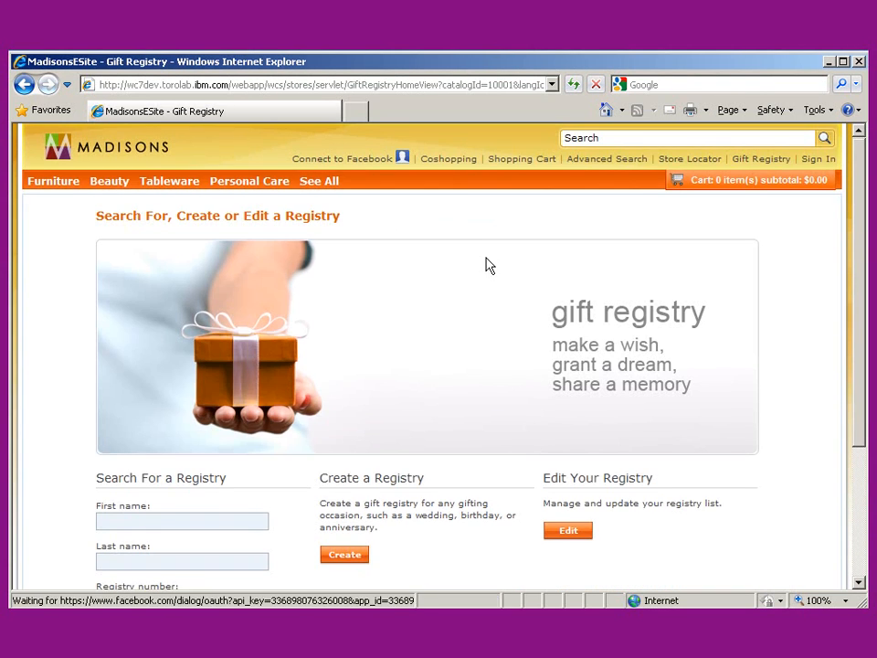
scroll("down", 3)
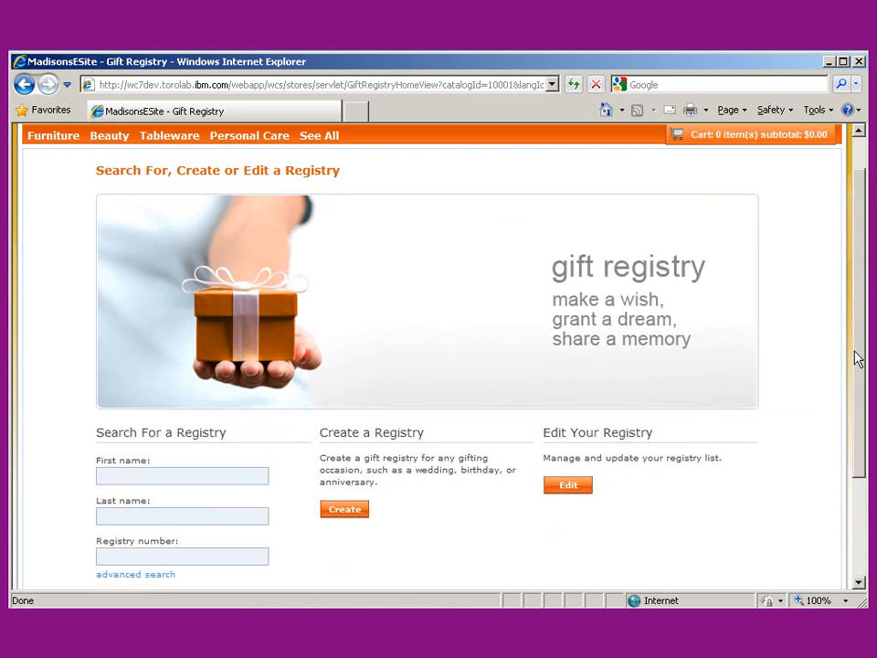
scroll("down", 3)
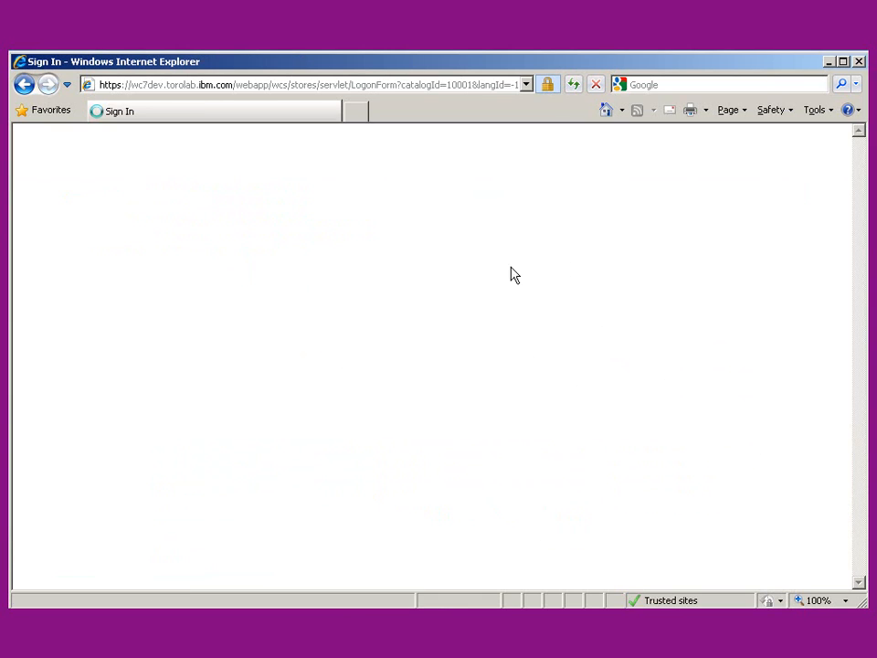
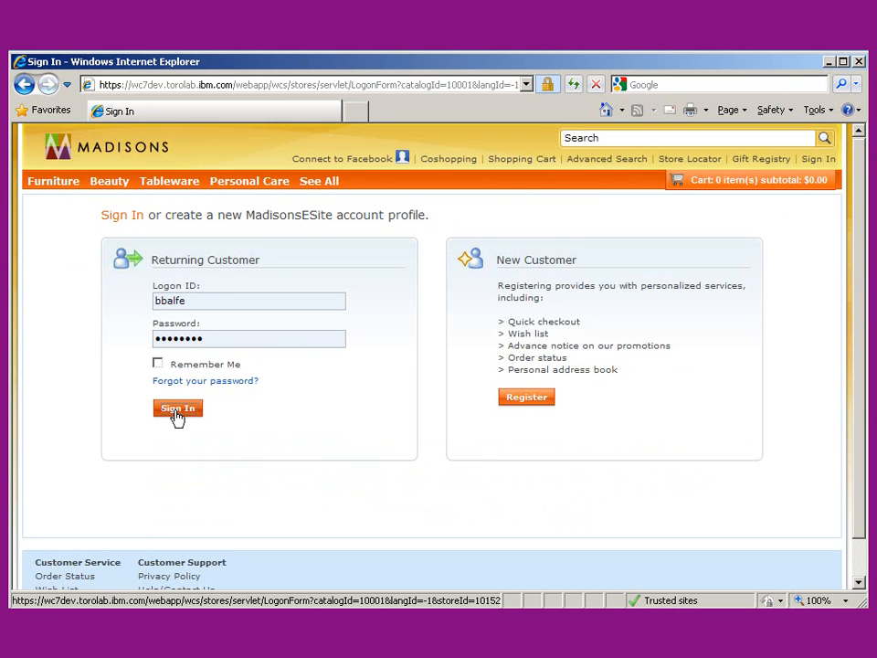
left_click(177, 408)
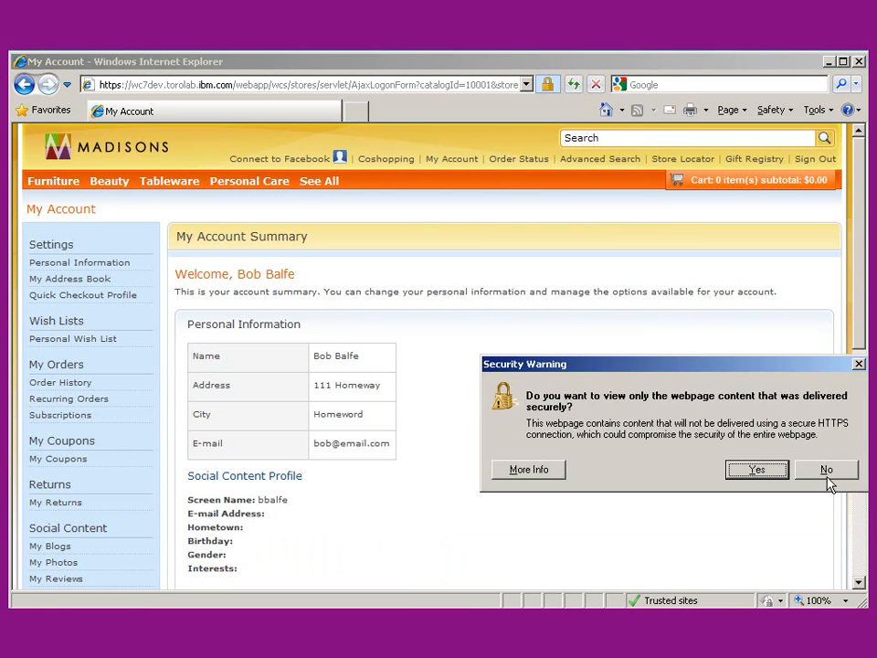
left_click(826, 467)
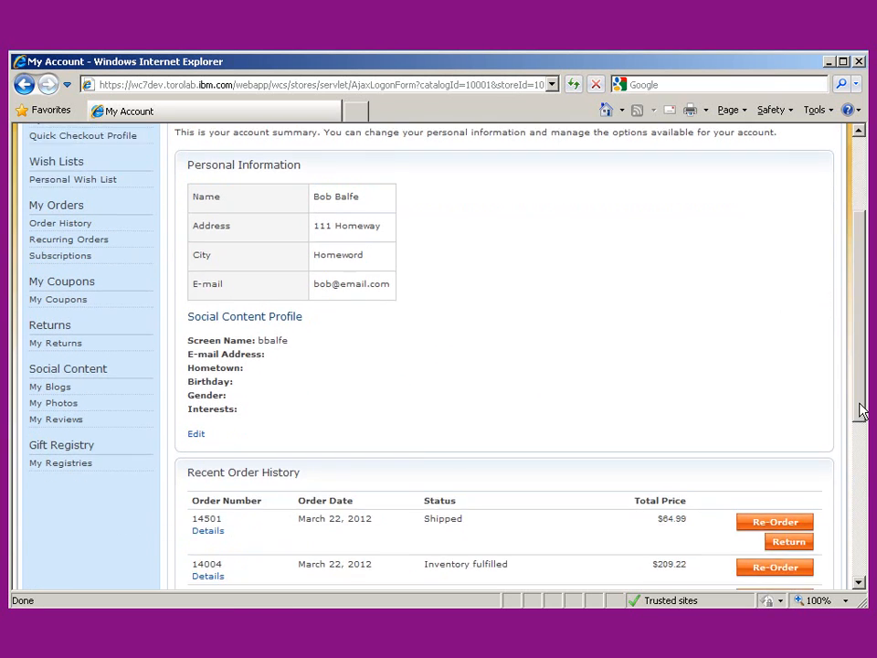
scroll("down", 3)
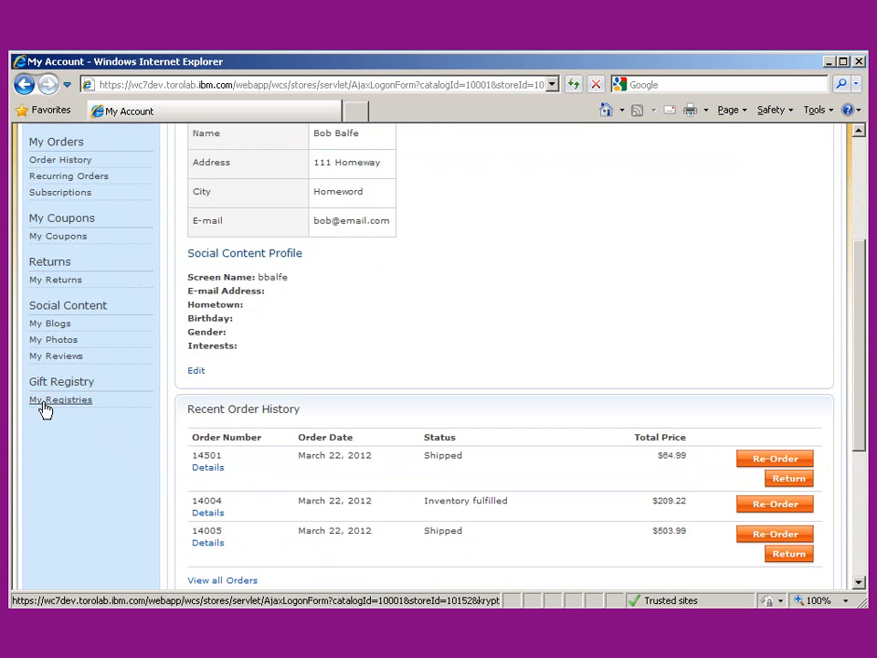
left_click(60, 399)
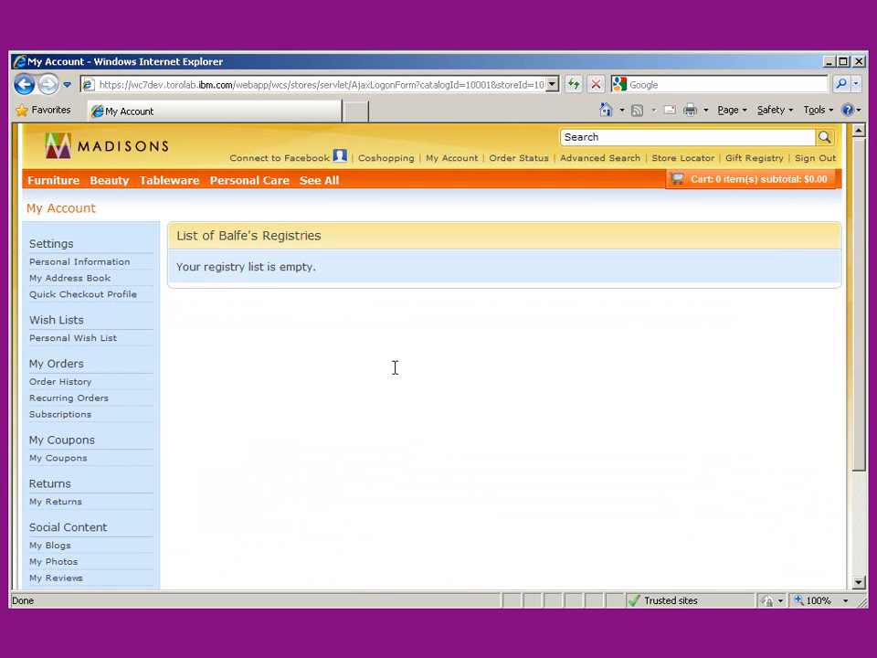
mouse_move(857, 278)
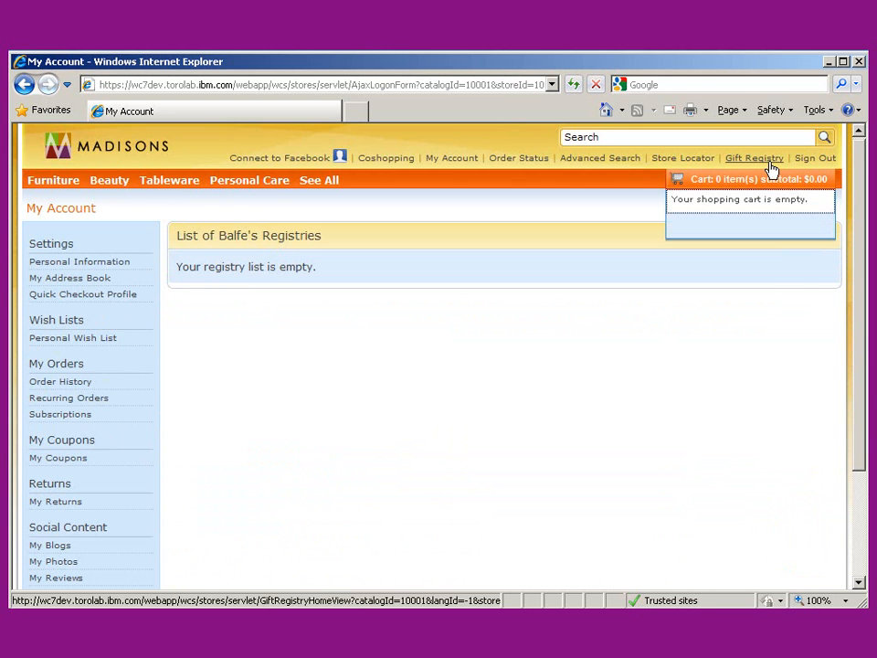
Begin a new Birthday registry dated July 9, 2012, with event description 'Sorena's Birthday'
left_click(753, 158)
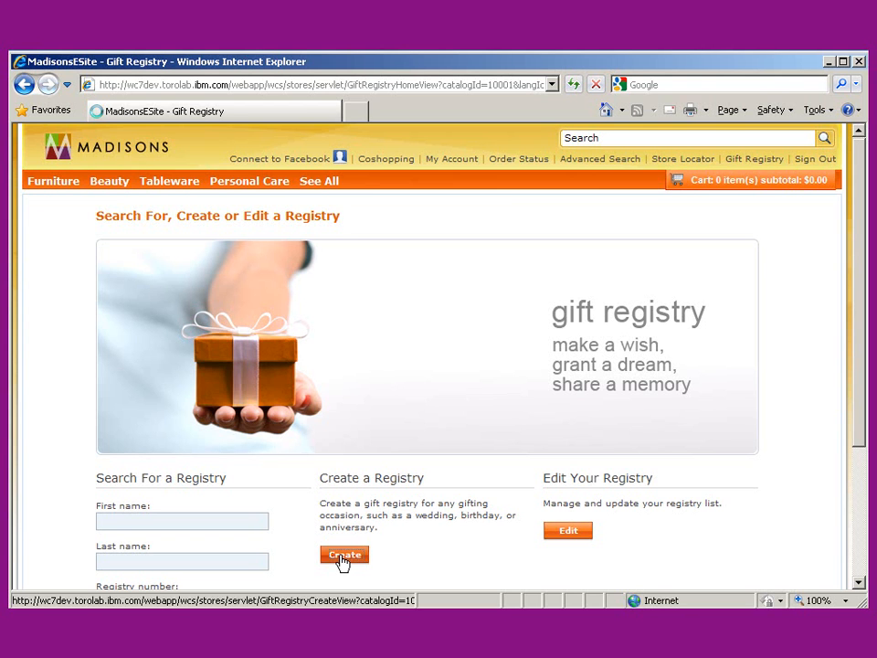
left_click(344, 555)
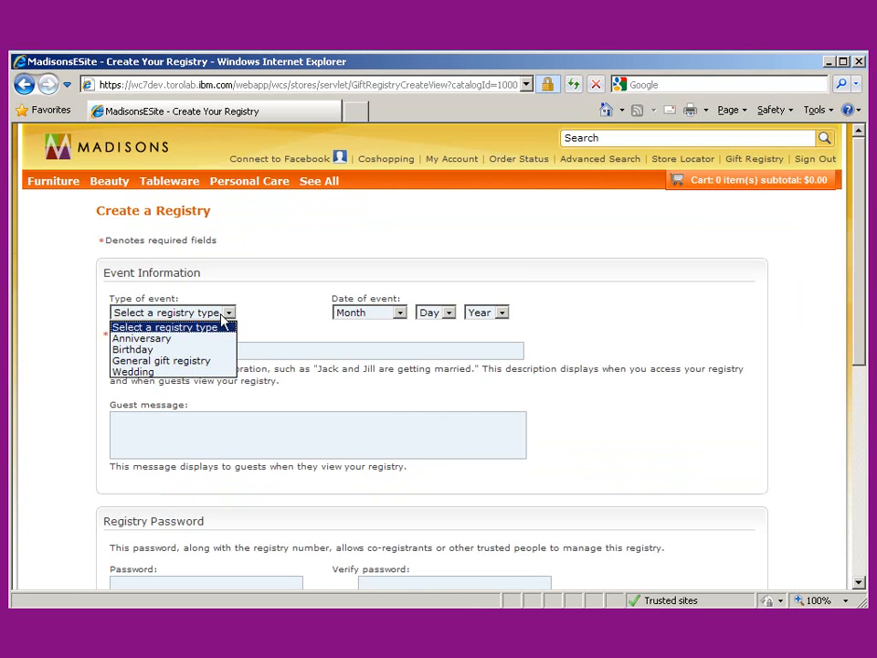
mouse_move(131, 349)
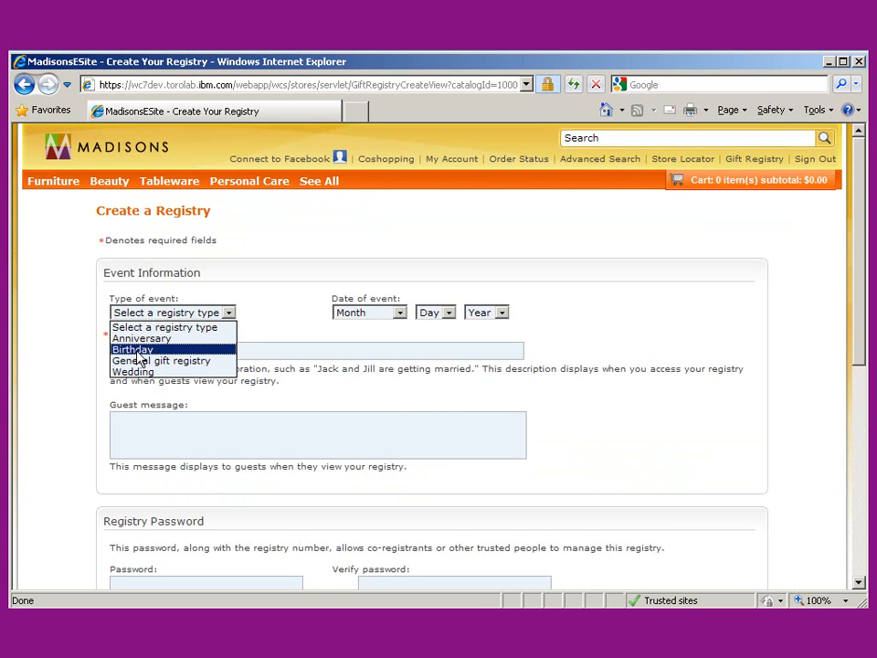
left_click(132, 349)
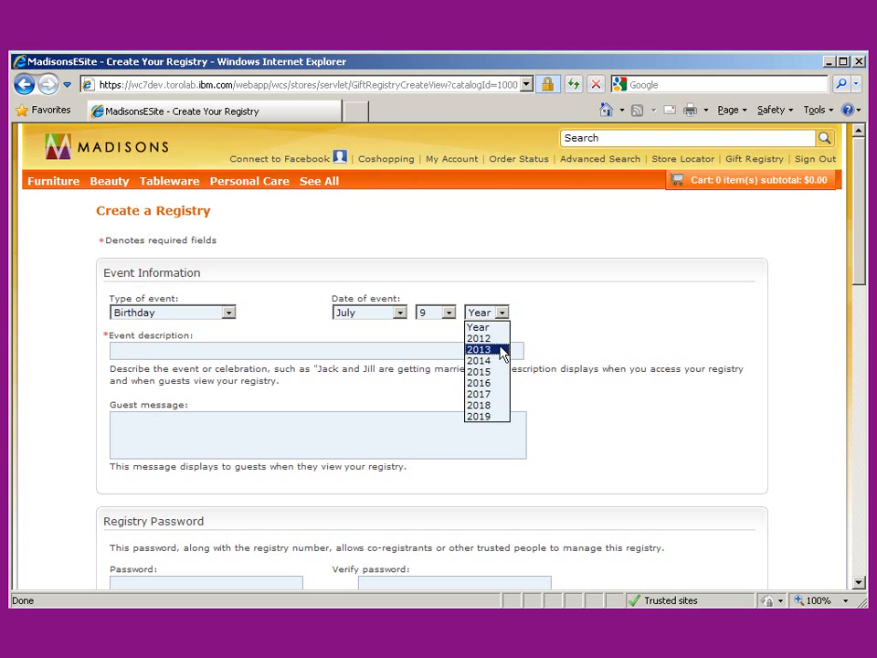
mouse_move(479, 338)
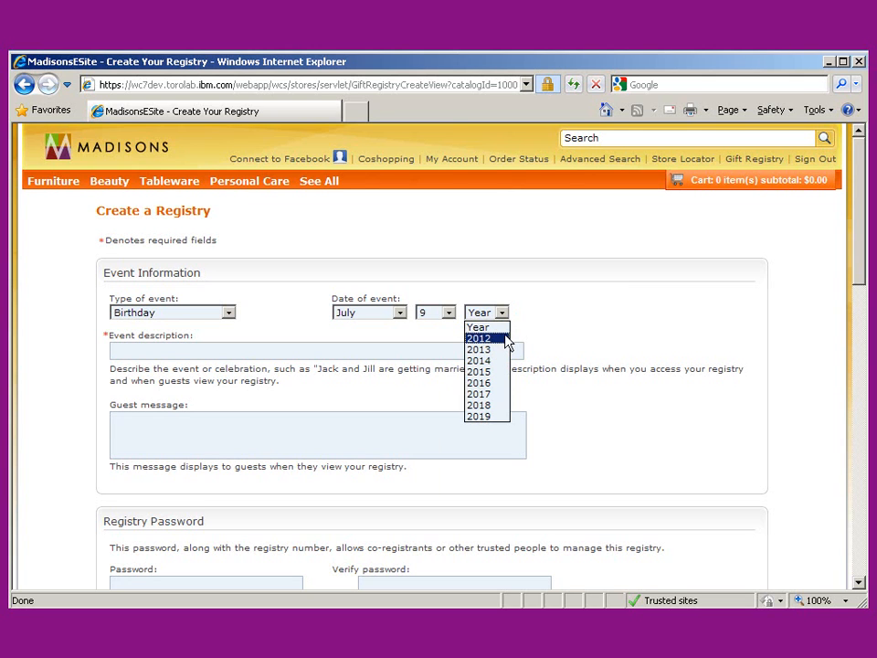
left_click(479, 338)
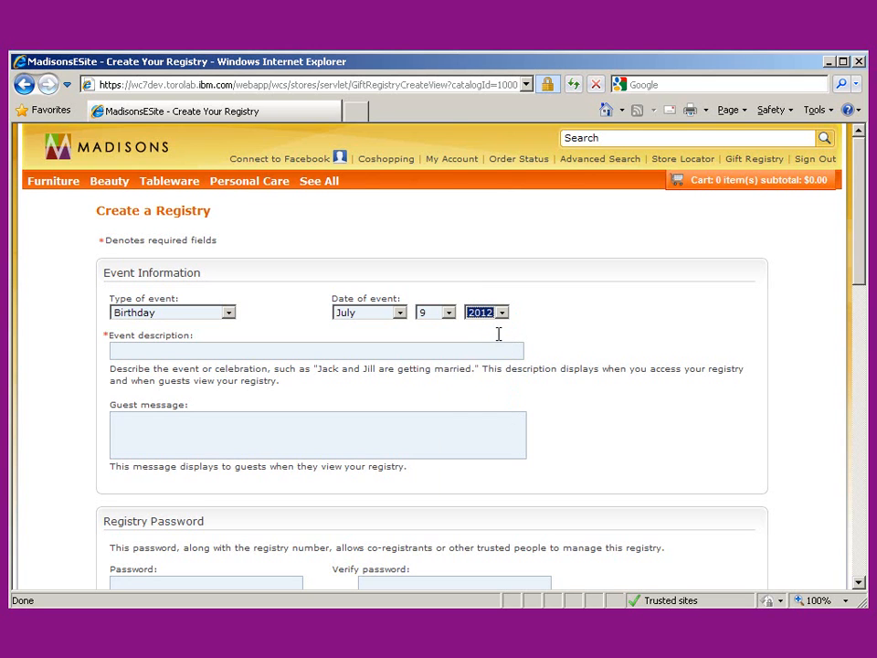
left_click(314, 351)
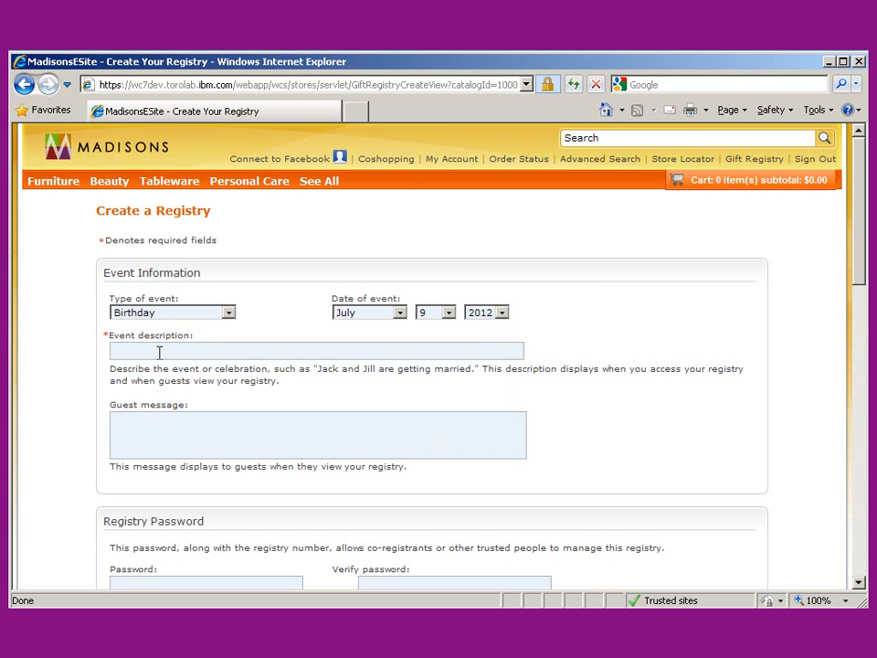
type("Sorena's Birthday")
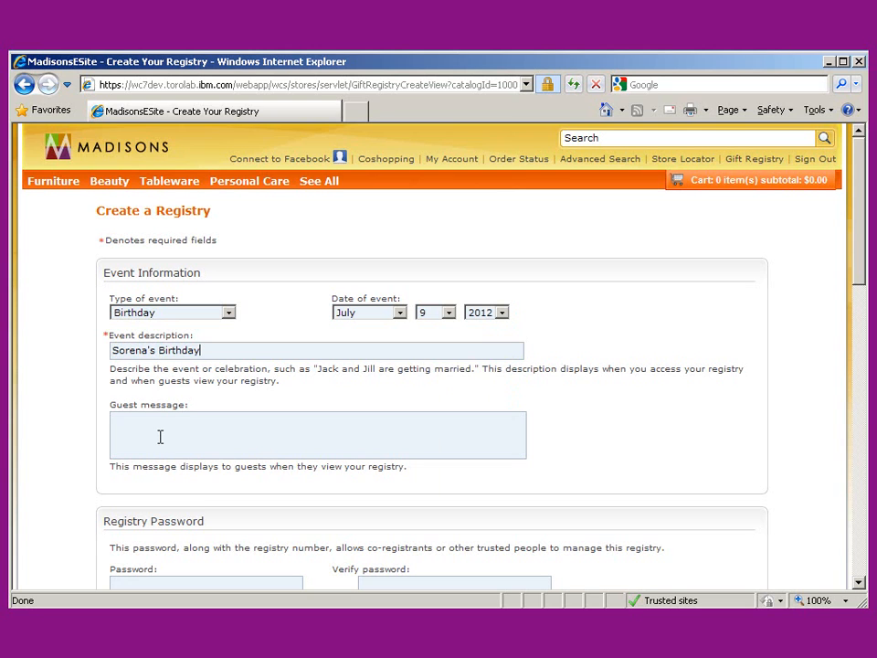
Enter the guest message asking for what Sorena asked for on this list, signed 'THANKS, Bob'
type("Please help out and get")
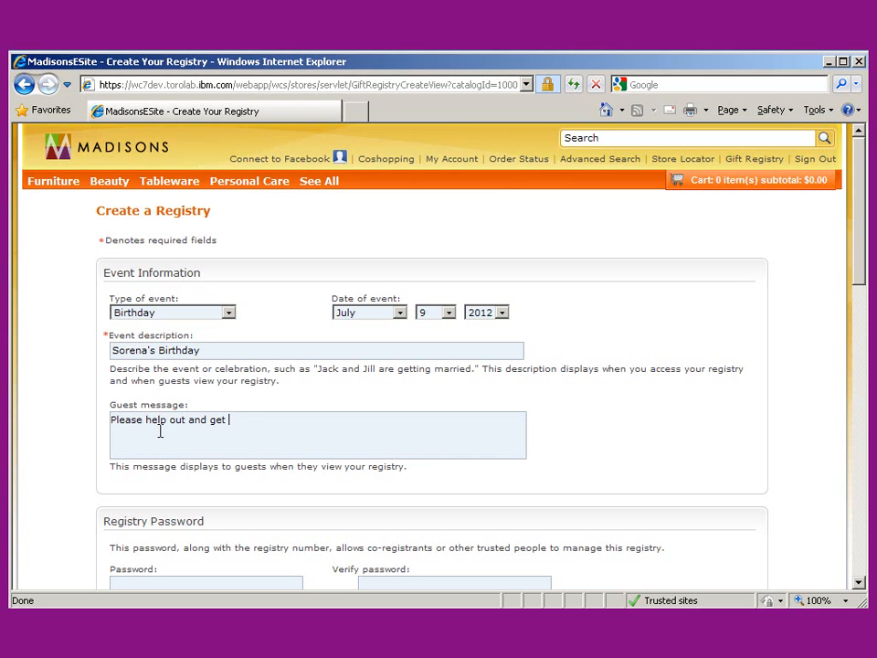
type("what So")
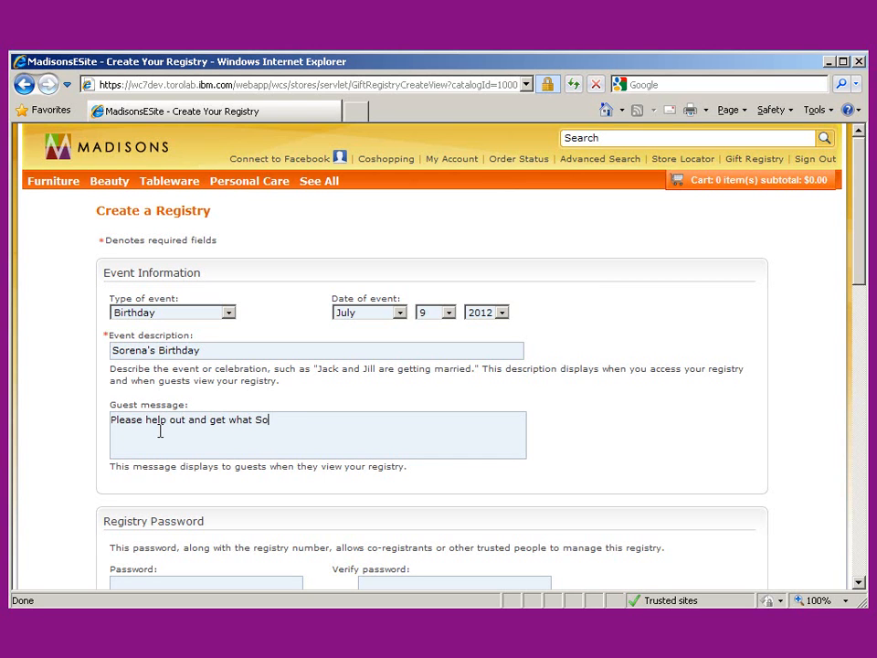
type("rena")
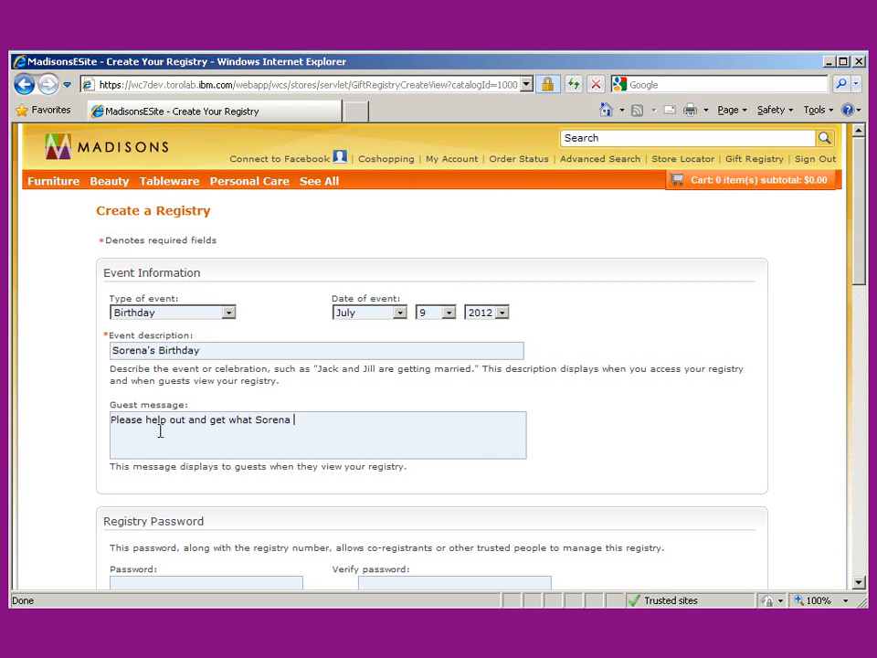
type("asked for")
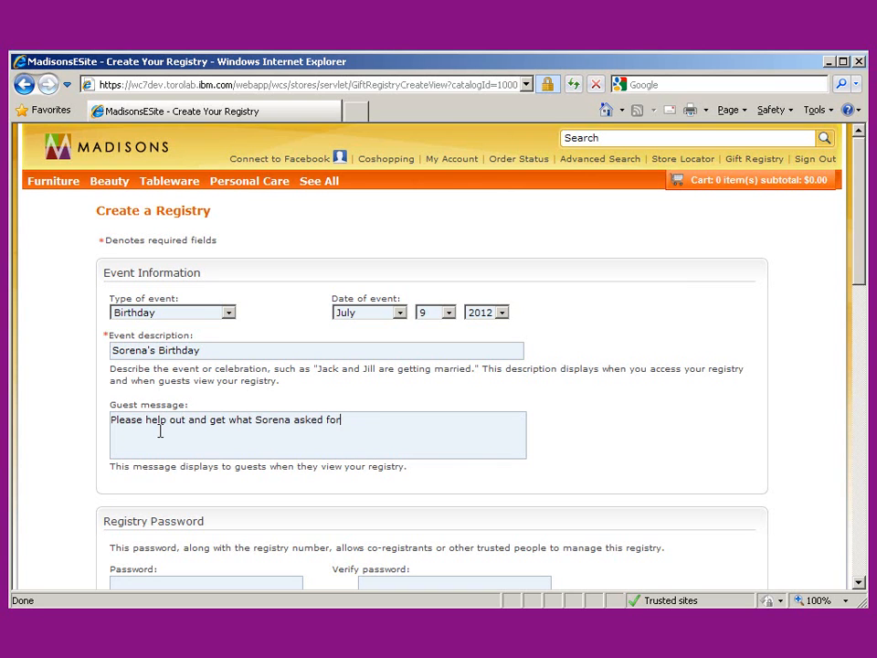
type("on this lis")
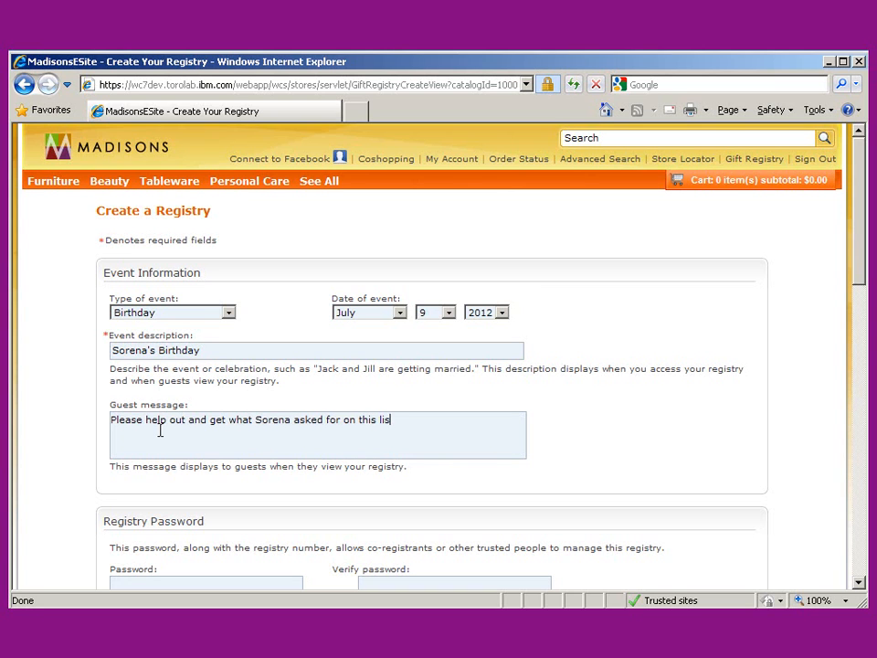
type("!")
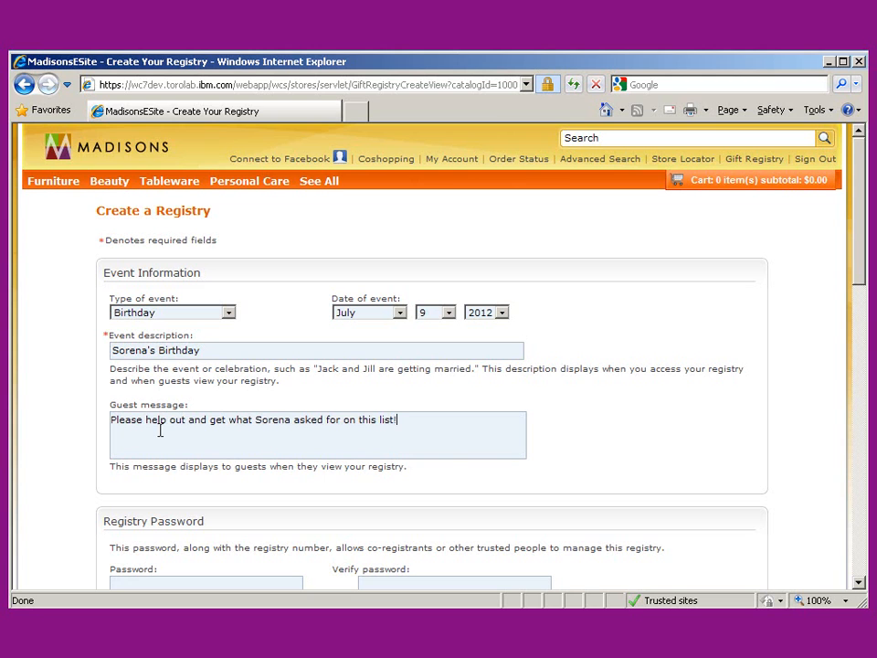
type("TH")
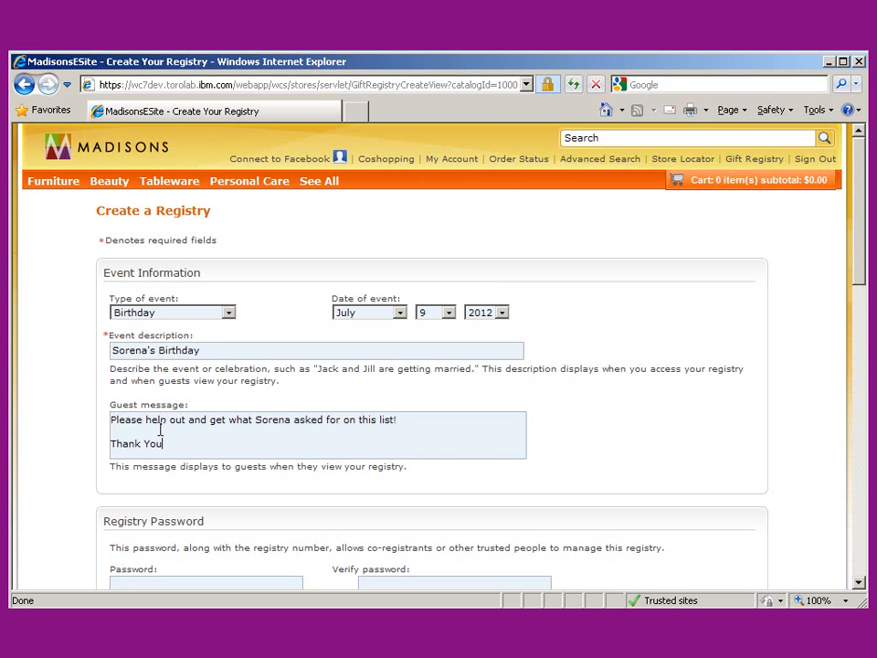
type(", Bob")
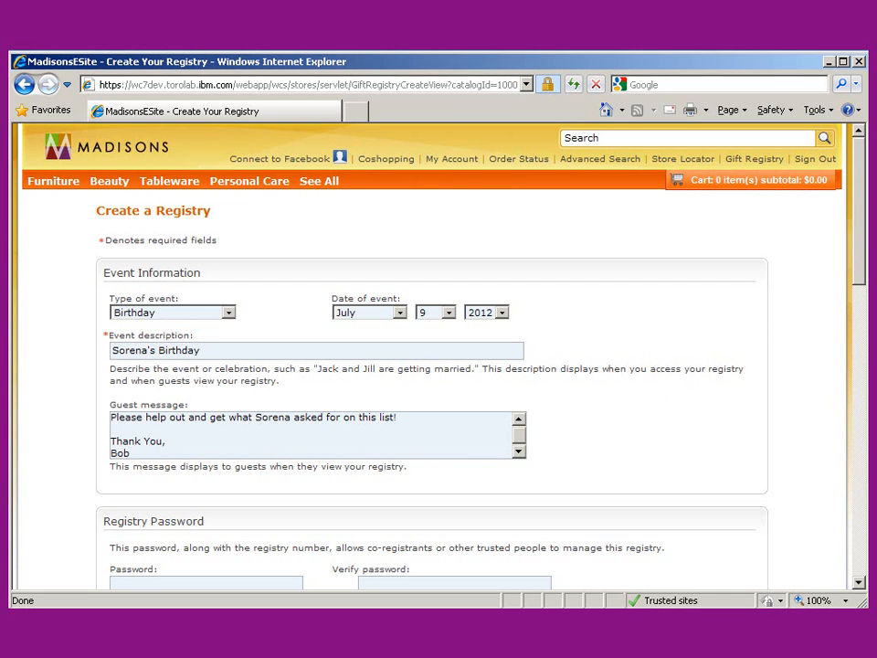
scroll("down", 3)
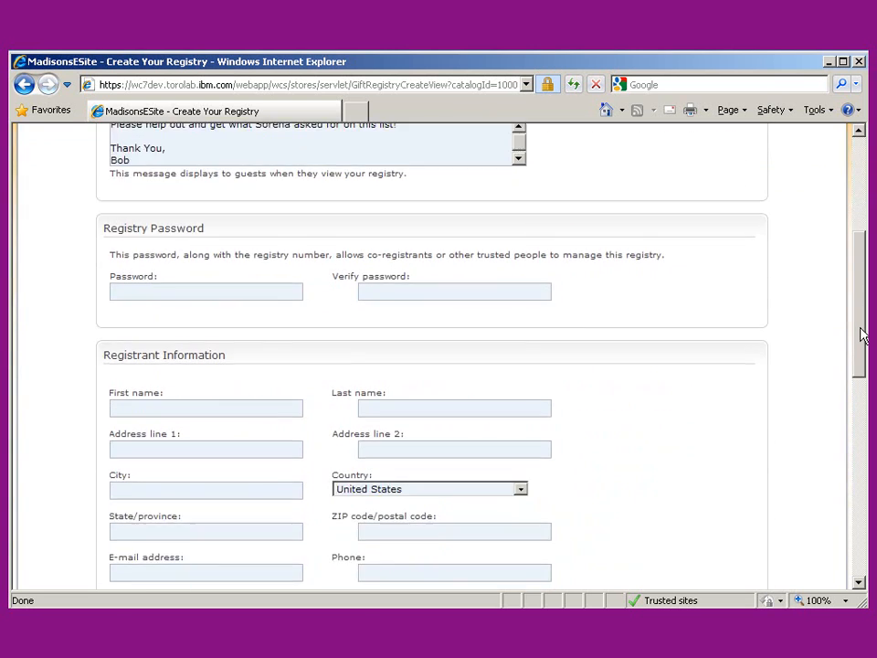
scroll("down", 3)
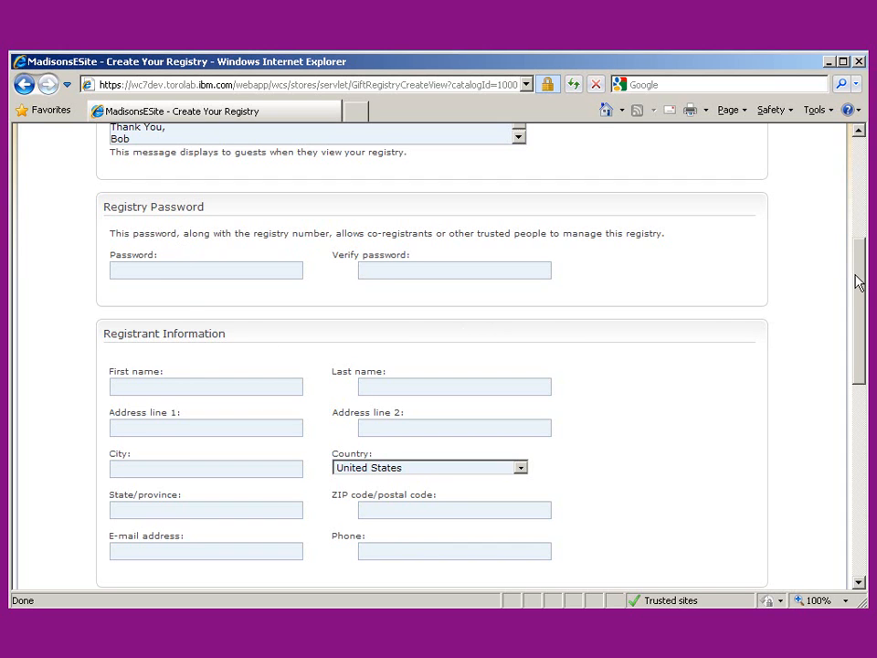
scroll("down", 3)
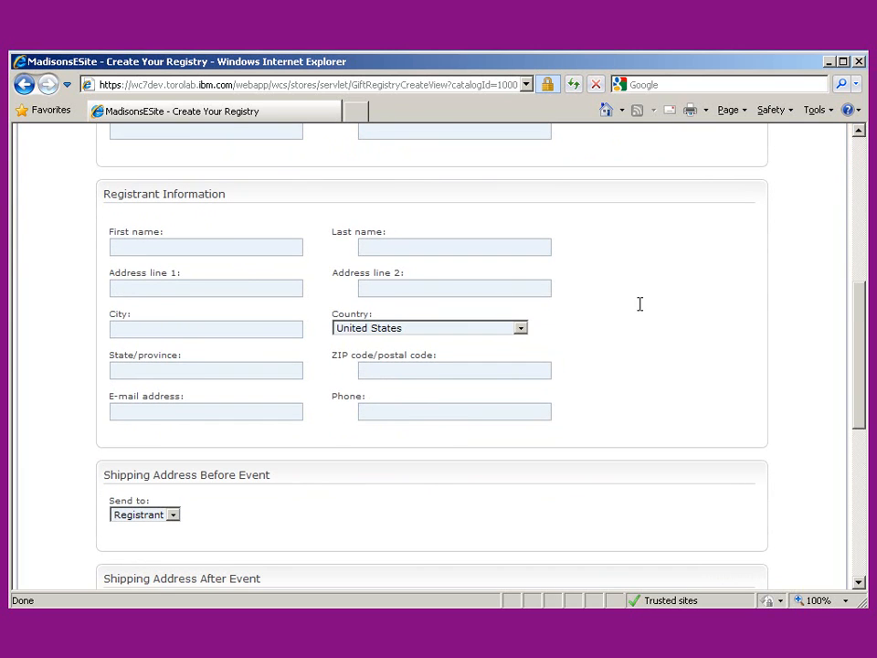
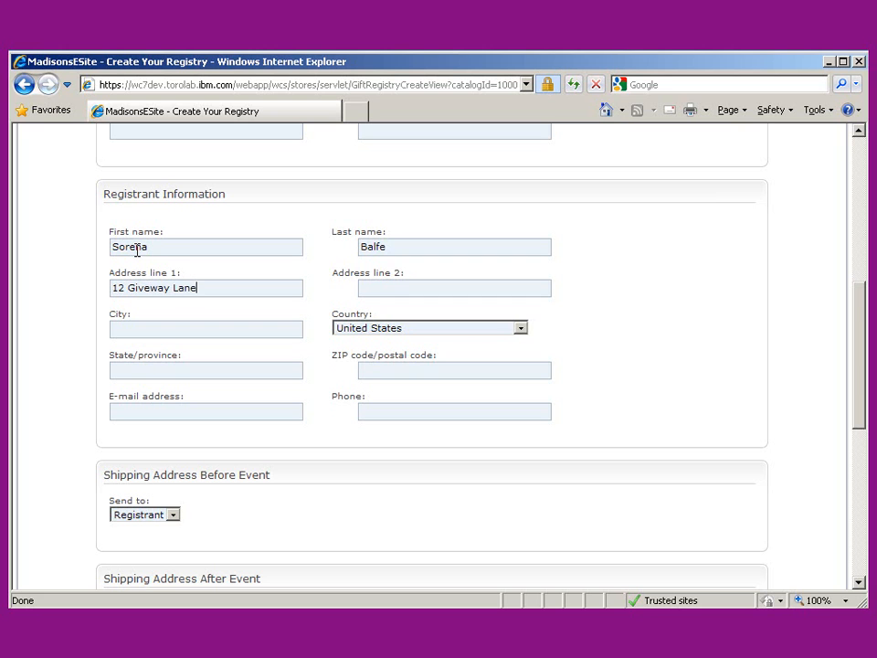
type("Newark")
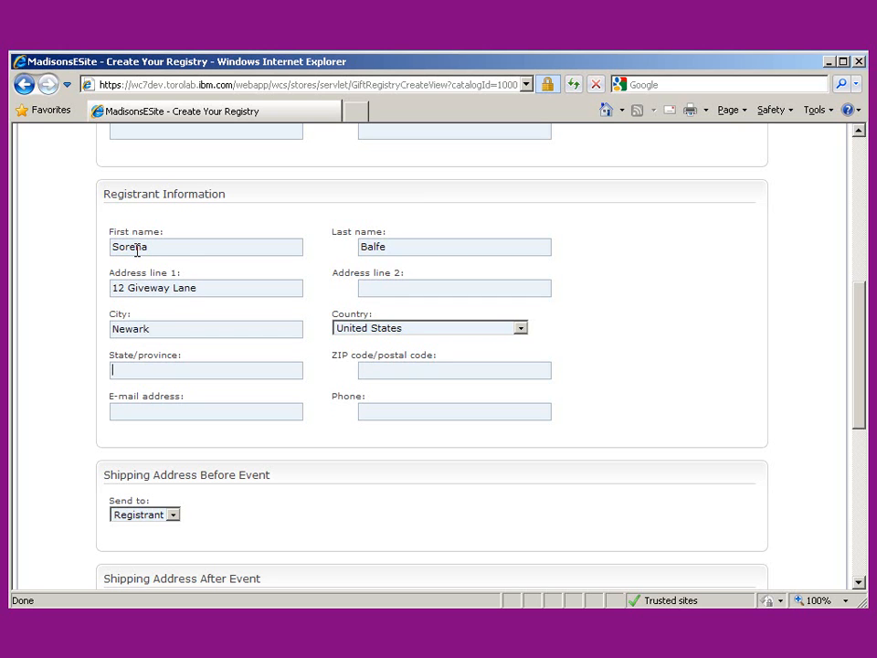
type("13221")
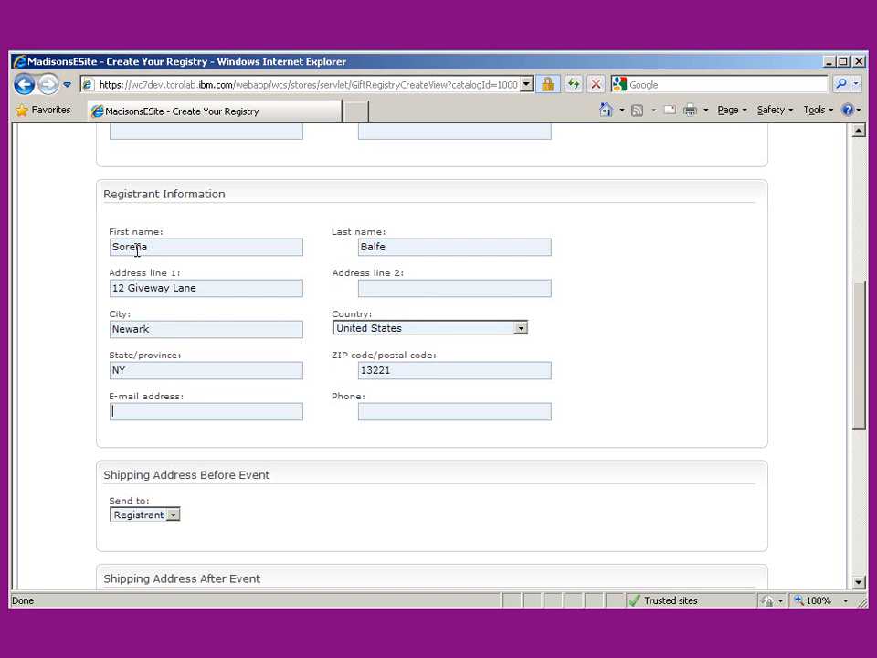
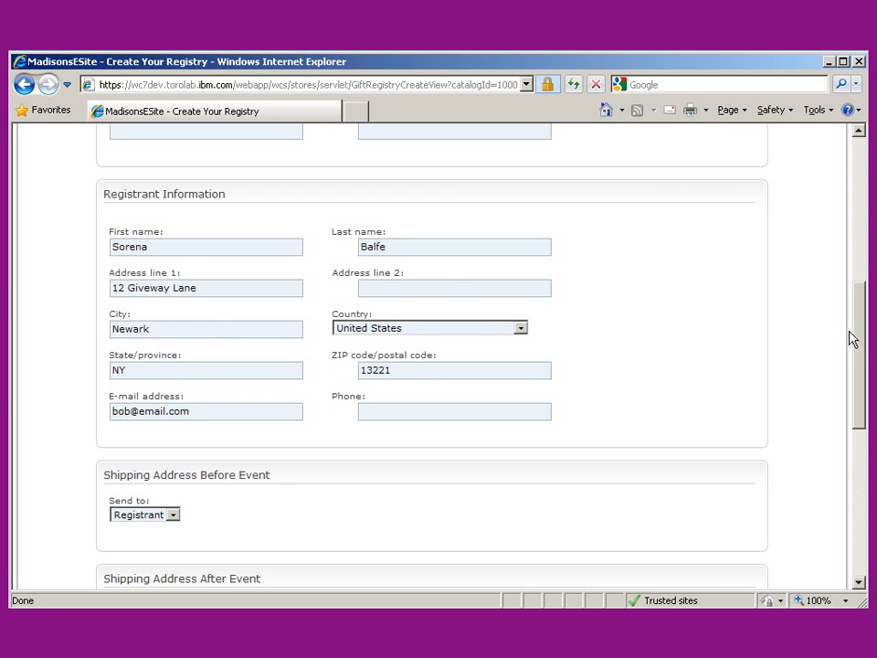
Attempt Create Registry, then supply the missing phone number starting 312
scroll("down", 3)
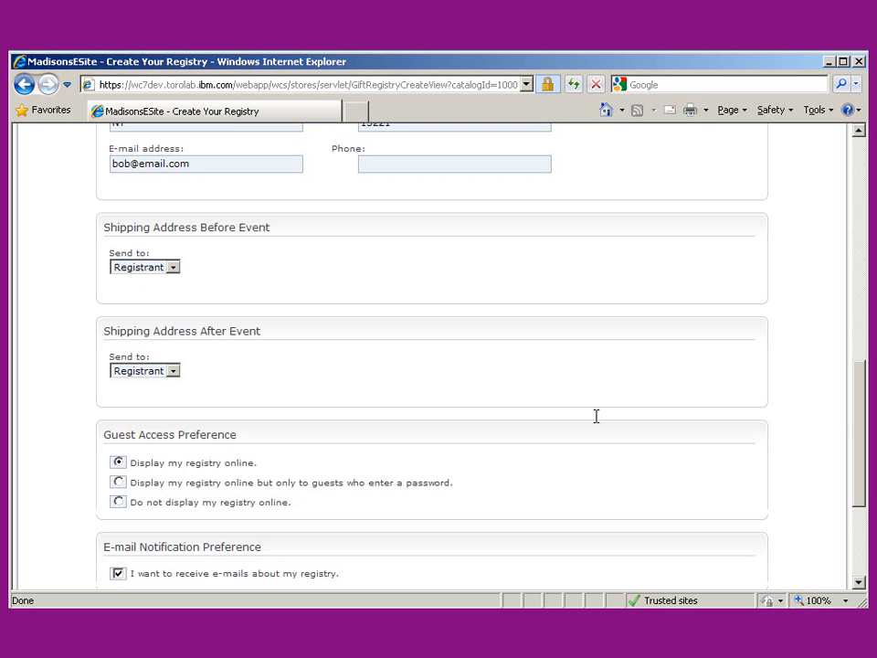
scroll("down", 3)
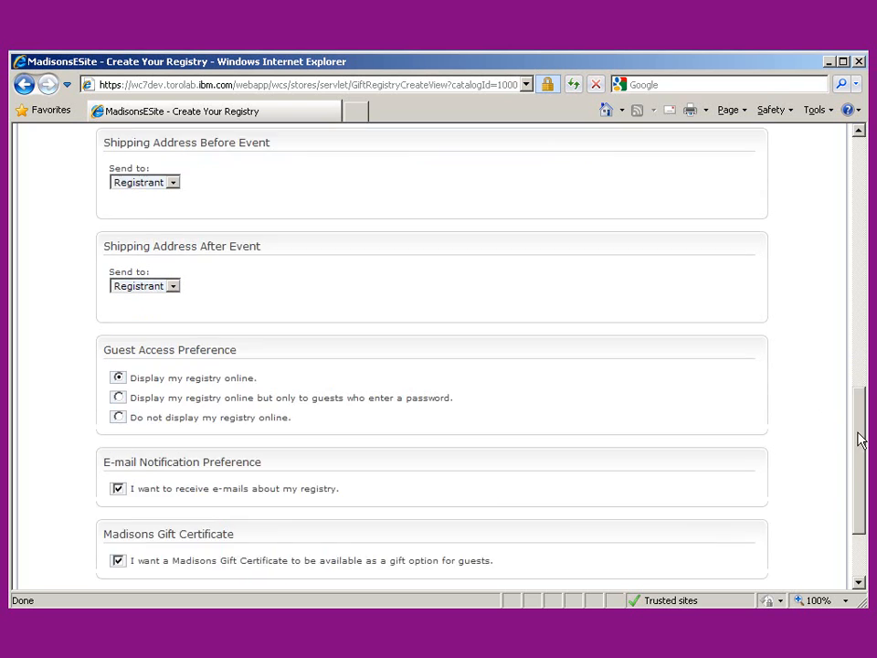
scroll("down", 3)
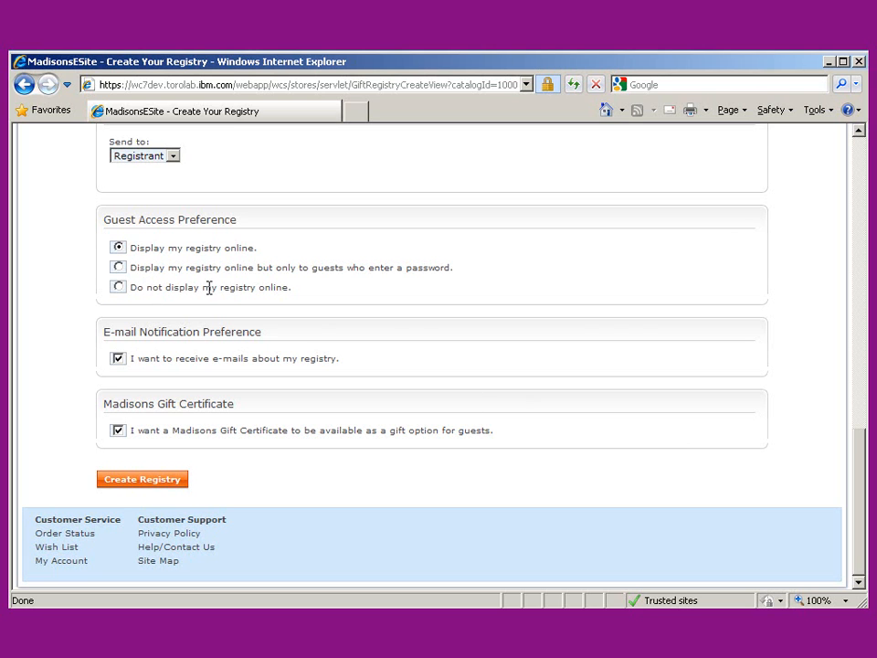
mouse_move(288, 285)
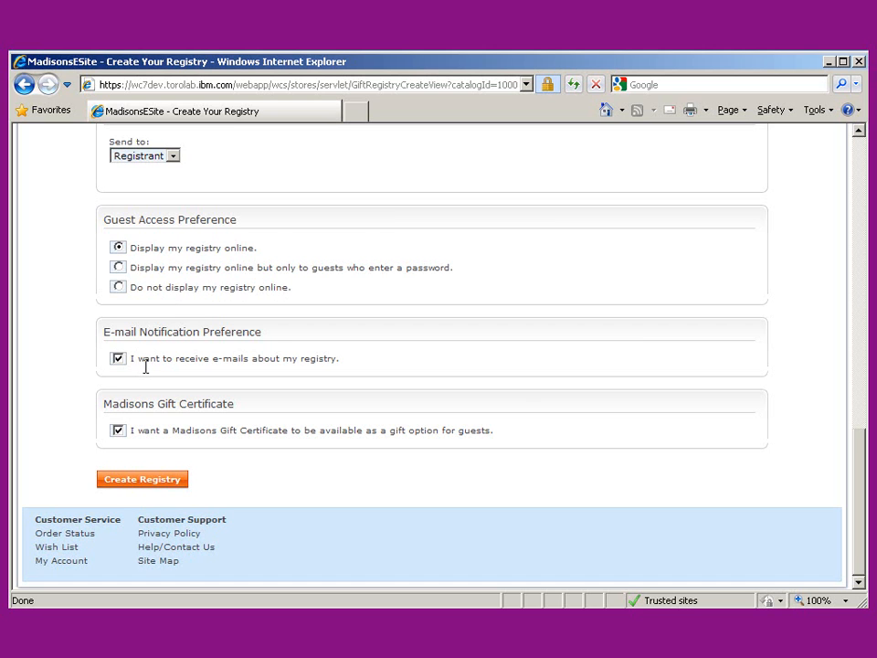
mouse_move(168, 453)
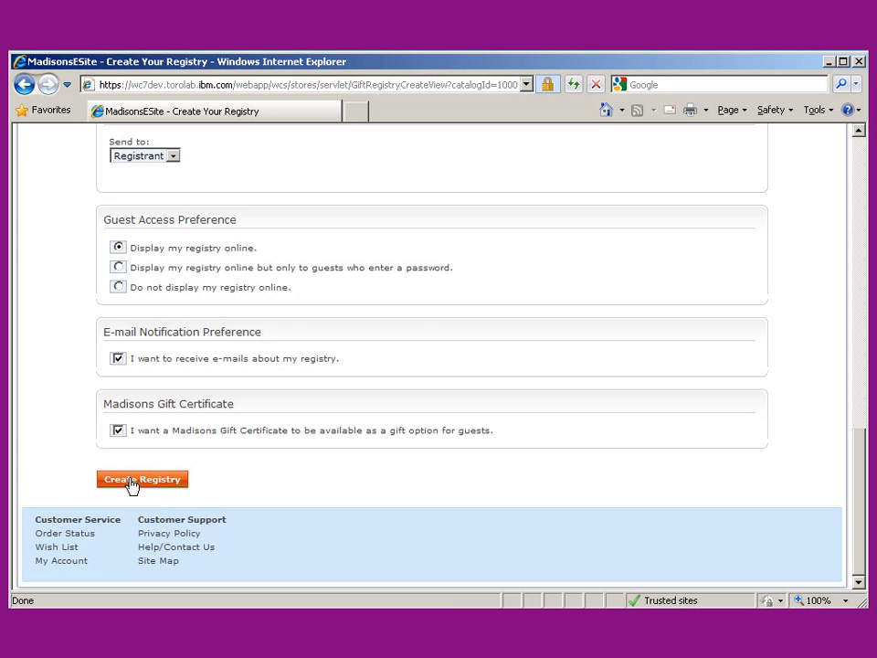
left_click(142, 479)
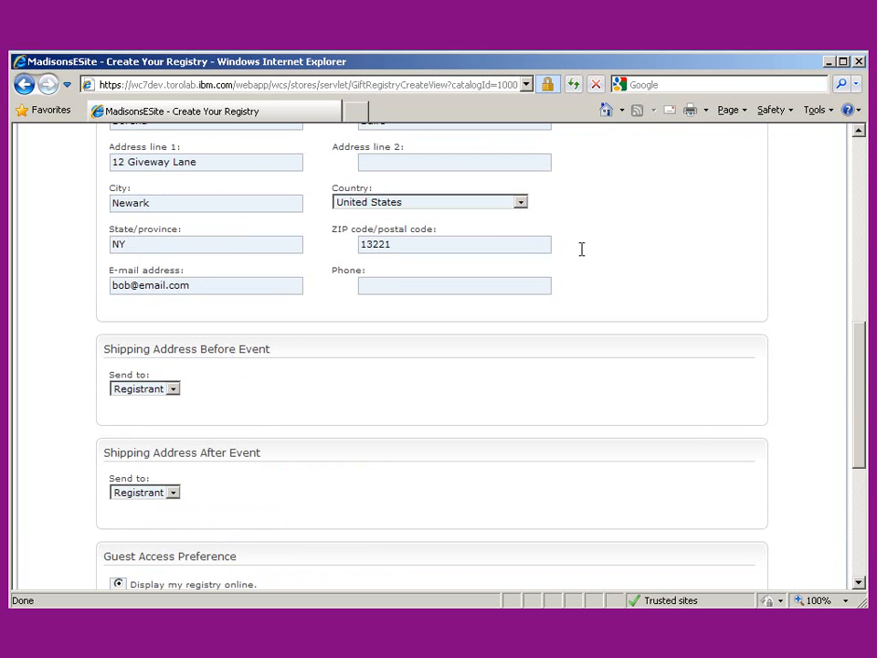
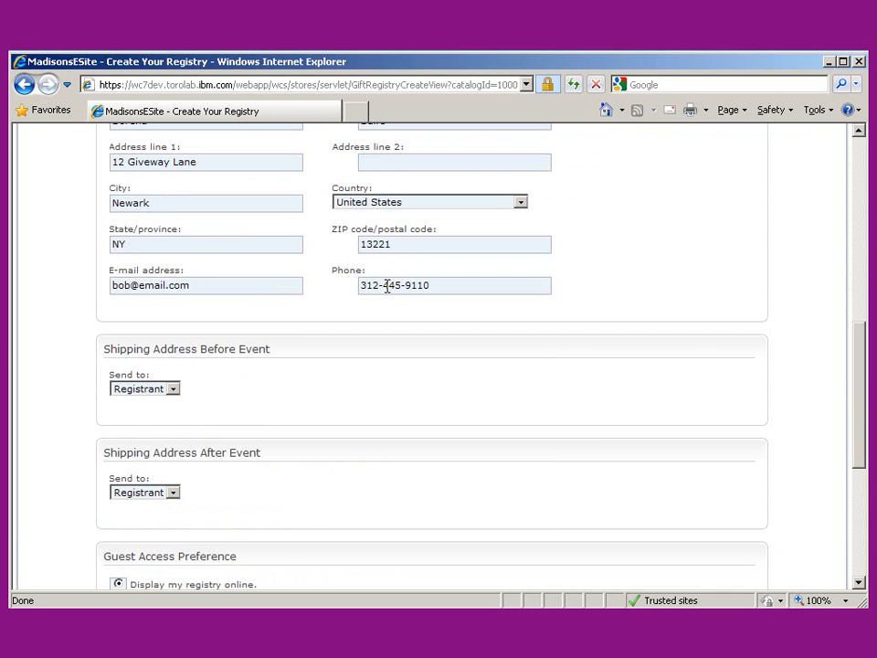
scroll("down", 3)
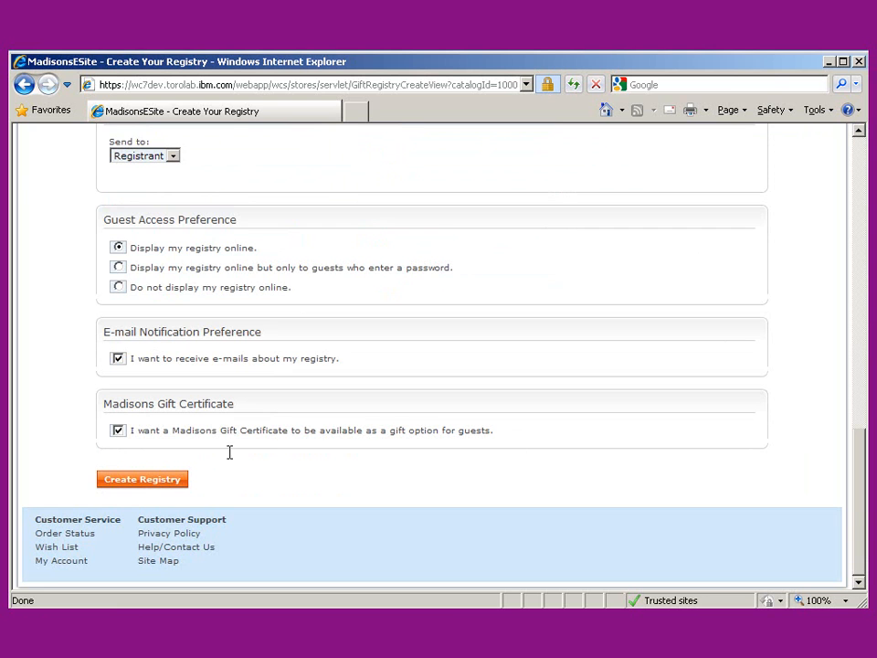
Submit the registry form, review the summary and confirm, creating registry number 11501
left_click(143, 479)
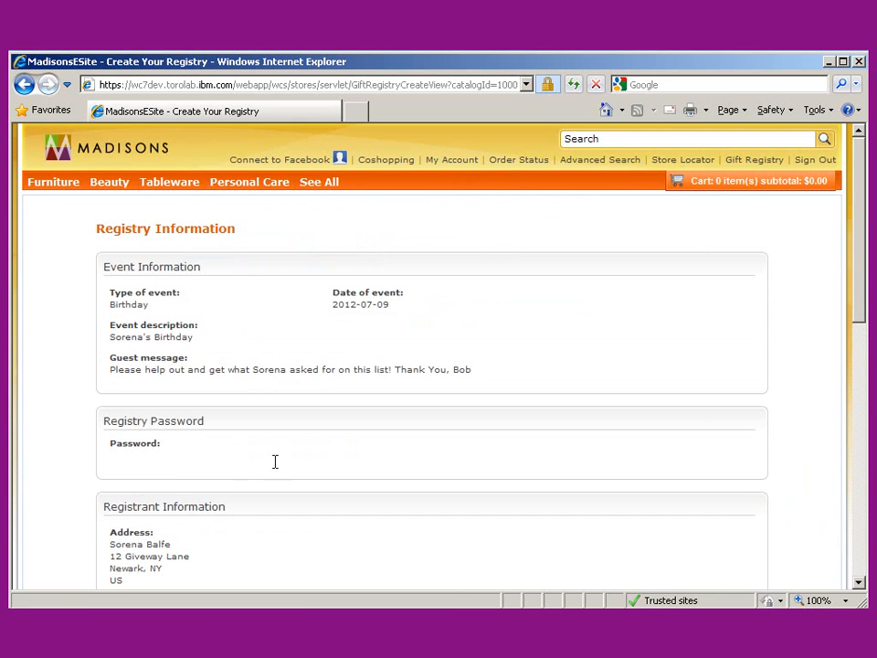
scroll("down", 3)
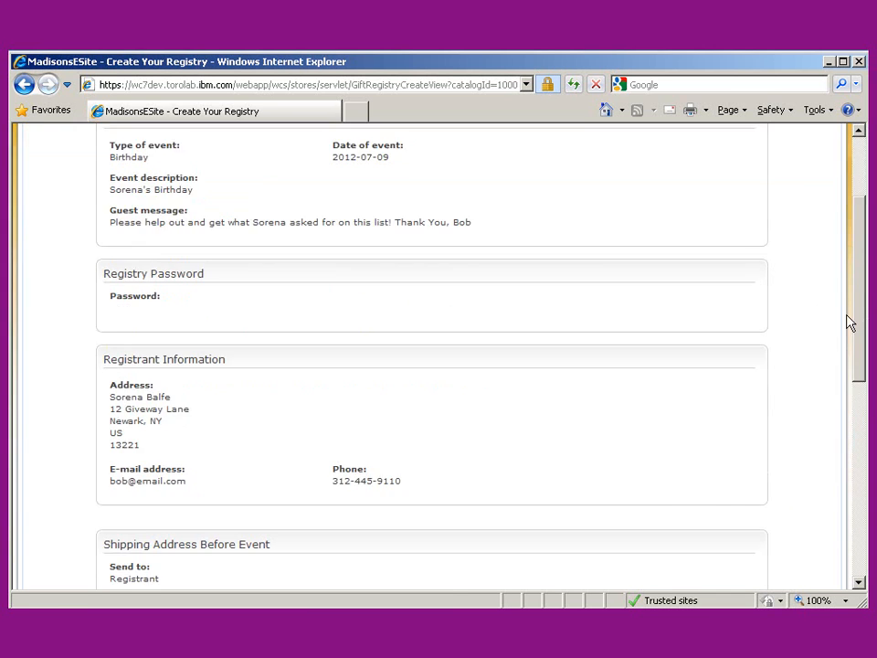
scroll("down", 3)
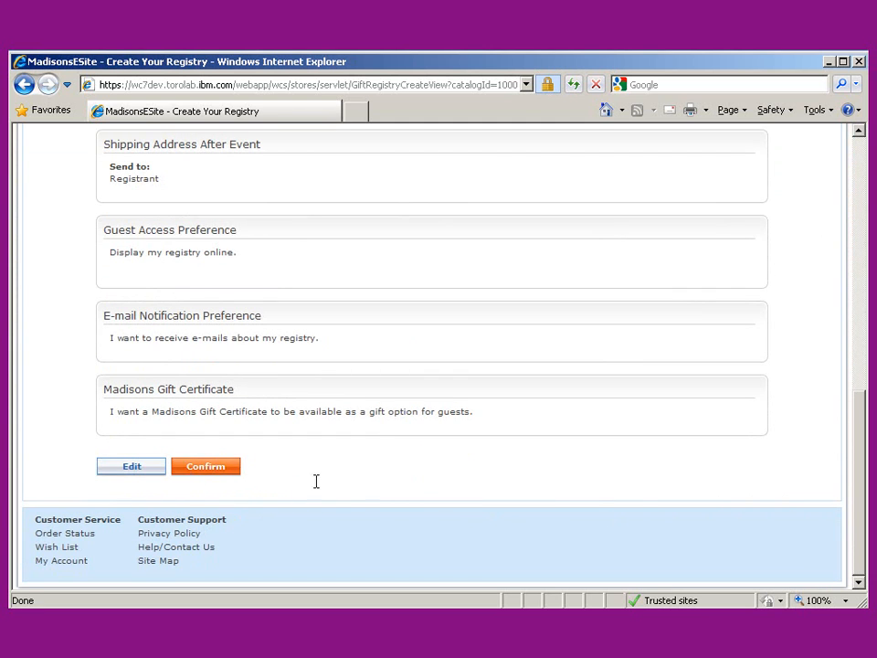
mouse_move(413, 519)
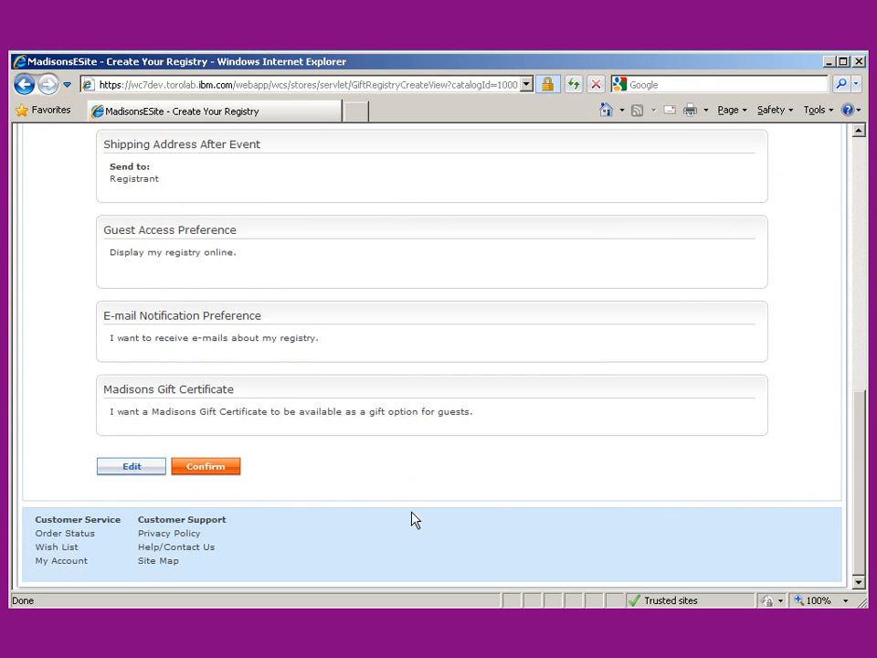
mouse_move(305, 484)
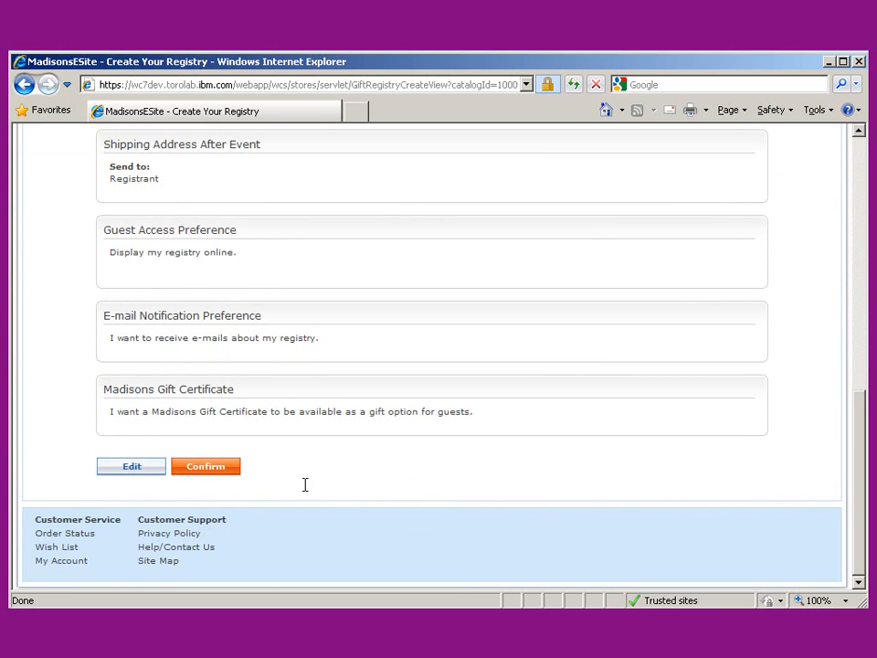
left_click(205, 466)
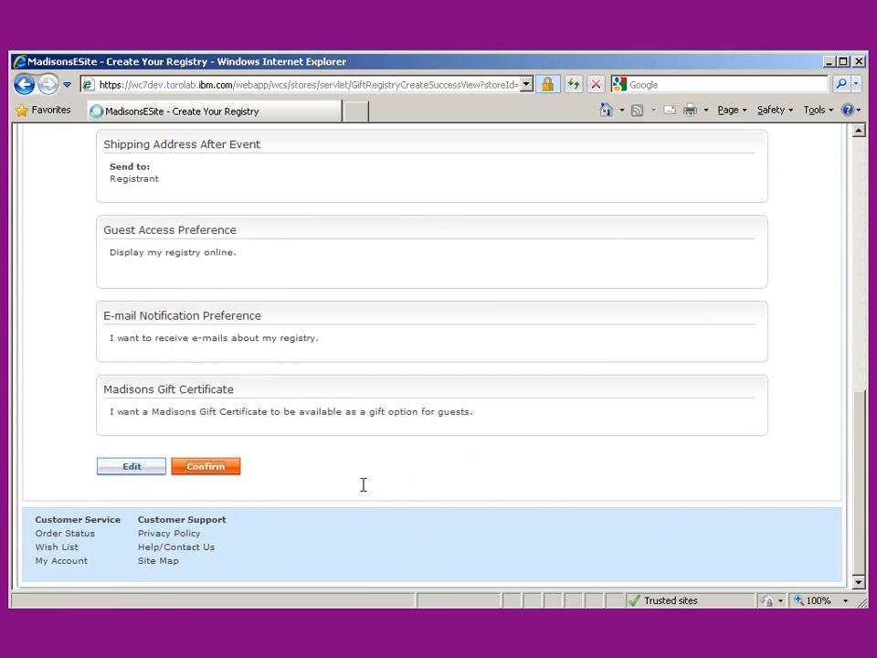
left_click(205, 466)
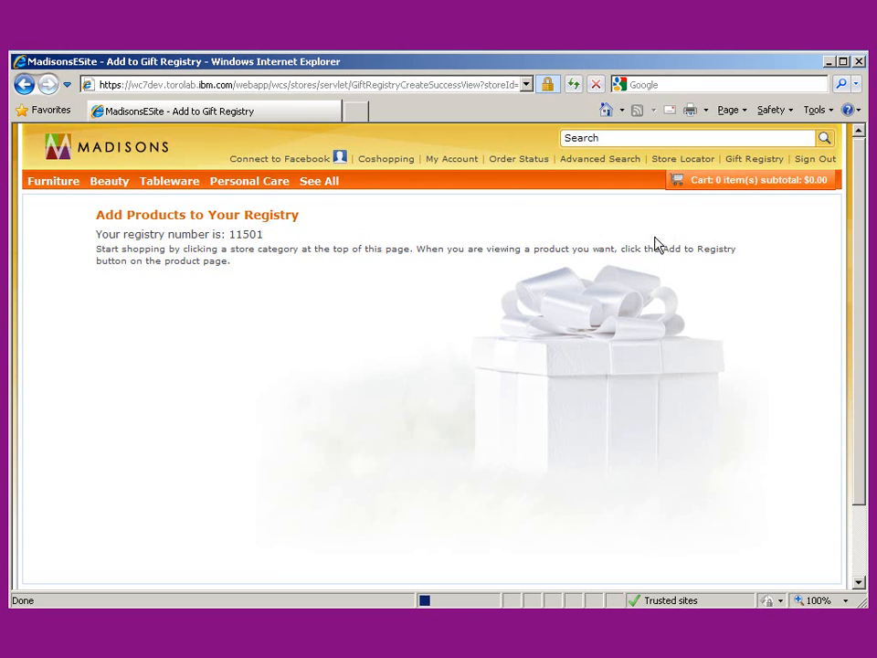
left_click(753, 157)
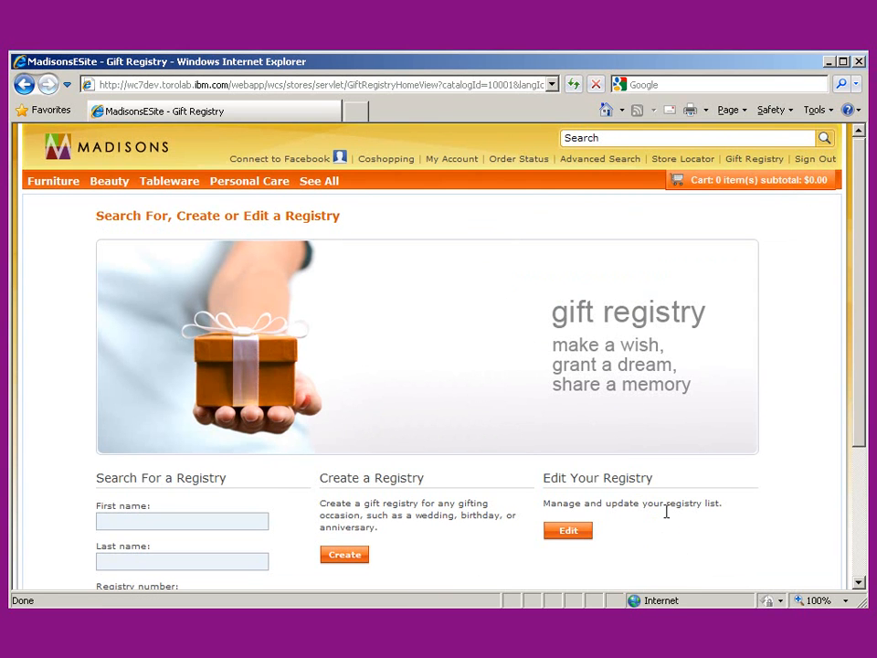
mouse_move(607, 511)
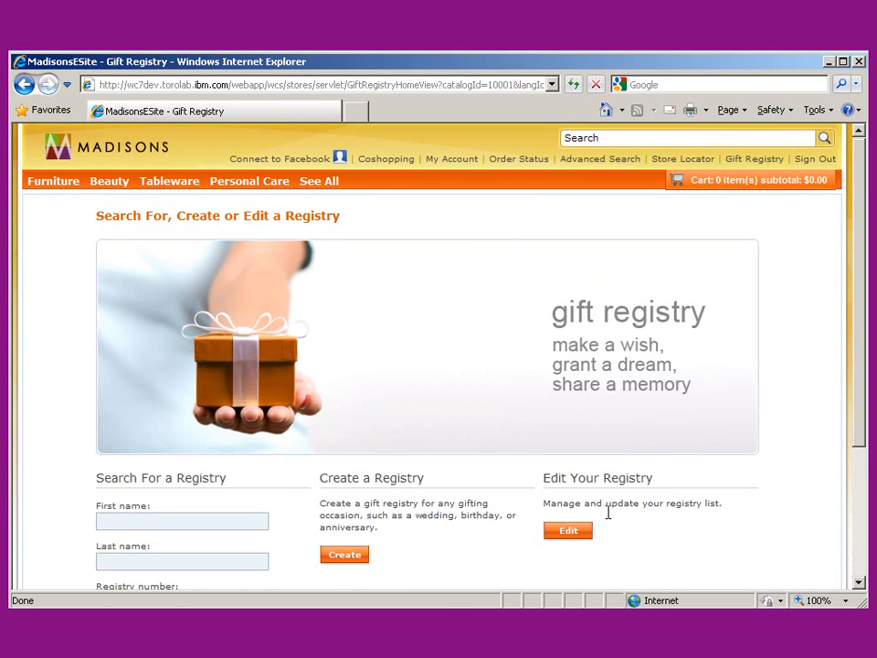
left_click(566, 529)
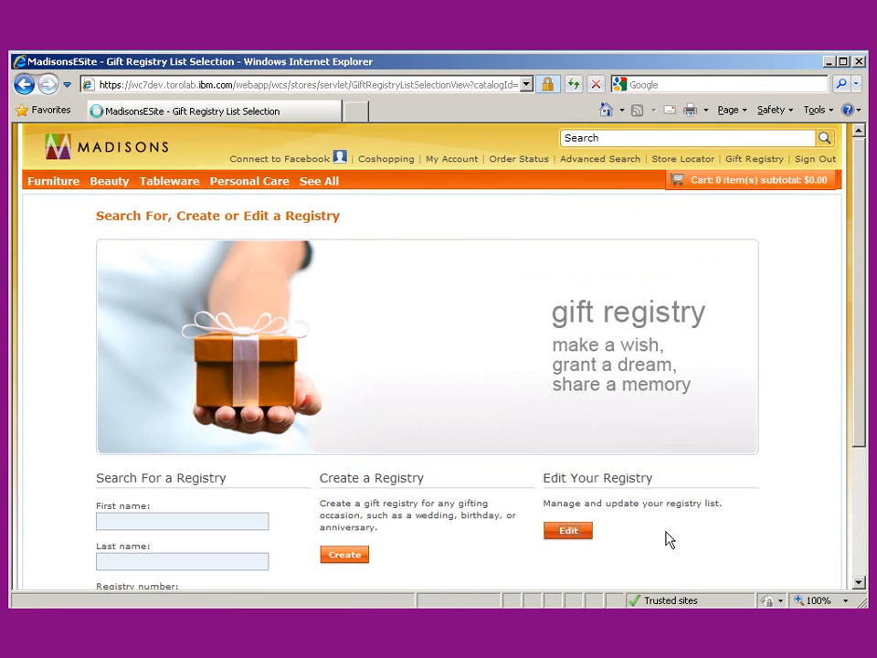
left_click(567, 530)
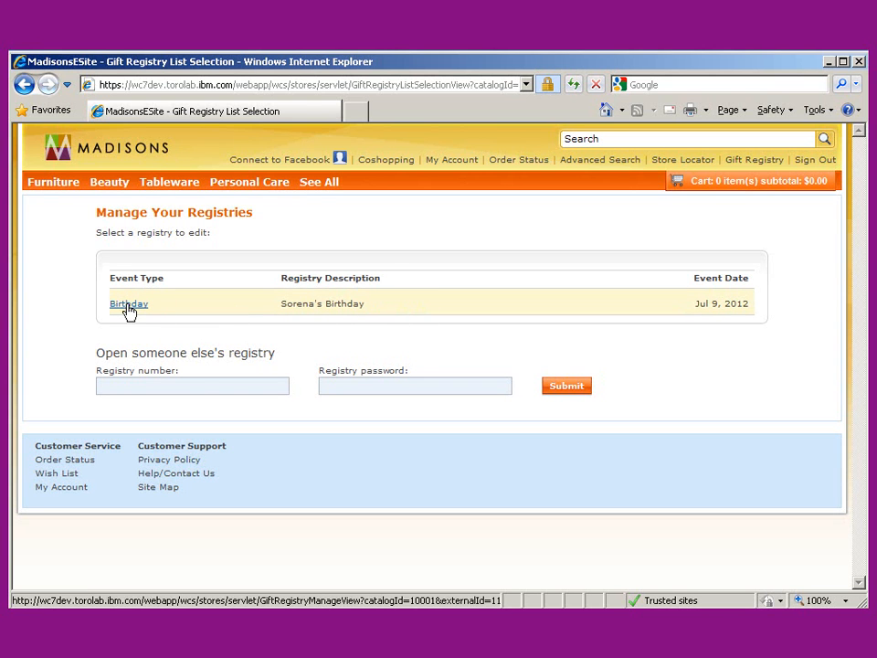
left_click(128, 303)
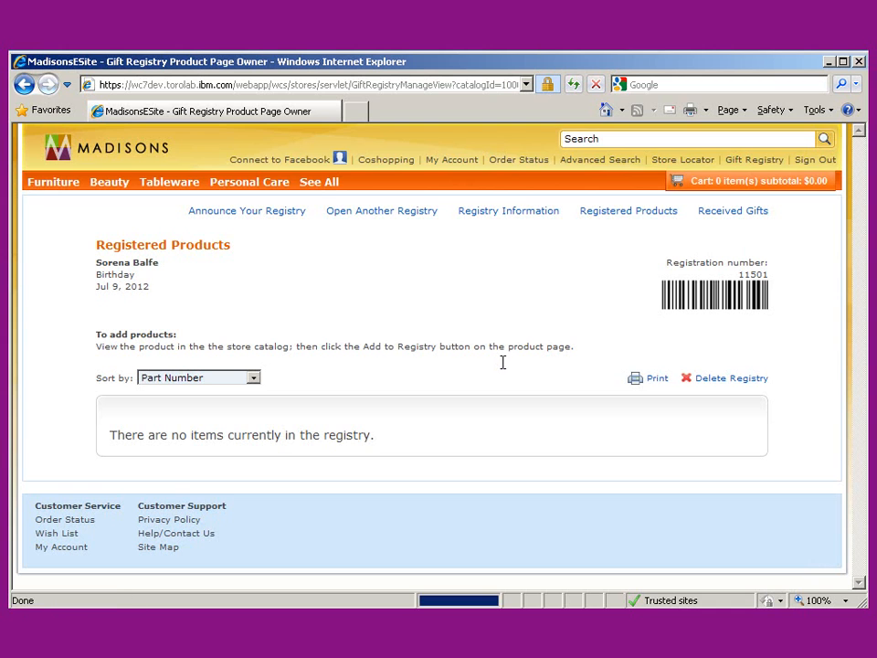
mouse_move(537, 427)
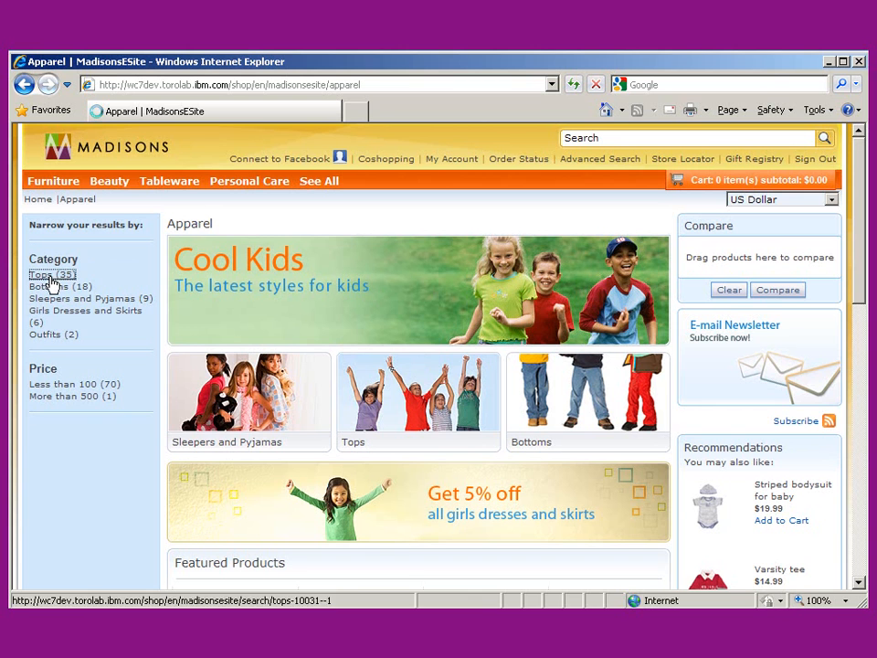
left_click(45, 274)
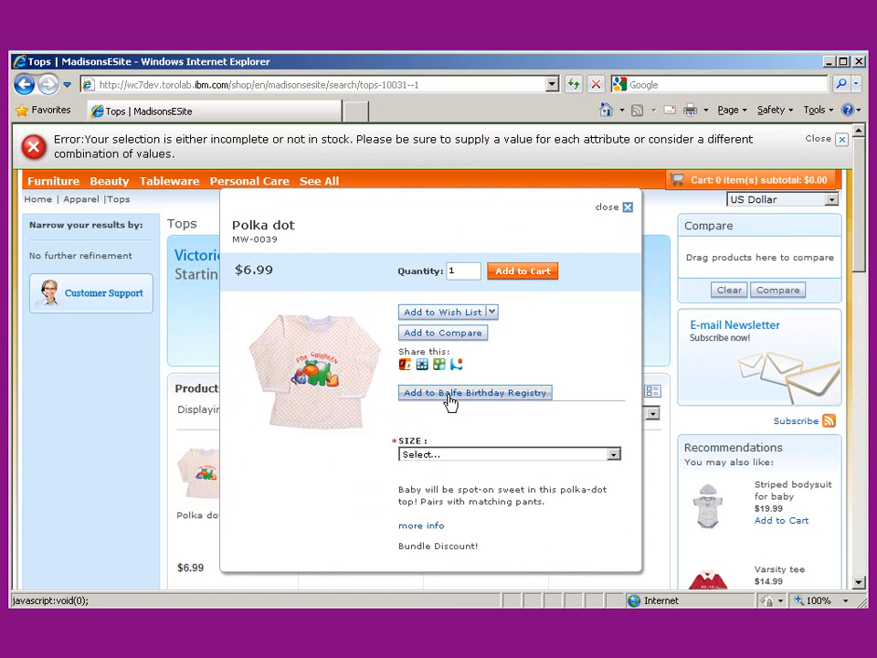
left_click(508, 453)
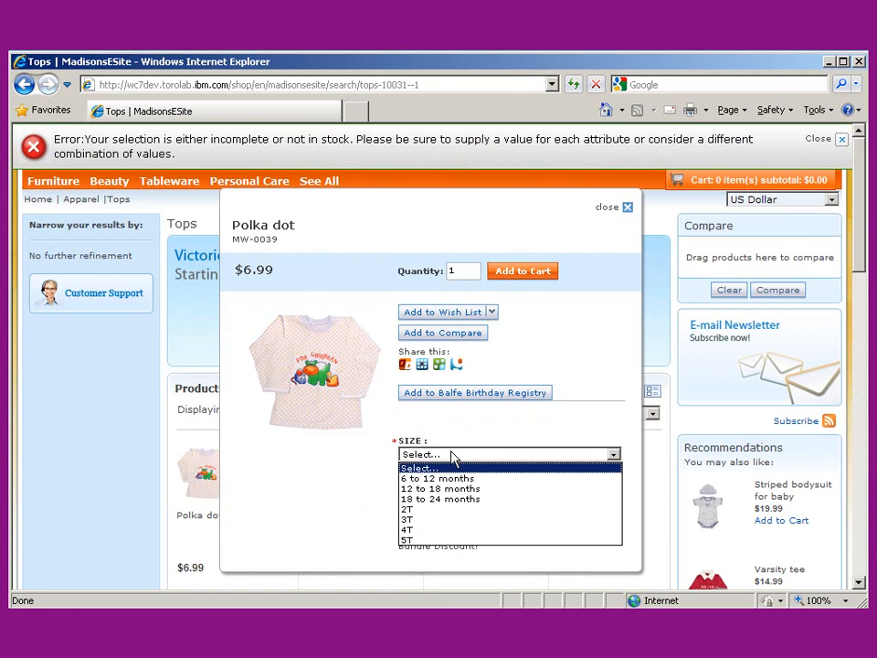
mouse_move(448, 530)
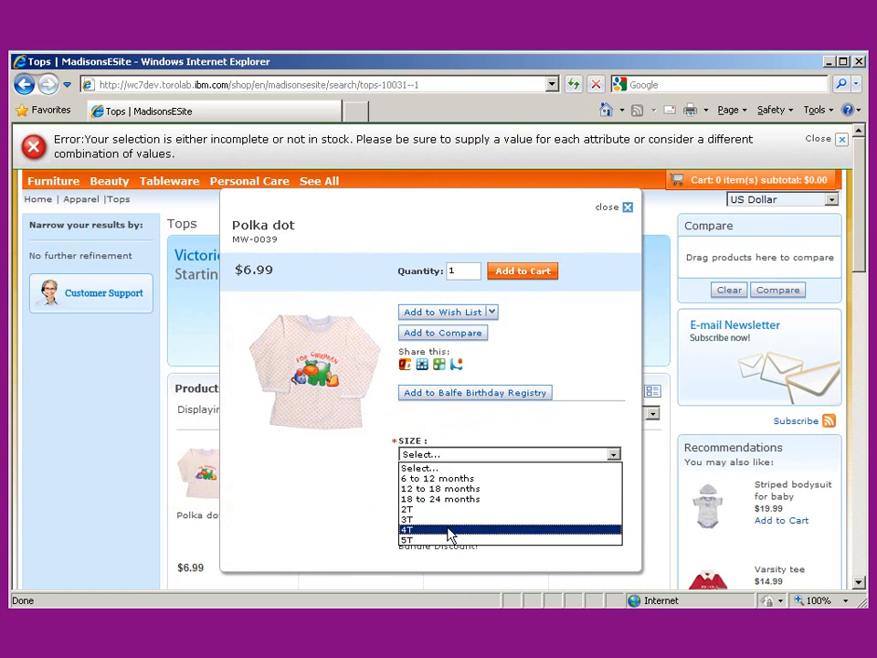
left_click(475, 391)
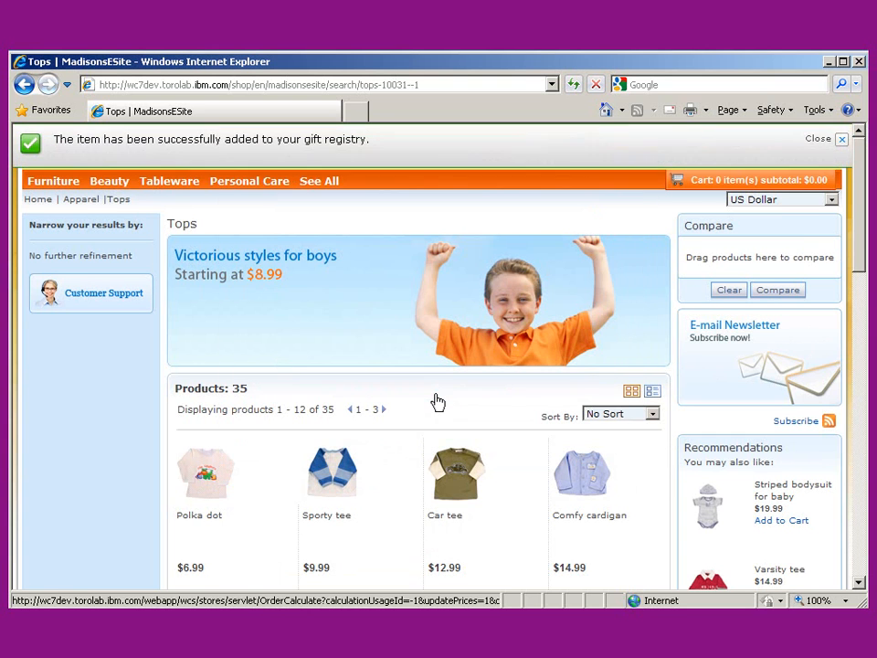
left_click(819, 139)
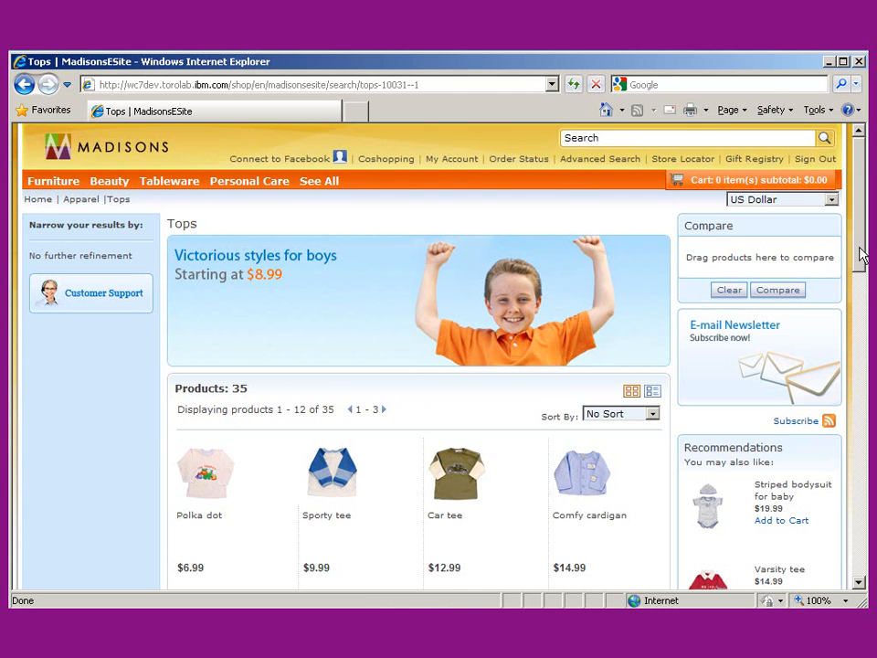
scroll("down", 3)
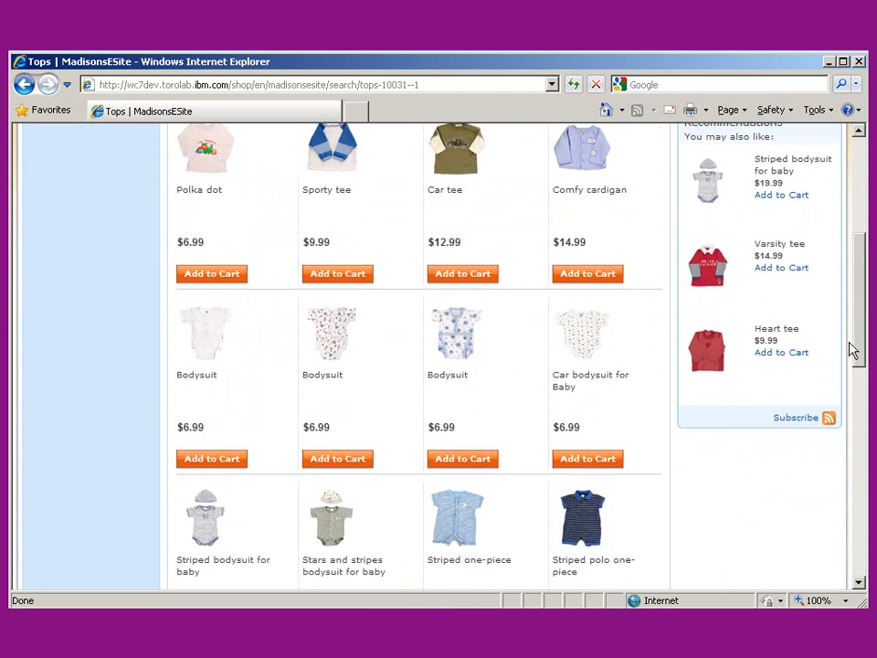
scroll("down", 3)
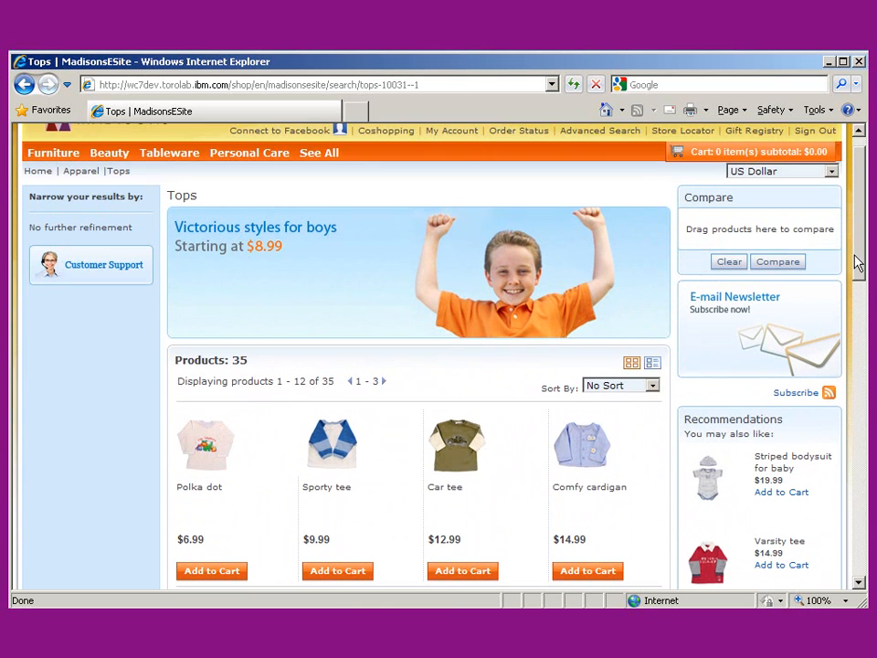
left_click(249, 158)
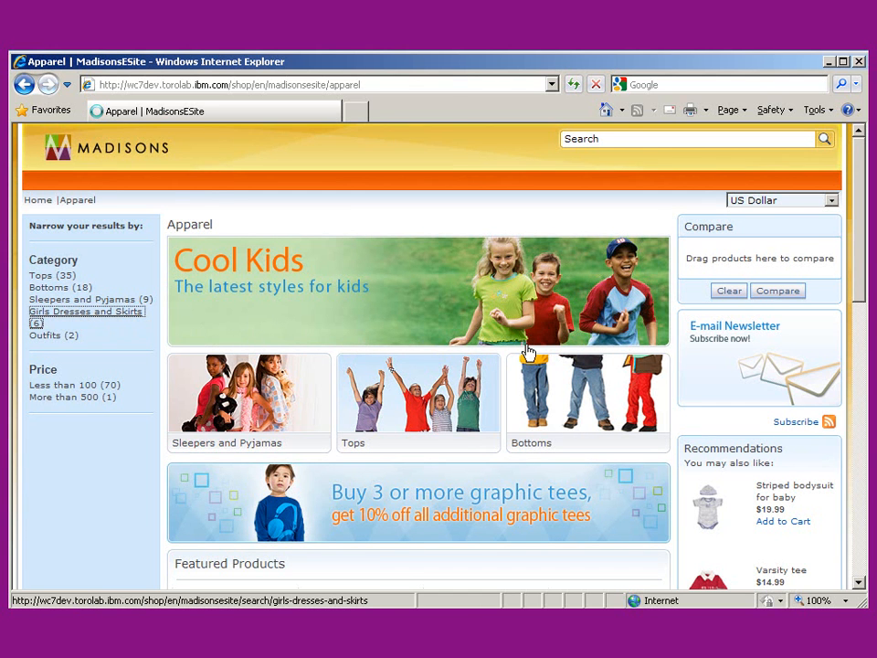
From Girls Dresses and Skirts, add Garden denim jumper, Denim jumper and Pretty in pink with sizes to the registry
left_click(84, 316)
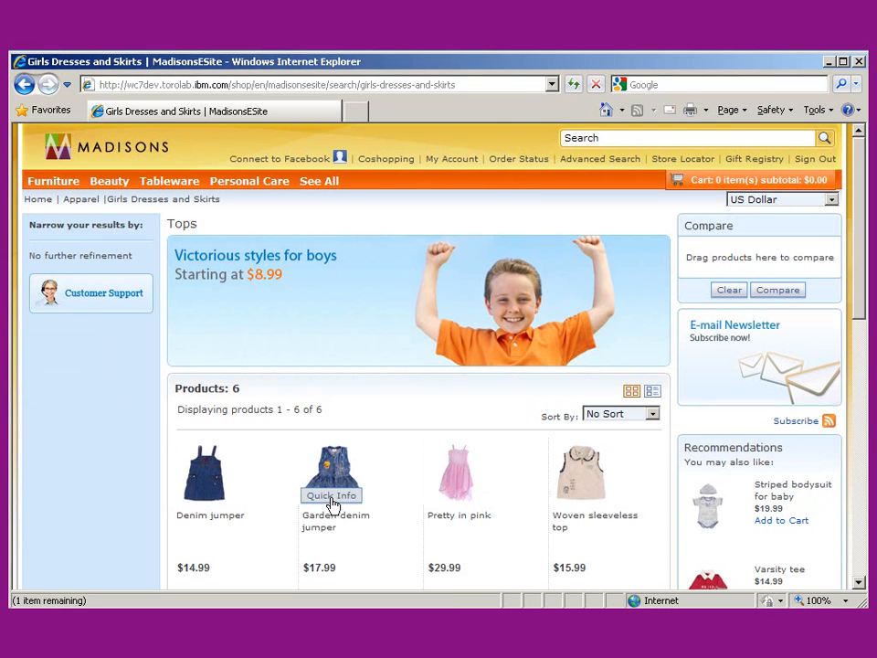
left_click(331, 493)
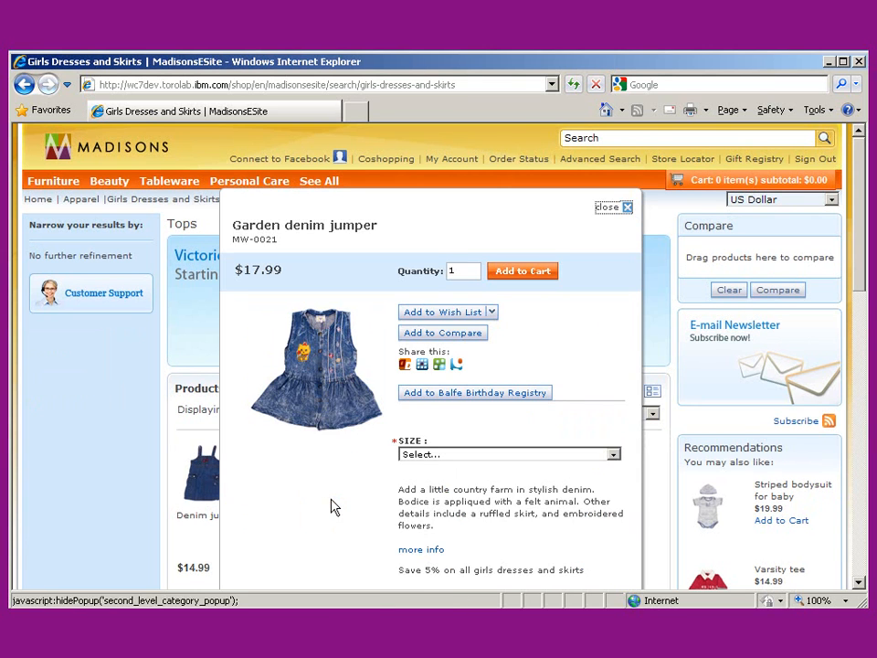
left_click(508, 453)
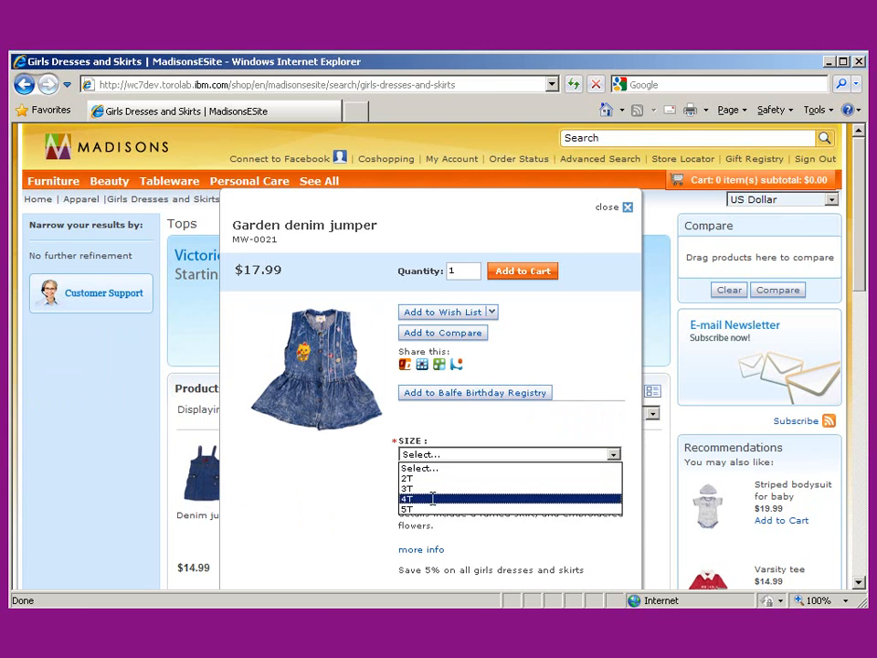
left_click(473, 391)
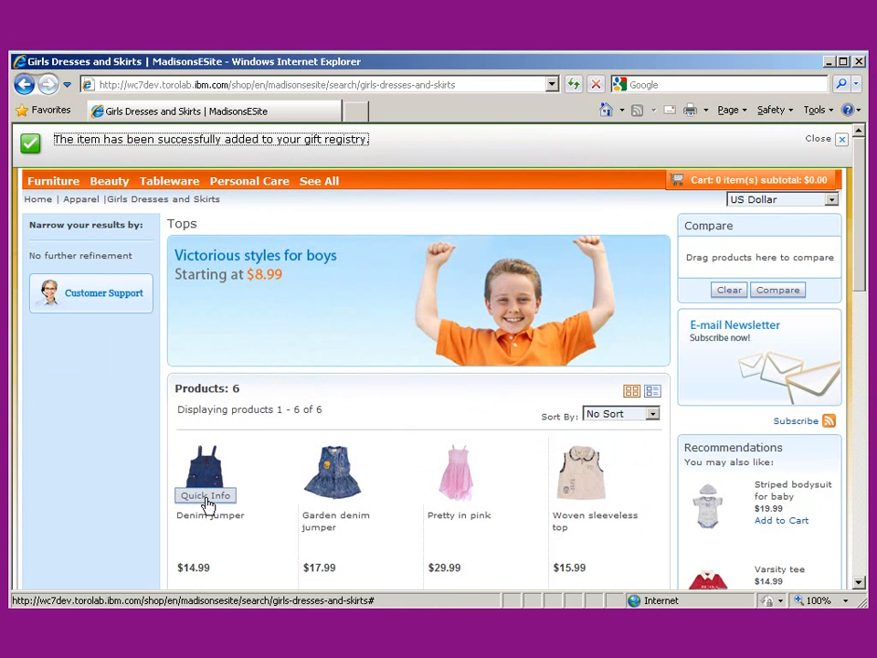
left_click(205, 493)
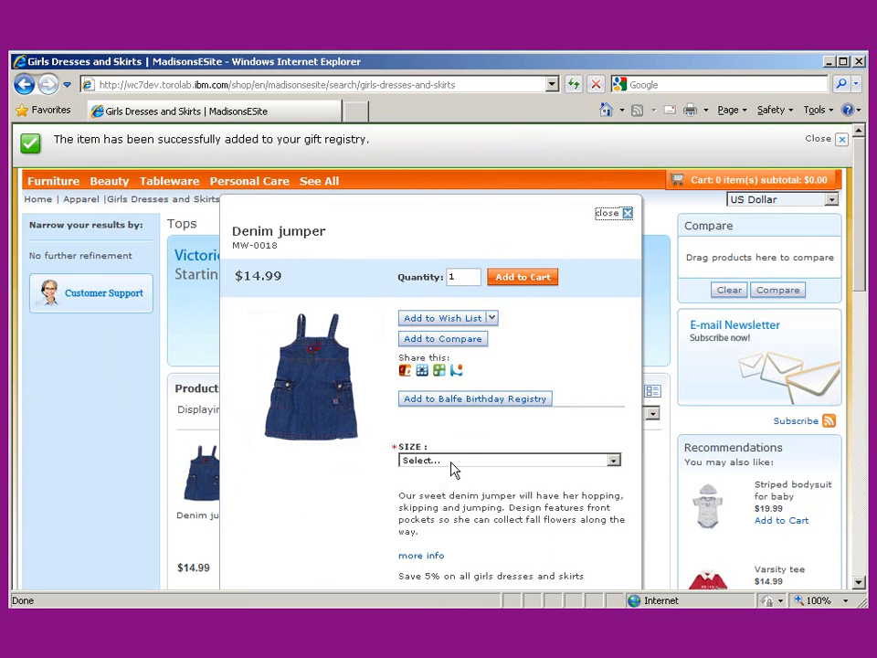
left_click(508, 460)
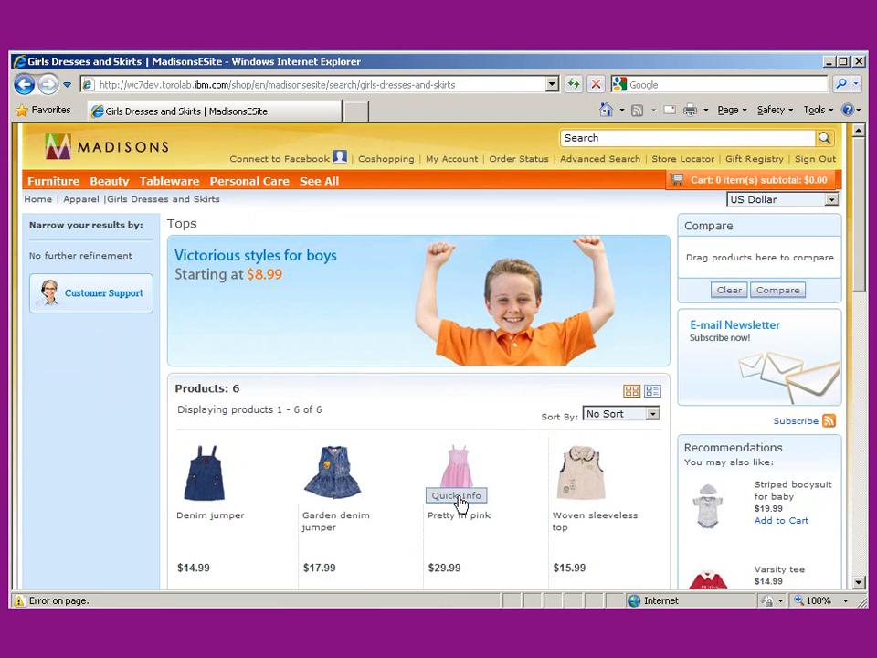
left_click(457, 493)
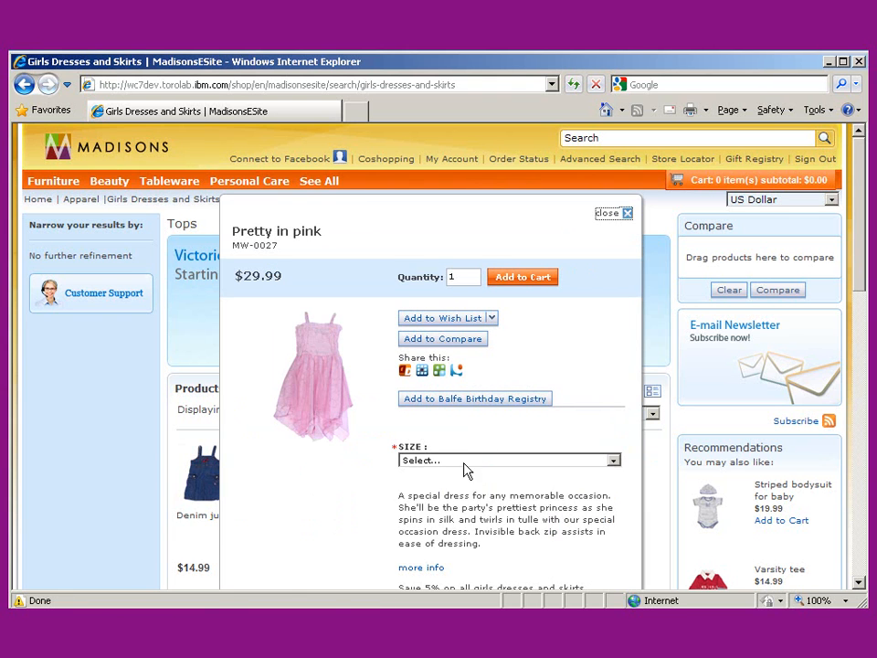
left_click(508, 460)
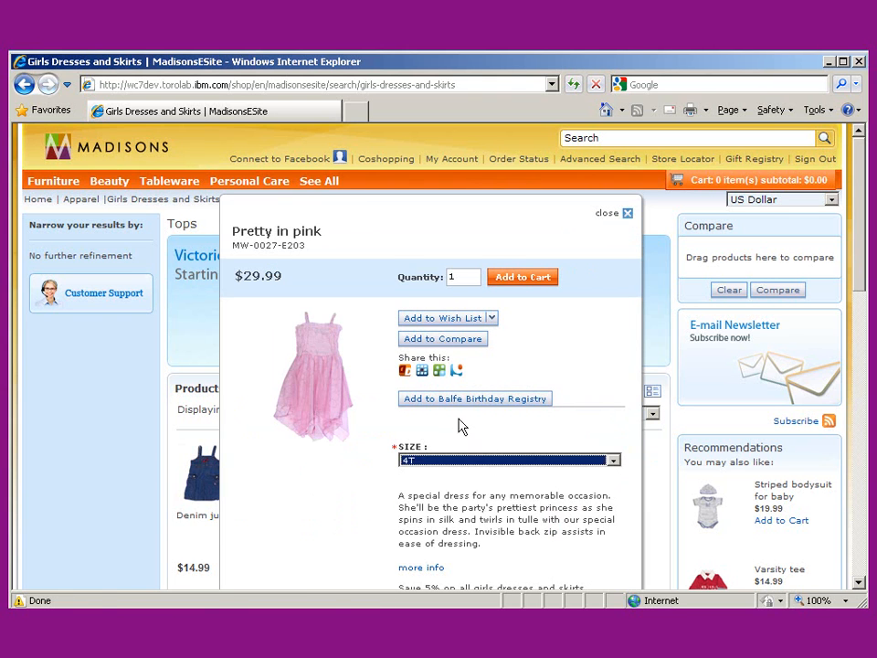
left_click(476, 398)
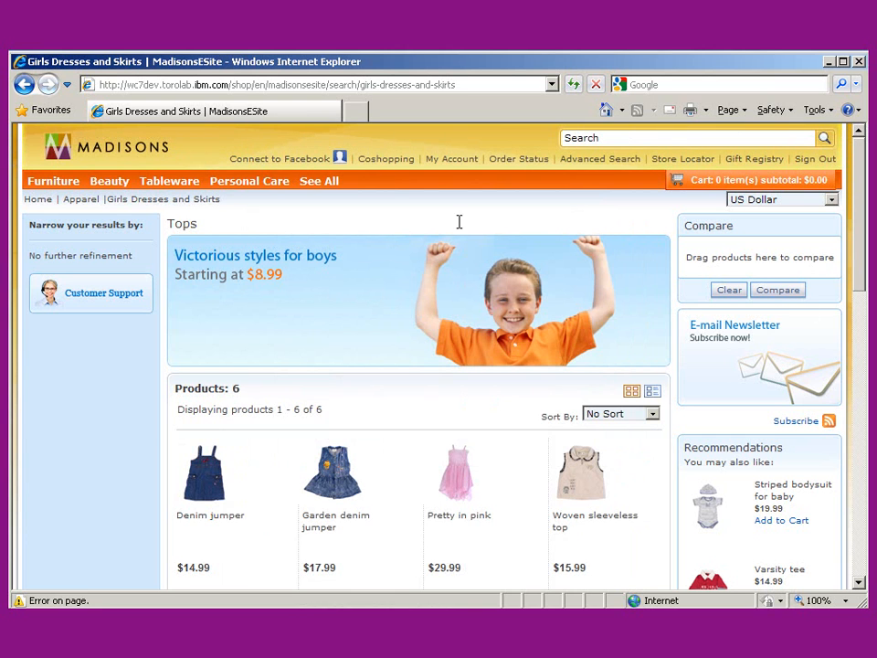
mouse_move(684, 209)
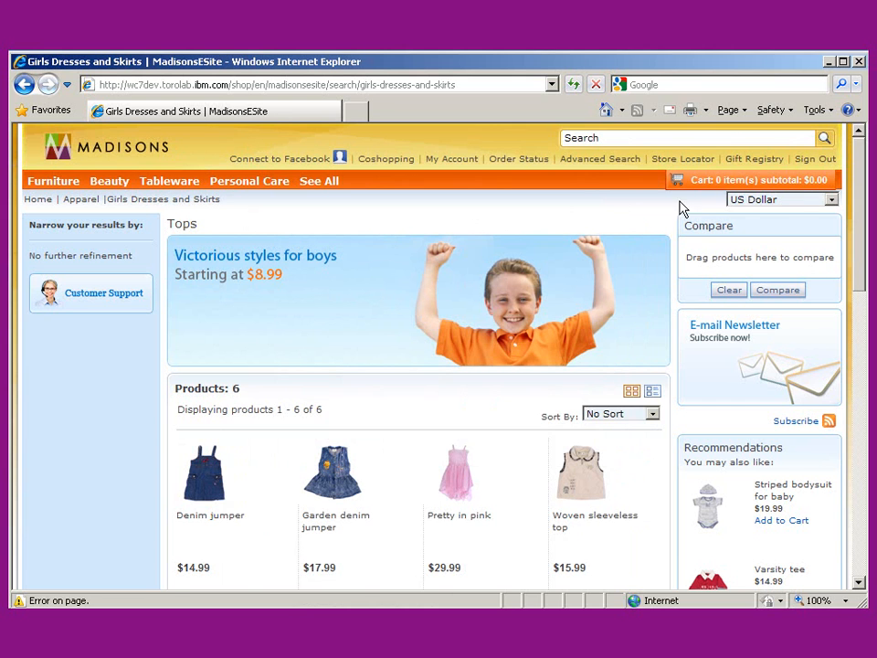
Reopen the Birthday registry's Registered Products listing Denim jumper, Garden denim jumper, Pretty in pink and Polka dot
left_click(753, 157)
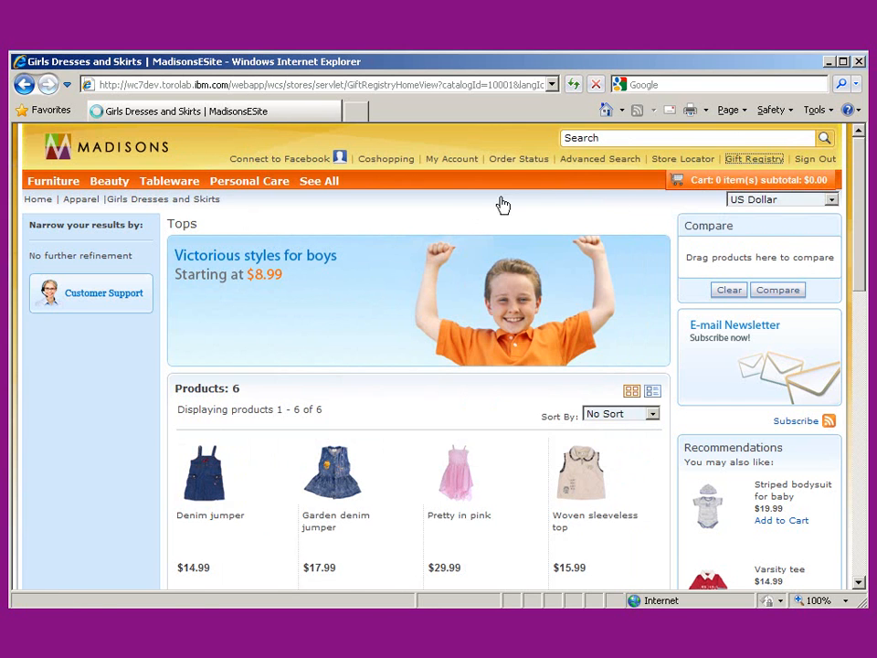
left_click(752, 157)
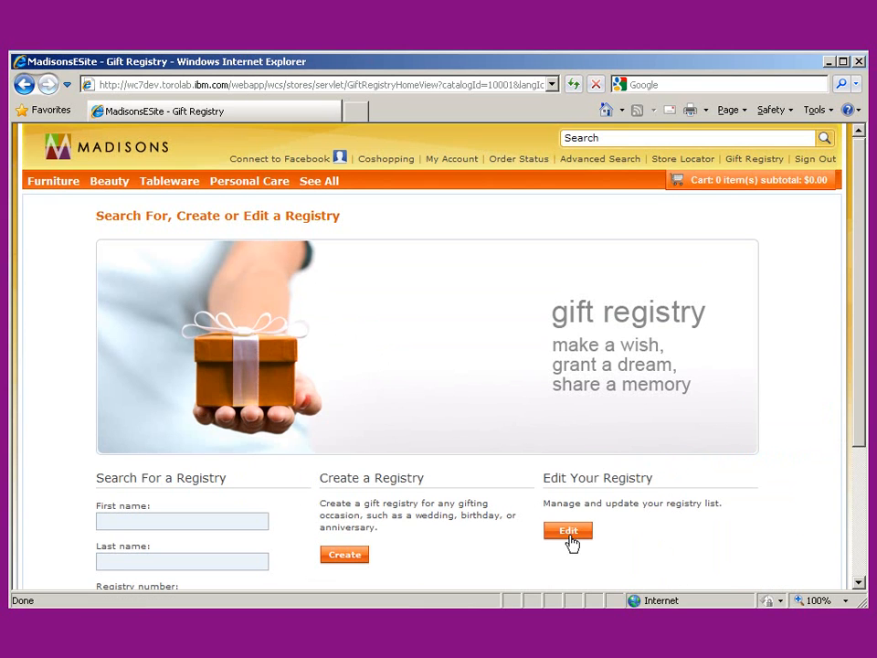
left_click(569, 530)
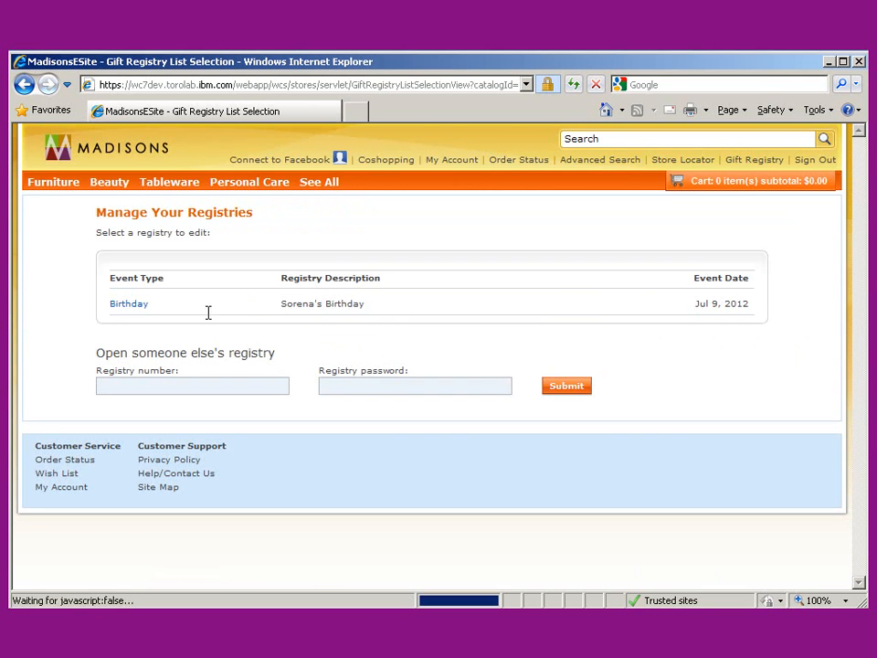
left_click(128, 303)
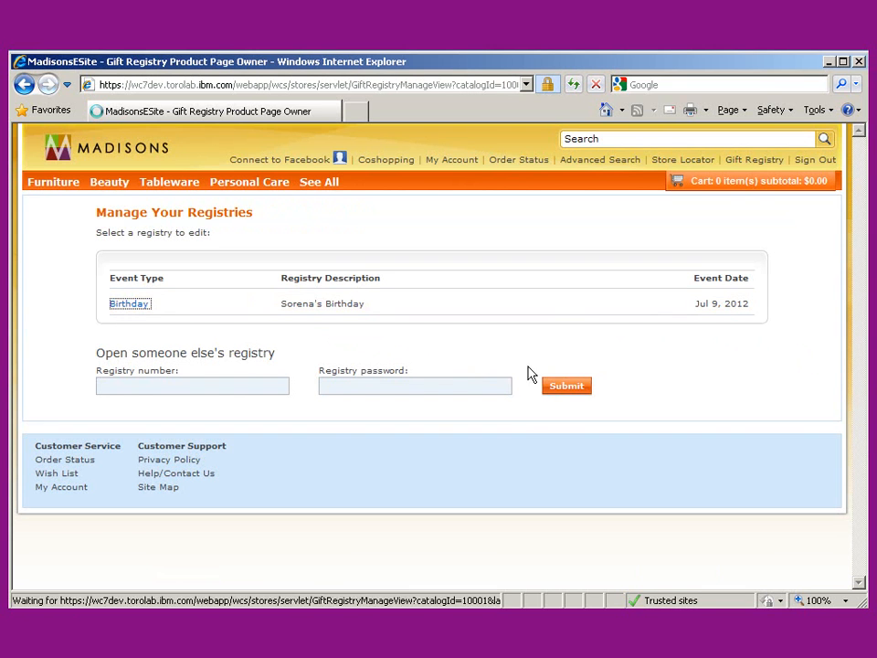
left_click(128, 303)
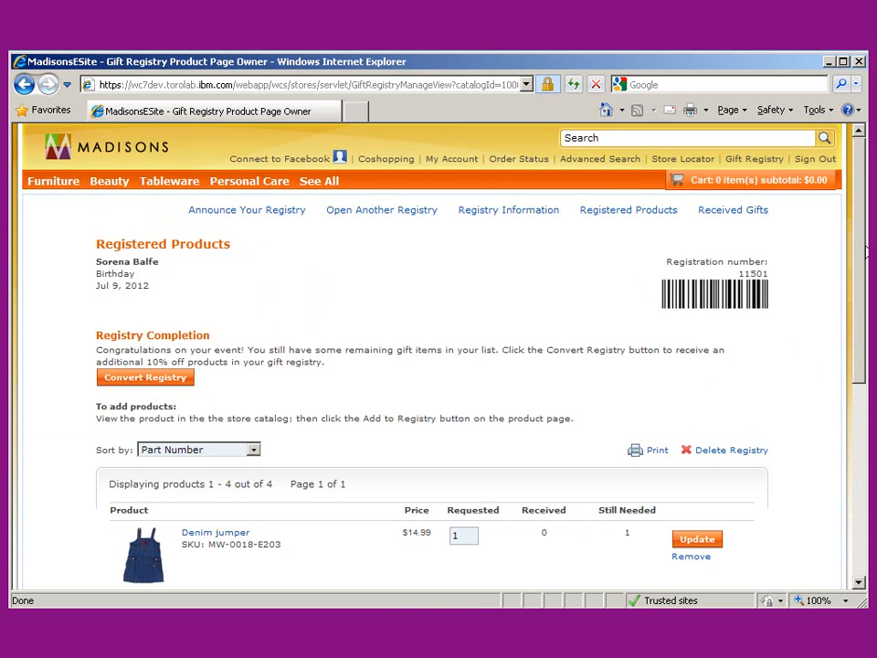
scroll("down", 3)
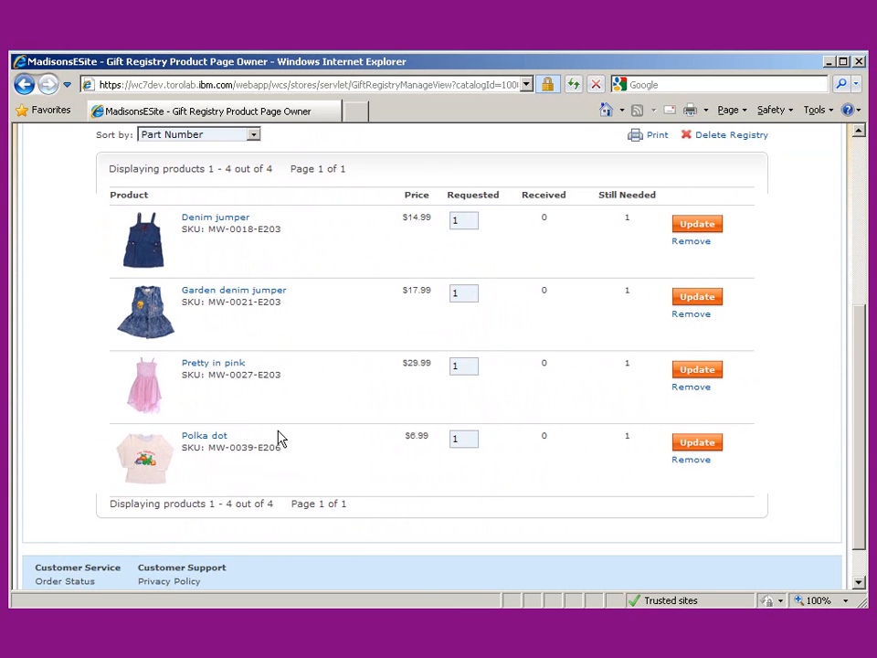
mouse_move(608, 369)
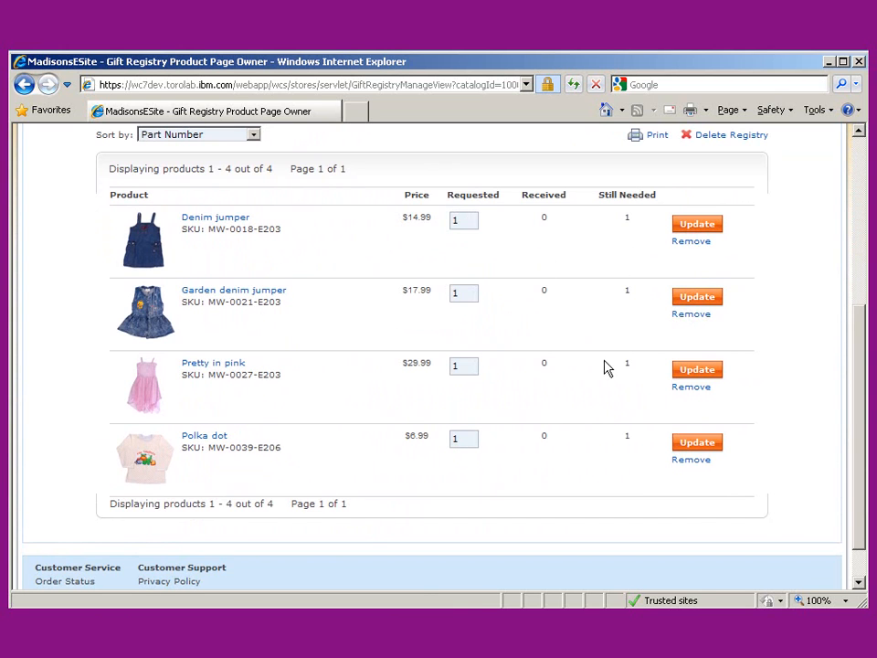
mouse_move(614, 408)
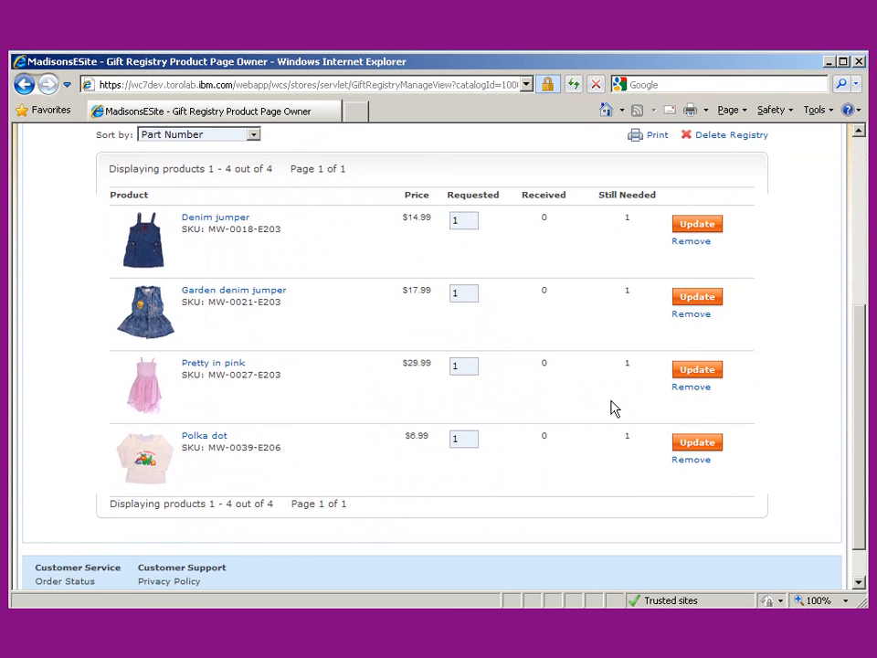
mouse_move(862, 301)
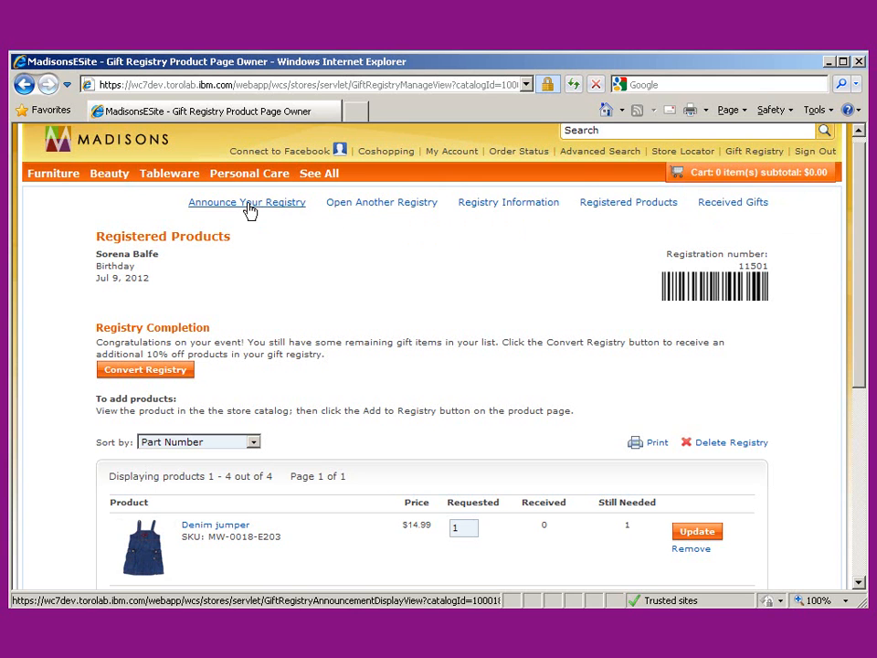
left_click(247, 201)
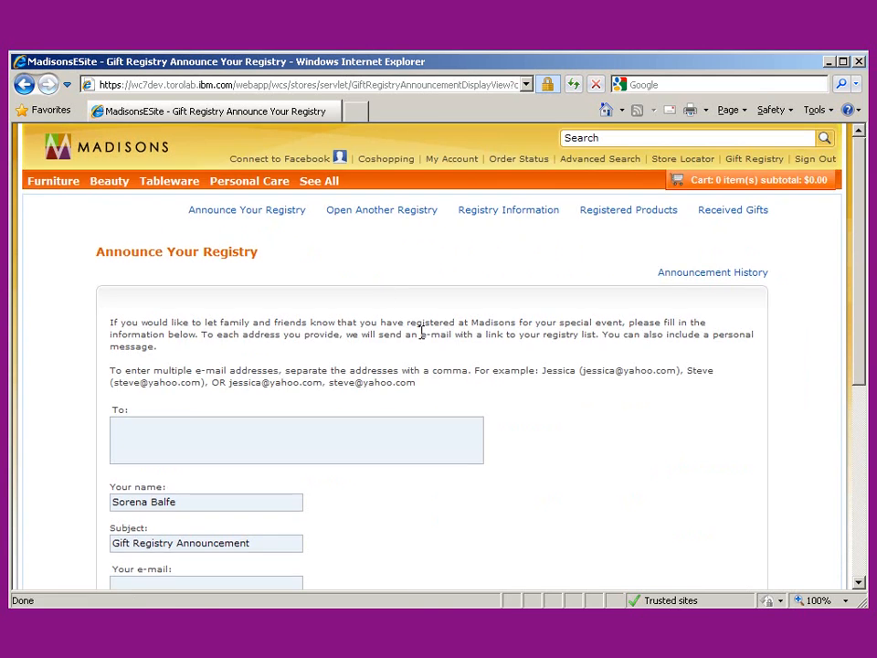
left_click(296, 438)
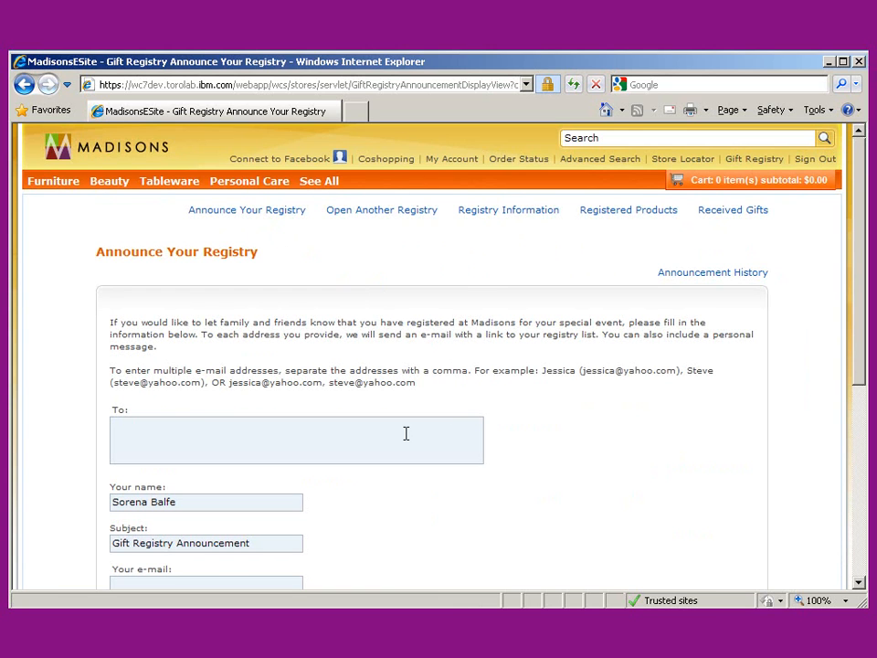
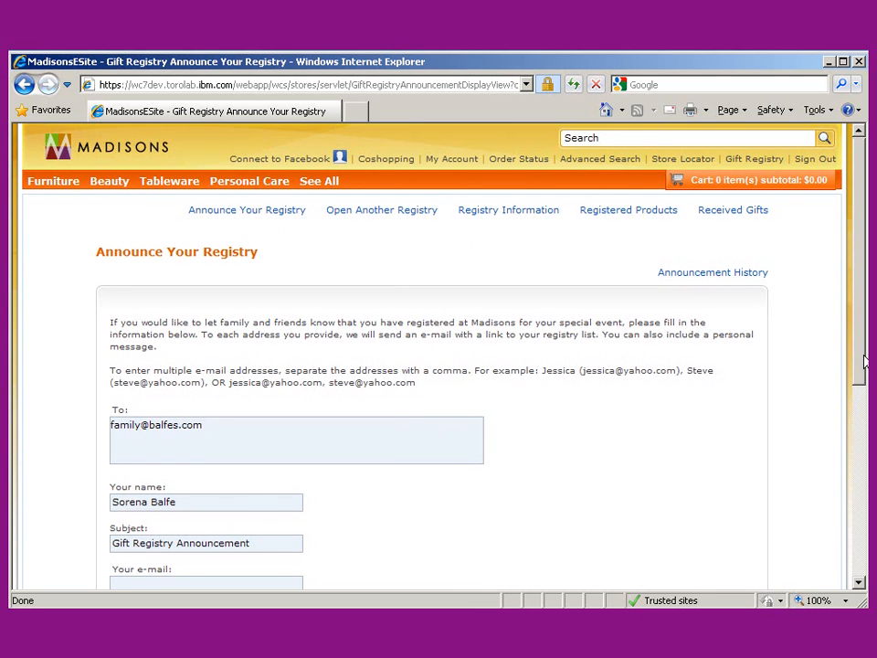
scroll("down", 3)
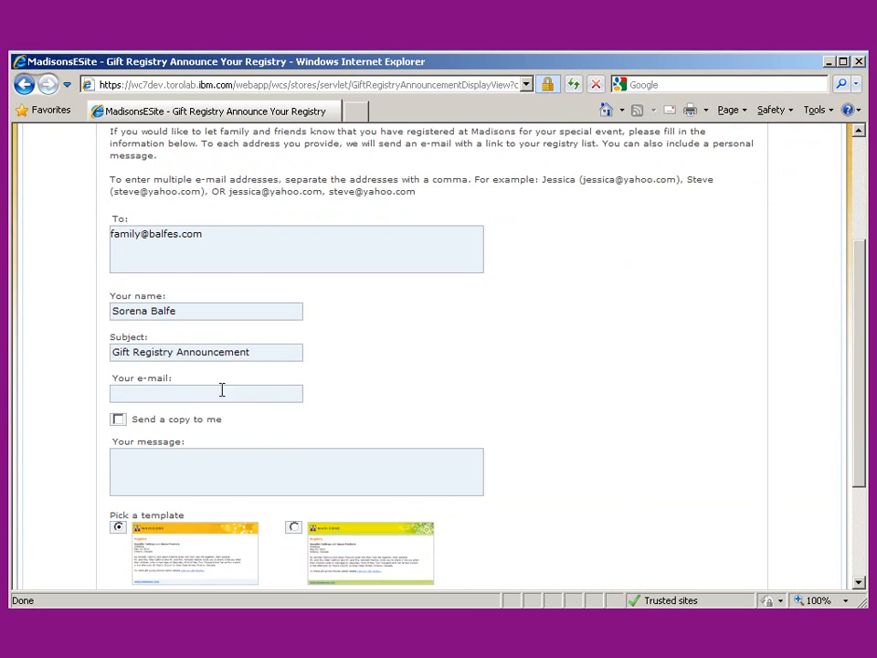
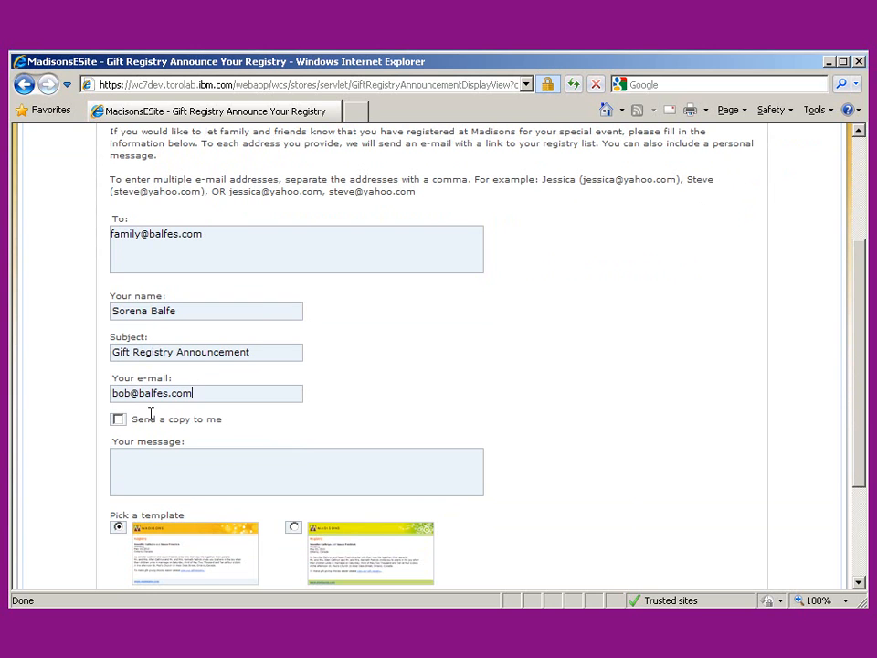
left_click(117, 418)
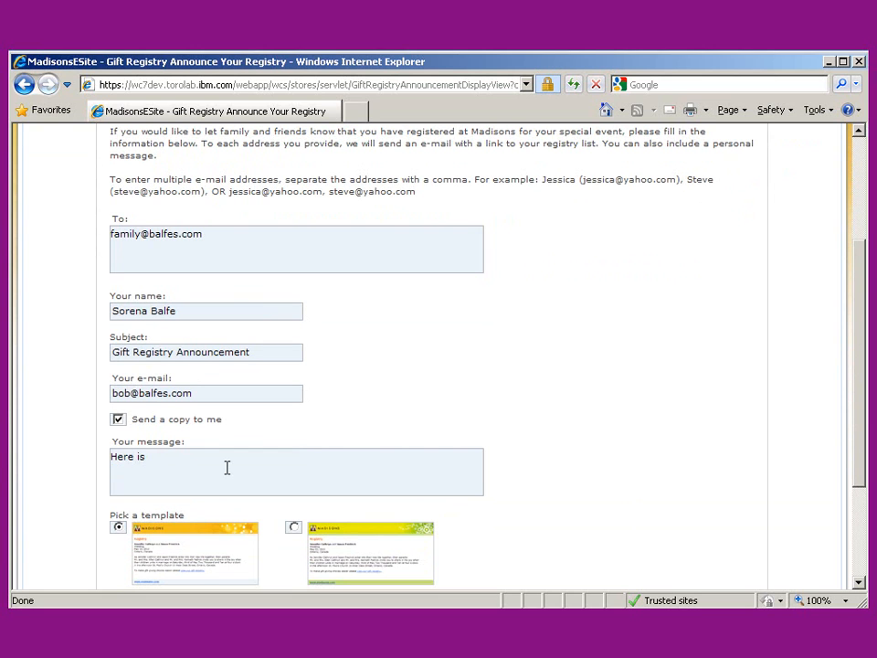
Add a message about gifts for Sorena's July birthday party, choose the second template and send
type("the gift registry for")
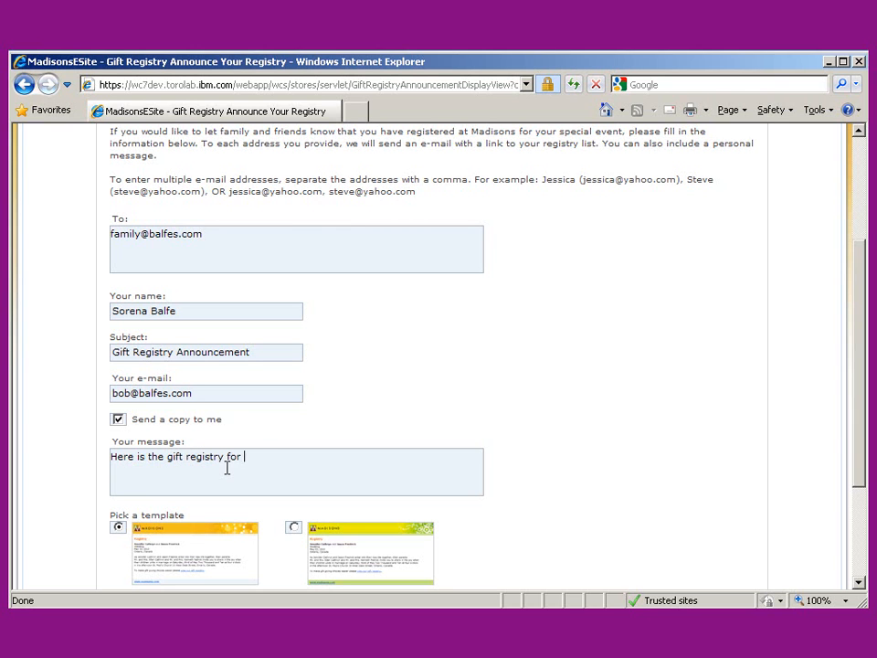
type("Sorena's")
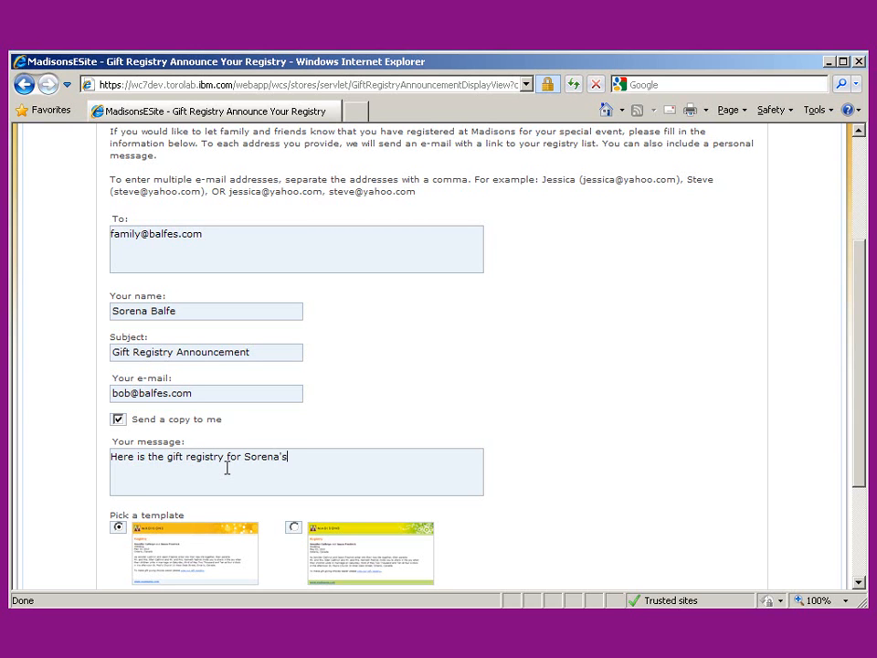
type("birthday party in Ju")
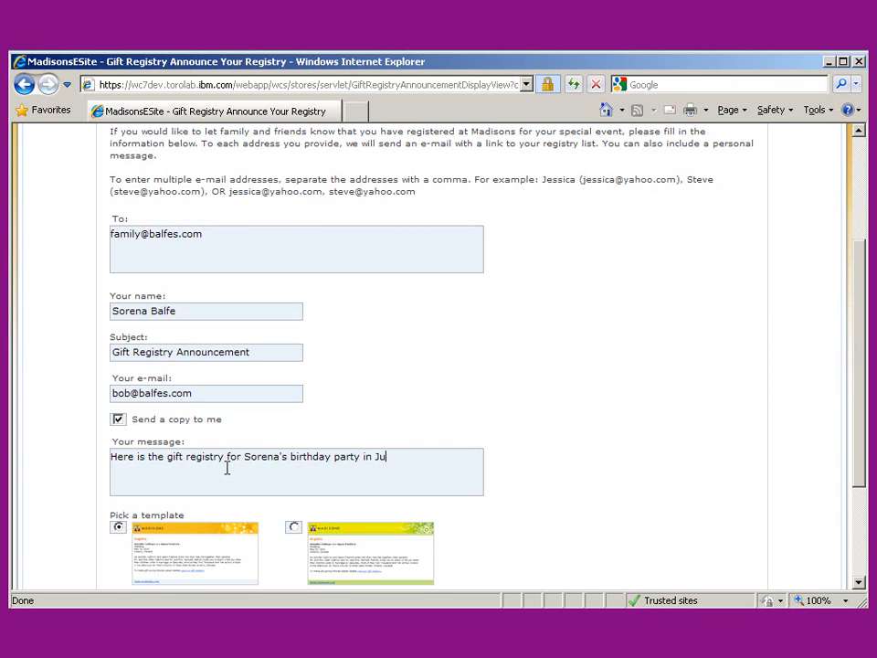
type("ly.")
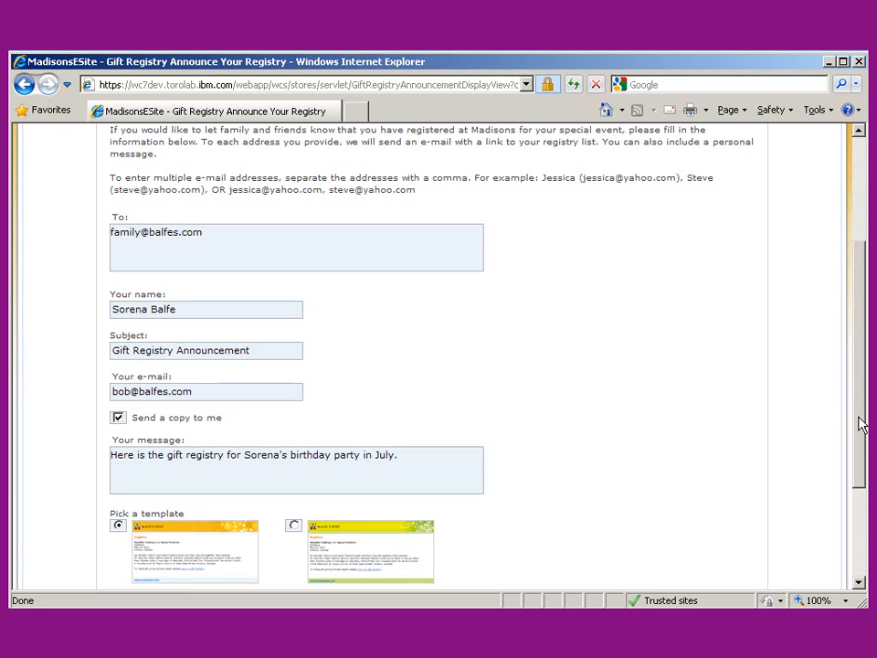
scroll("down", 3)
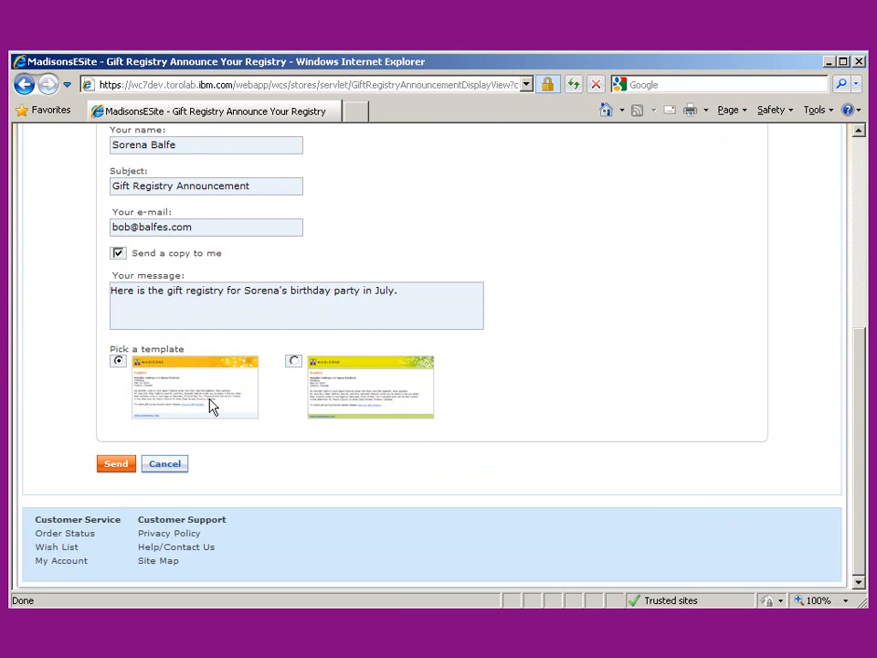
mouse_move(301, 373)
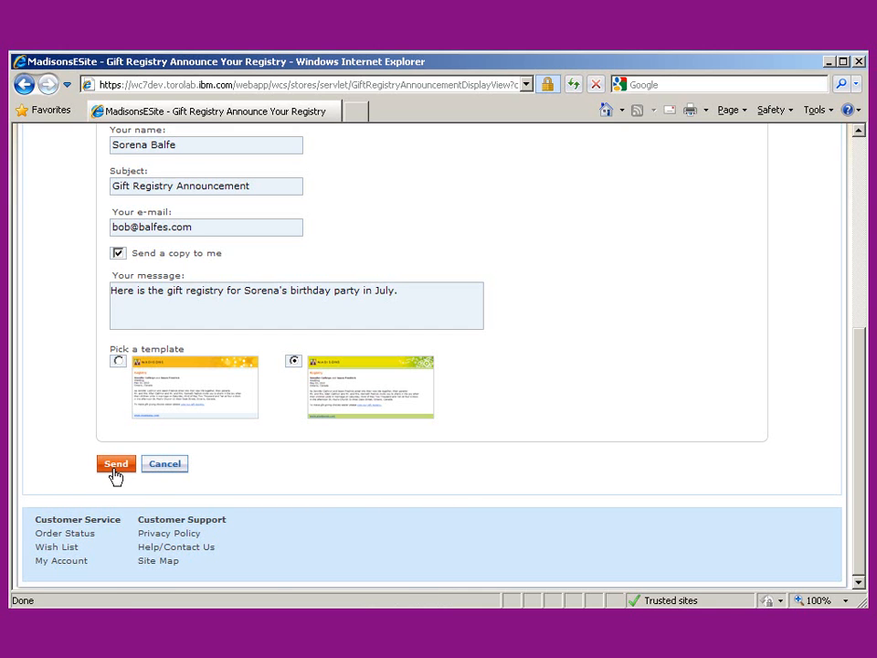
left_click(117, 464)
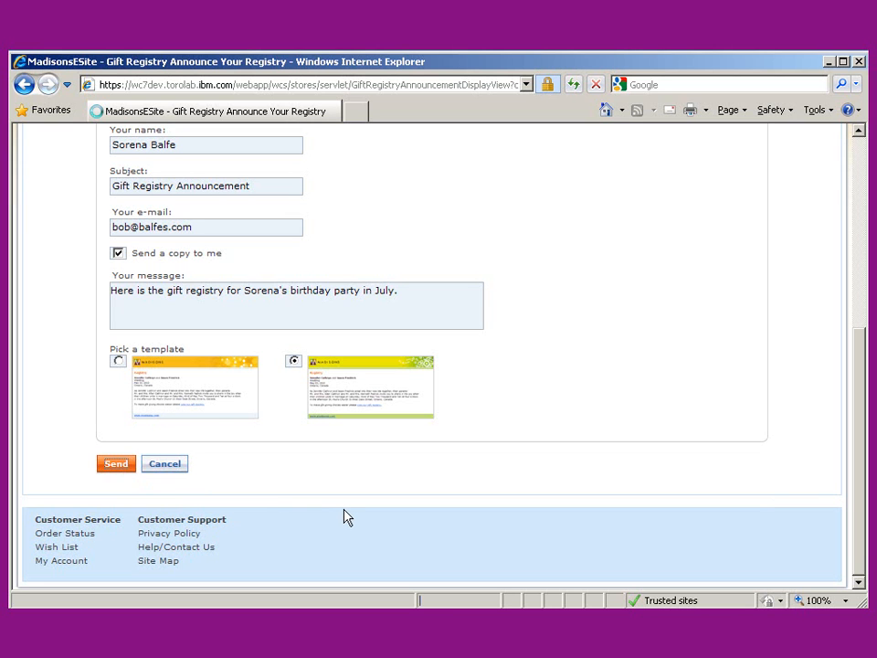
left_click(117, 464)
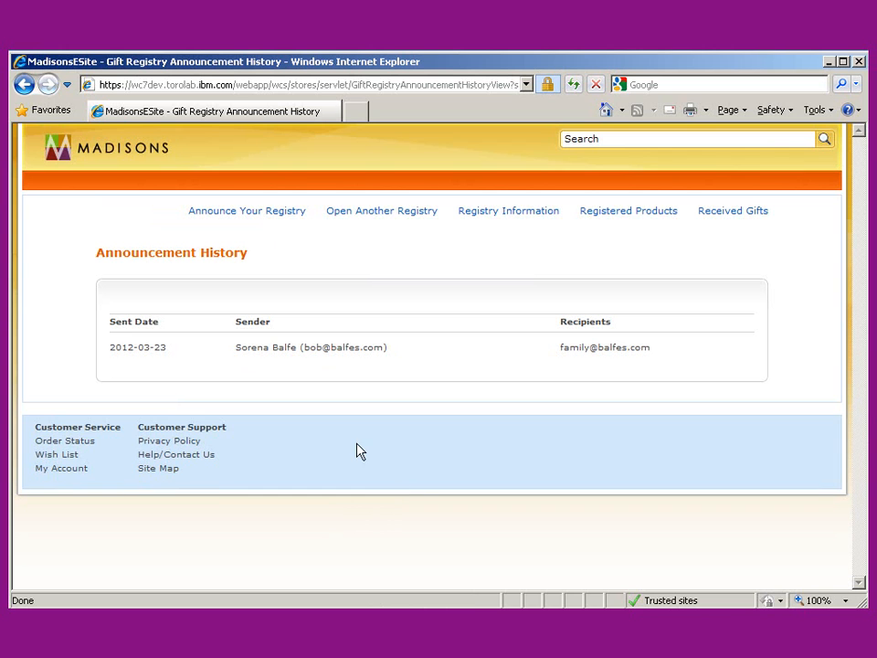
mouse_move(253, 504)
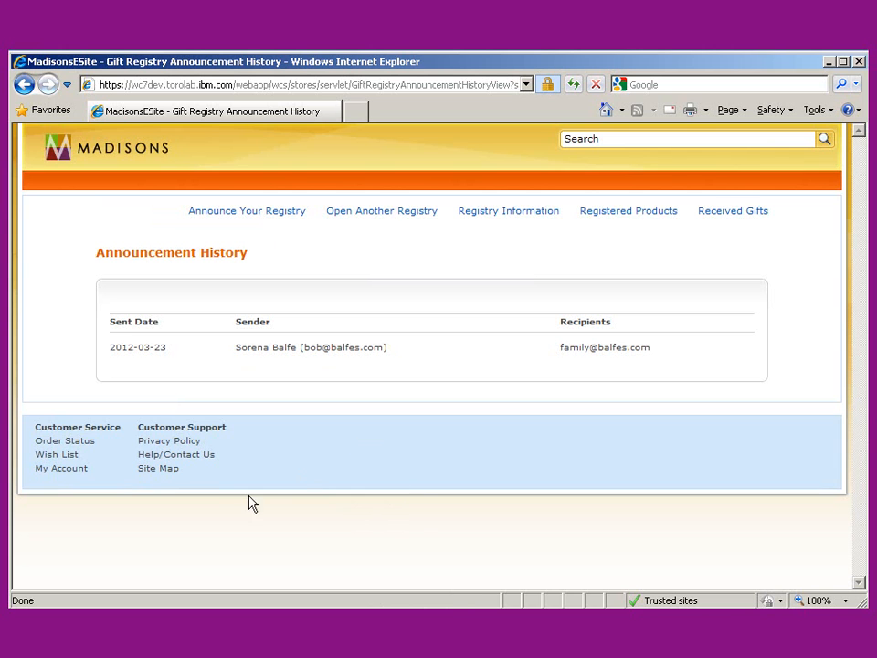
mouse_move(353, 484)
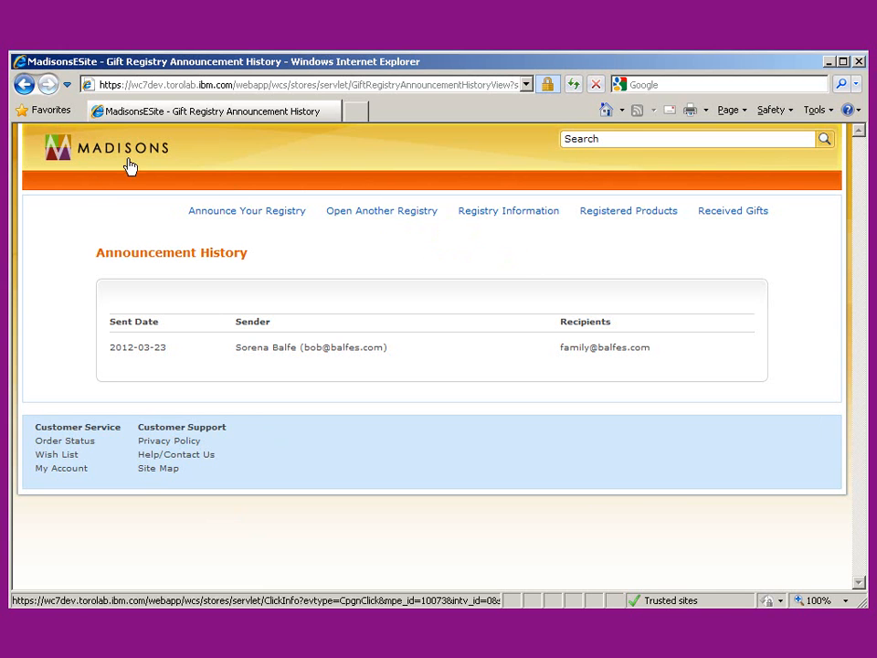
left_click(106, 146)
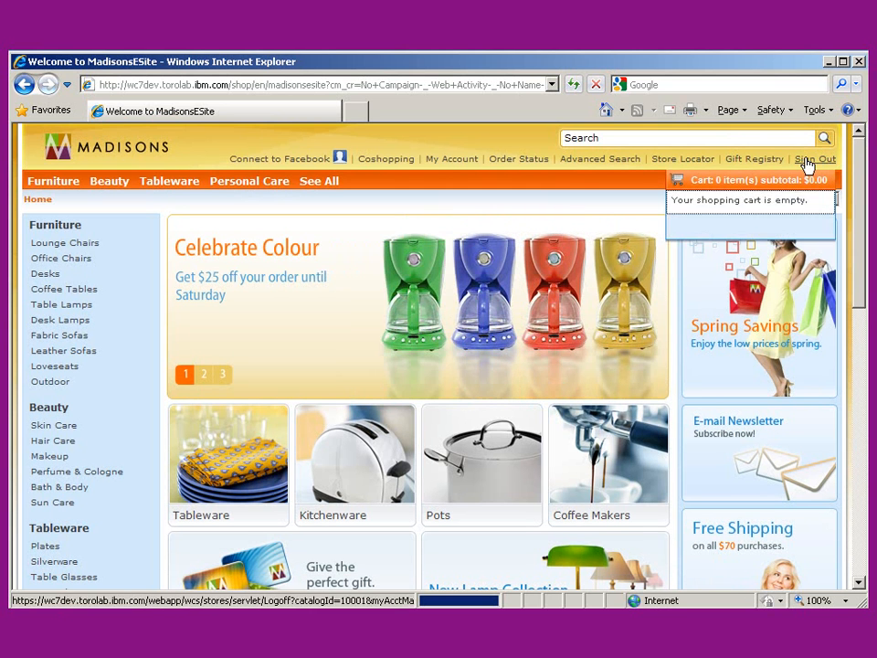
left_click(813, 159)
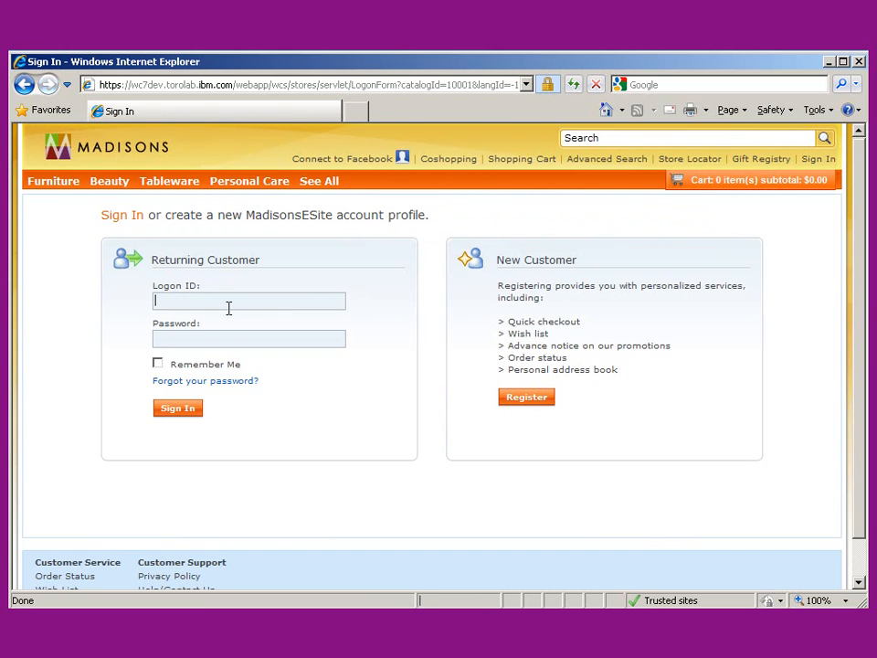
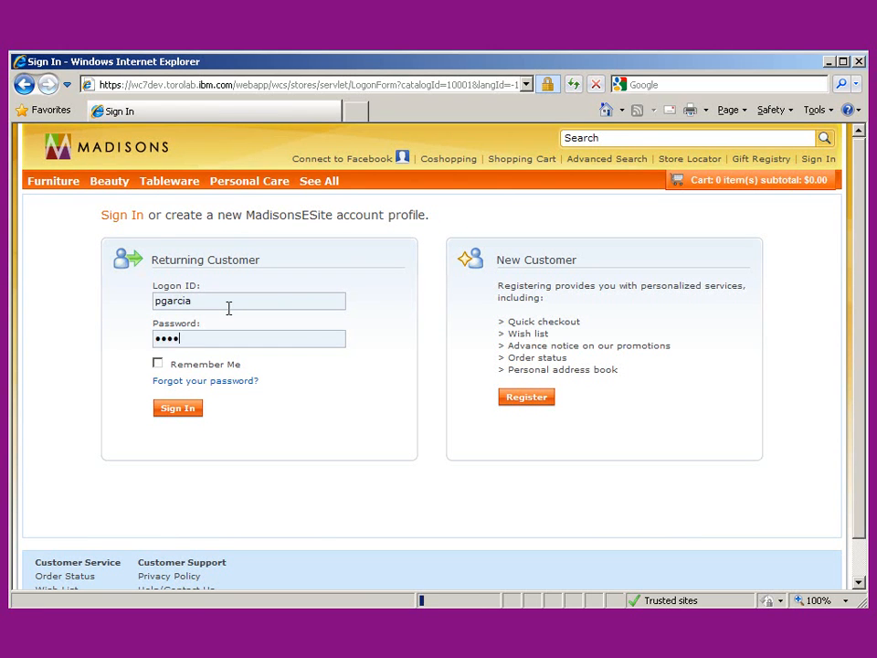
left_click(177, 407)
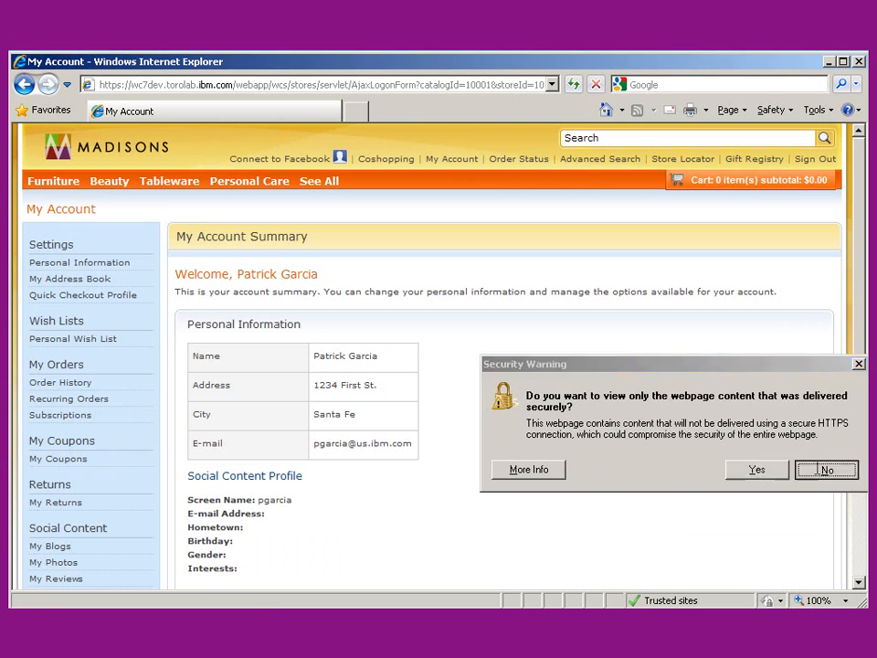
left_click(826, 468)
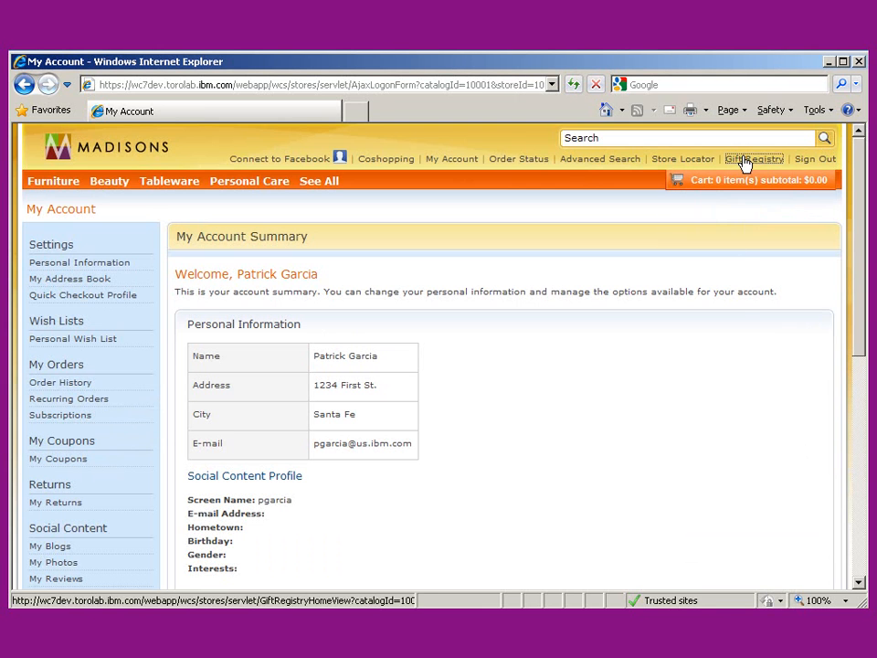
left_click(753, 157)
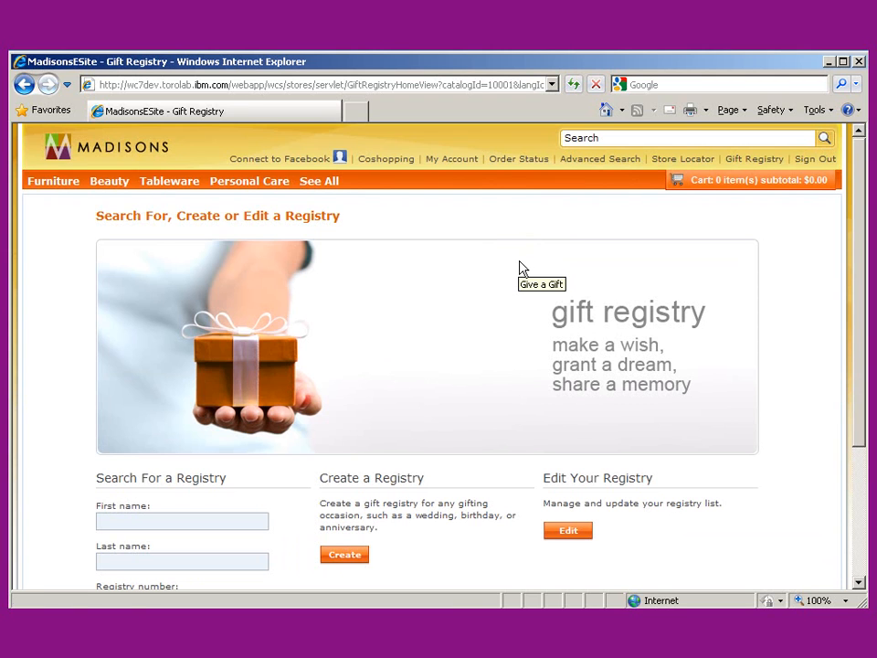
mouse_move(731, 380)
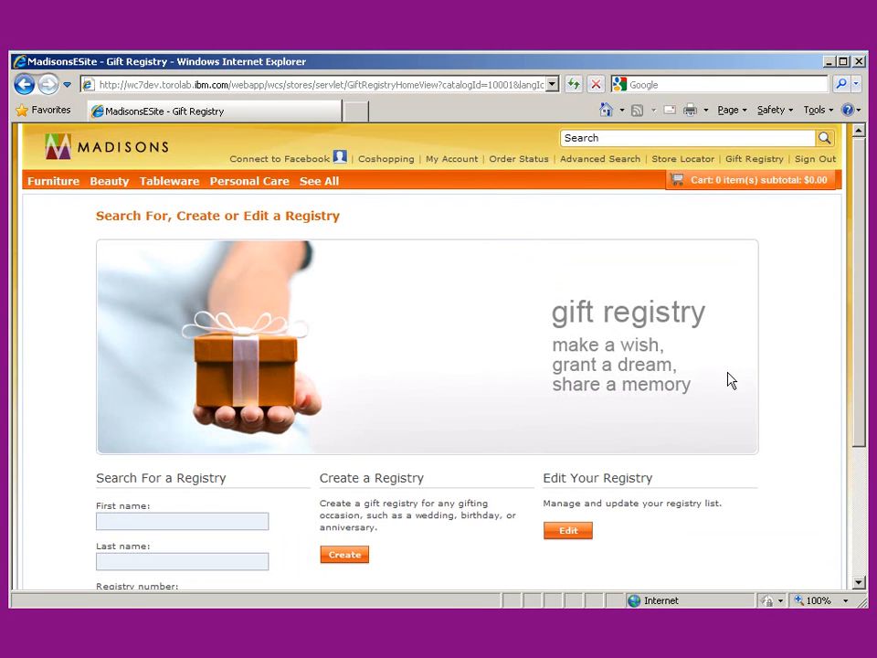
scroll("down", 3)
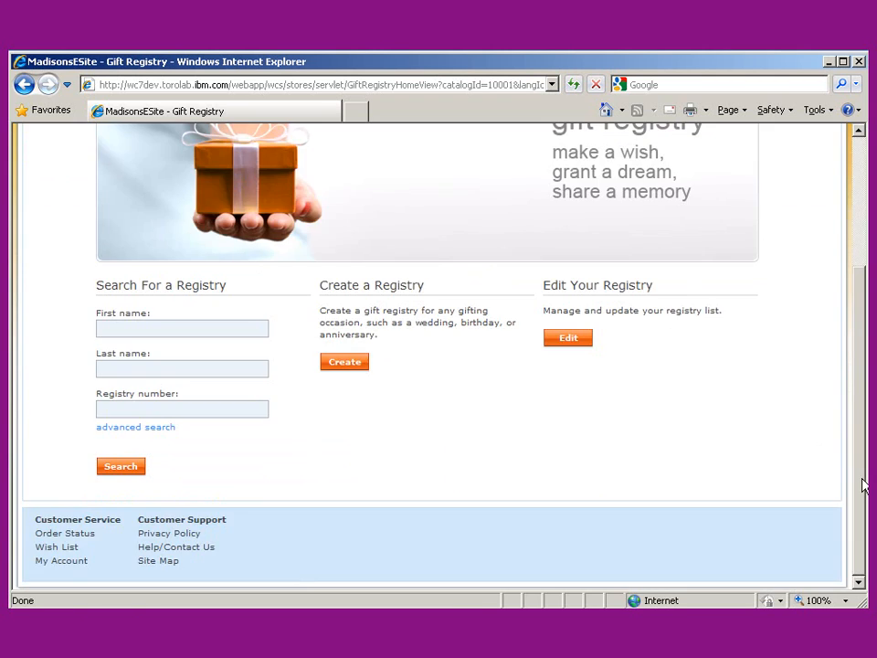
left_click(183, 369)
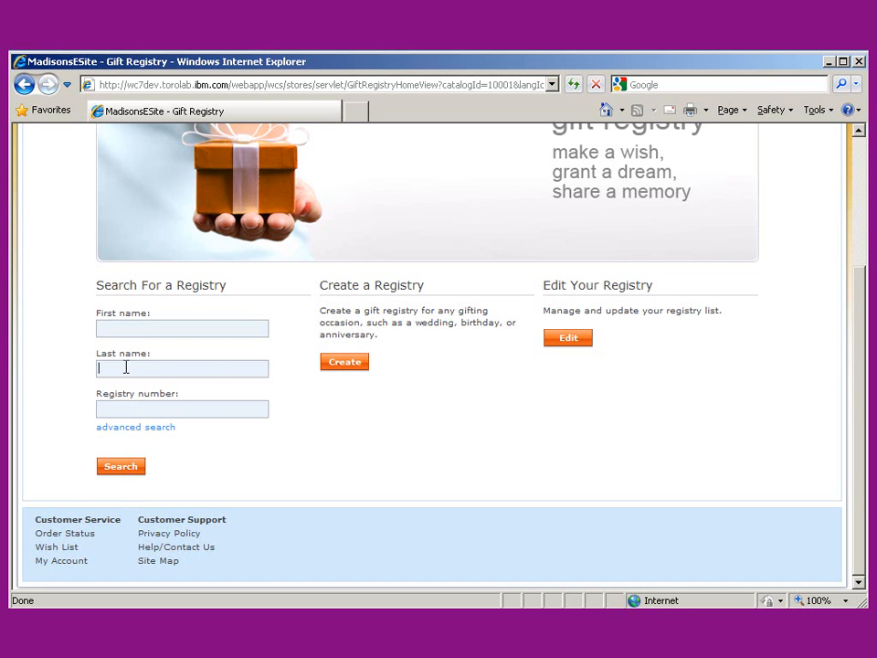
type("Balfe")
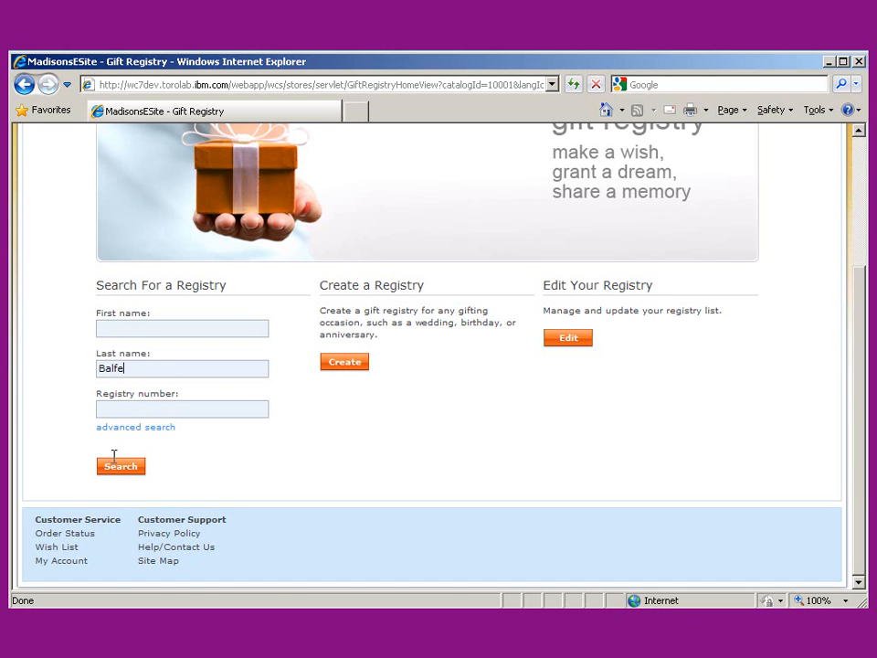
left_click(121, 466)
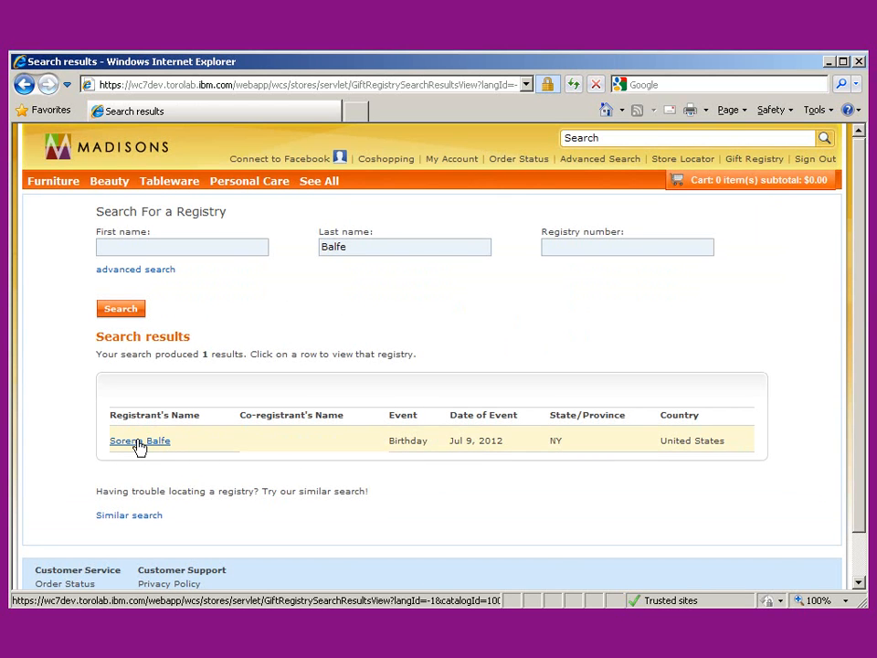
left_click(139, 441)
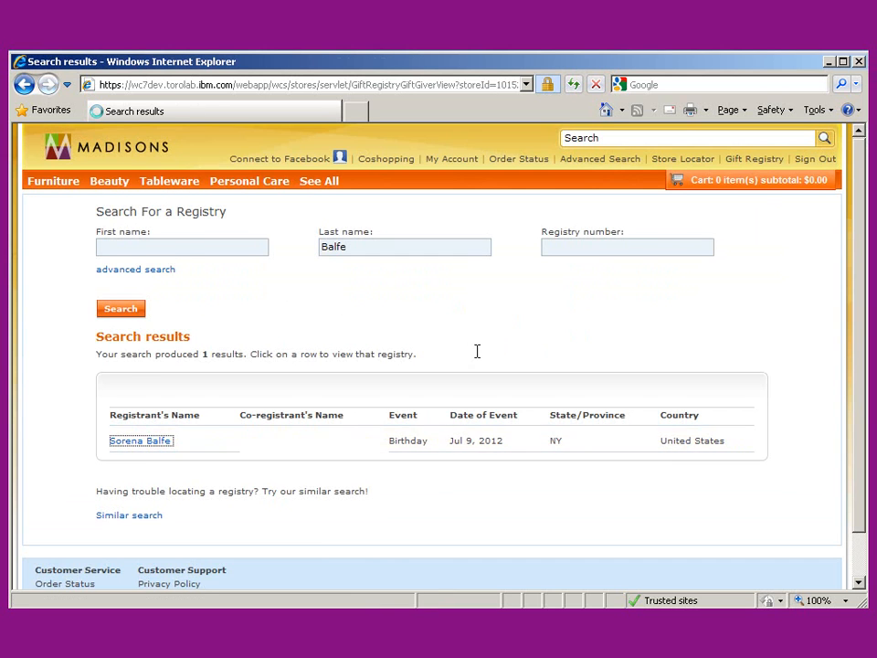
Add the Denim jumper and Polka dot registry gifts with quantity 1 to the cart and view the cart
left_click(141, 441)
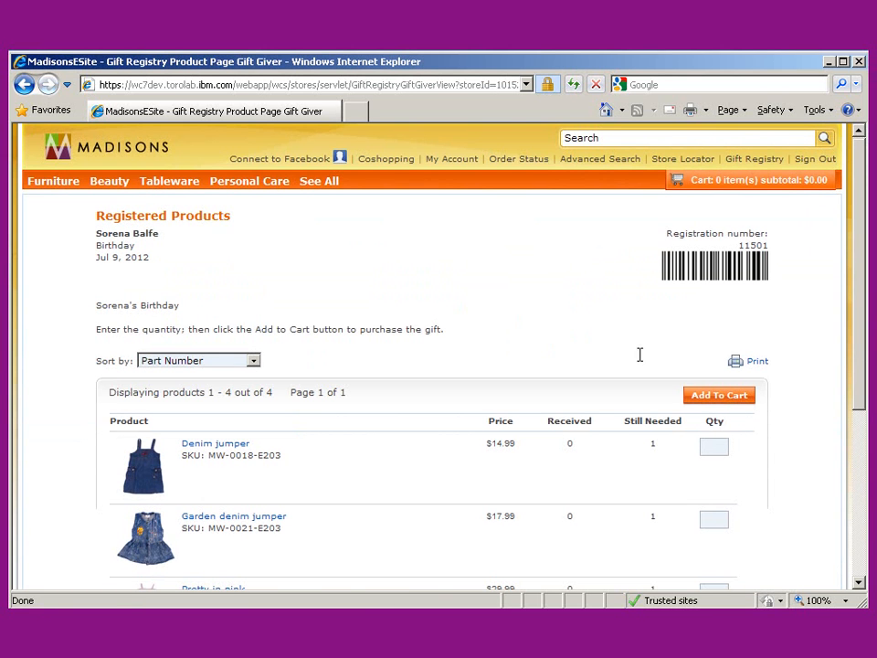
scroll("down", 3)
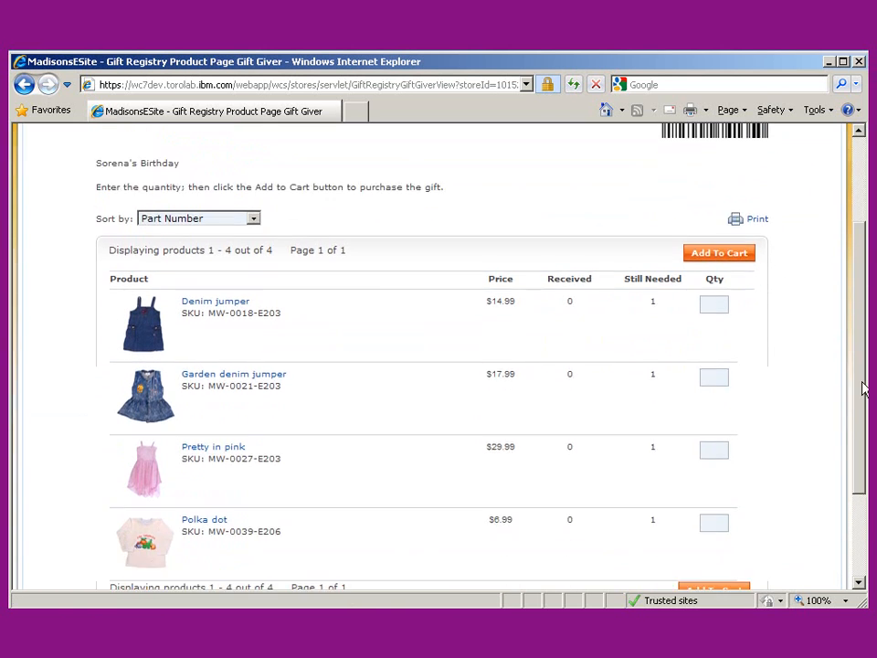
scroll("down", 3)
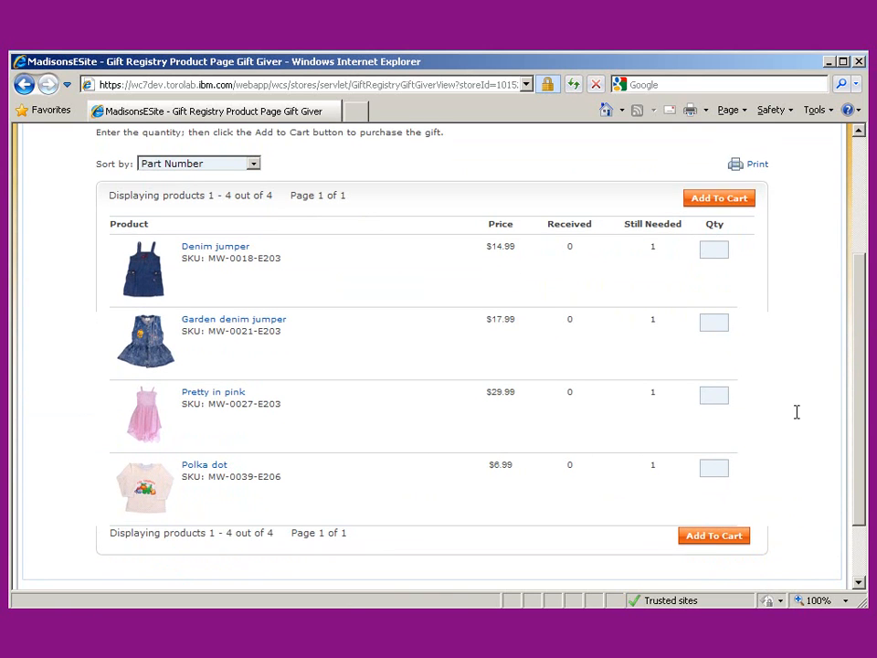
mouse_move(508, 428)
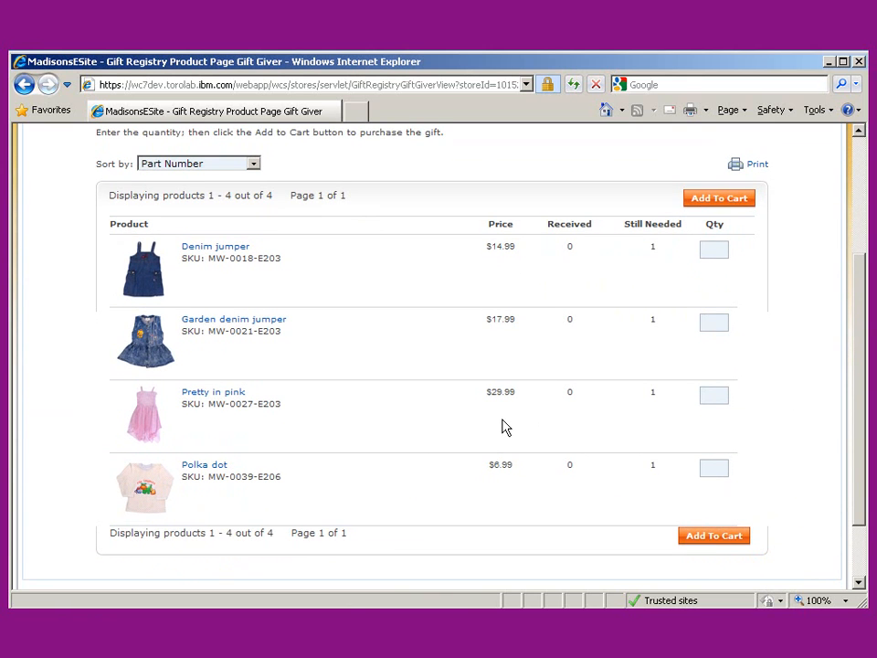
mouse_move(687, 304)
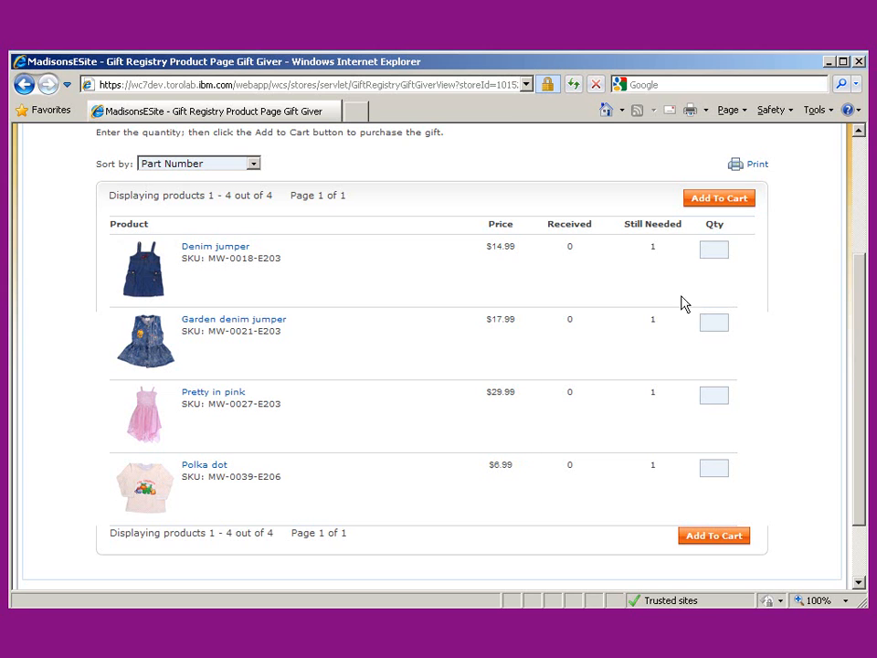
type("1")
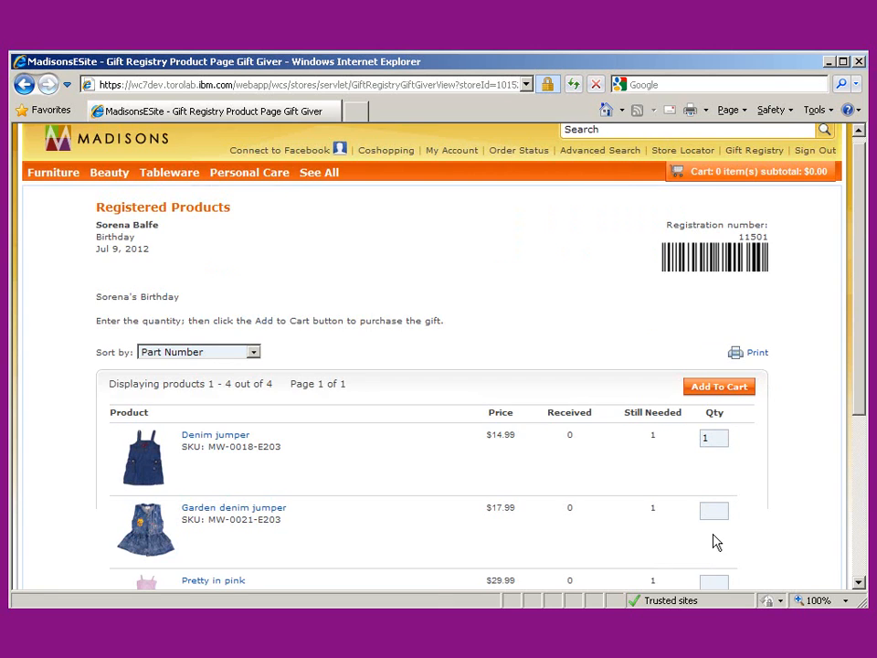
left_click(720, 387)
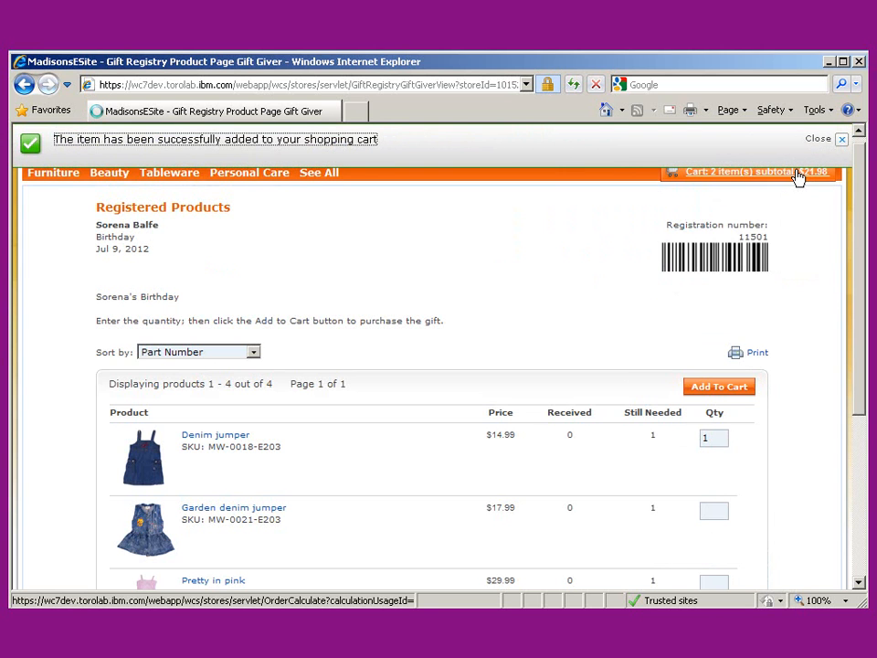
left_click(740, 172)
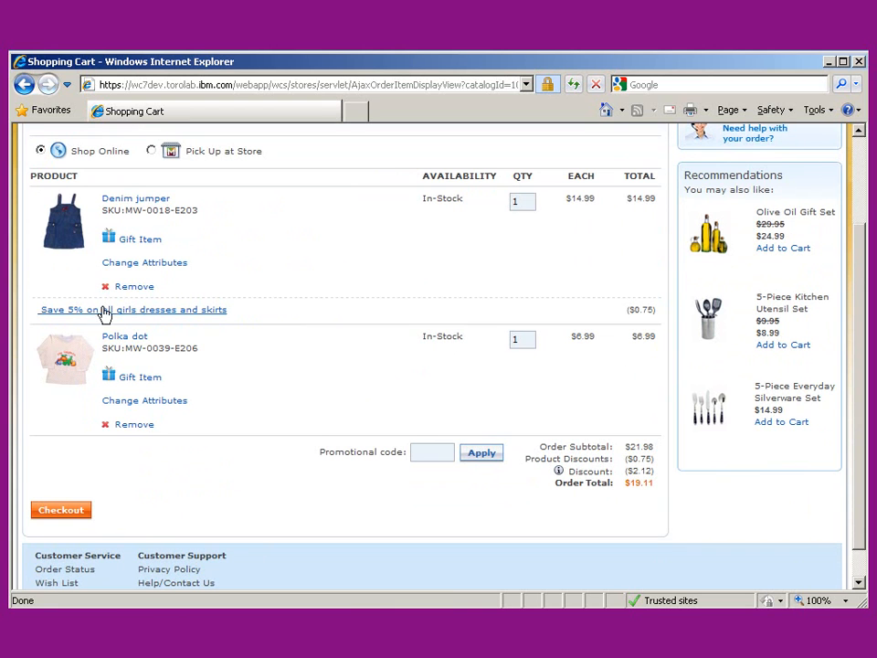
mouse_move(183, 314)
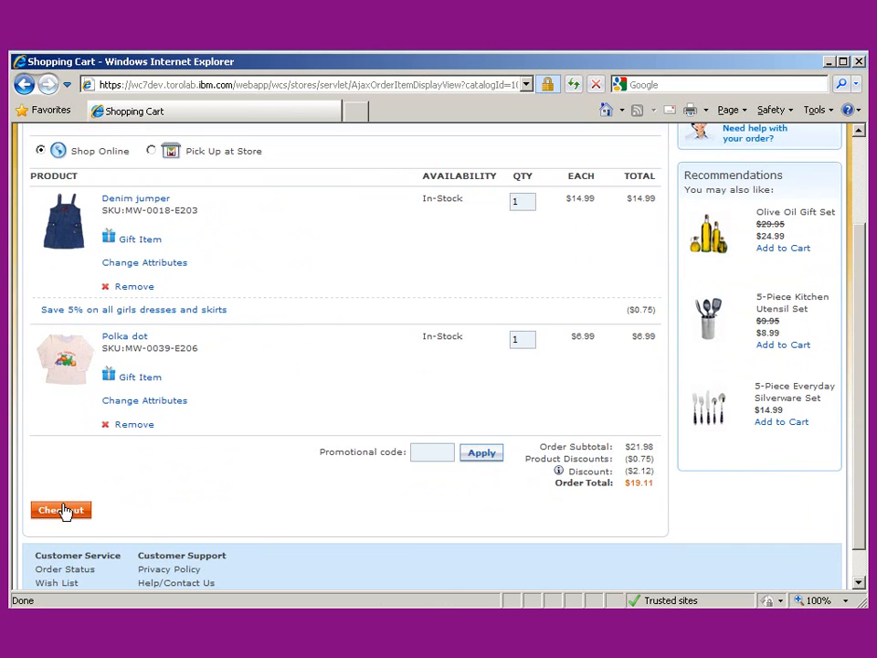
mouse_move(231, 500)
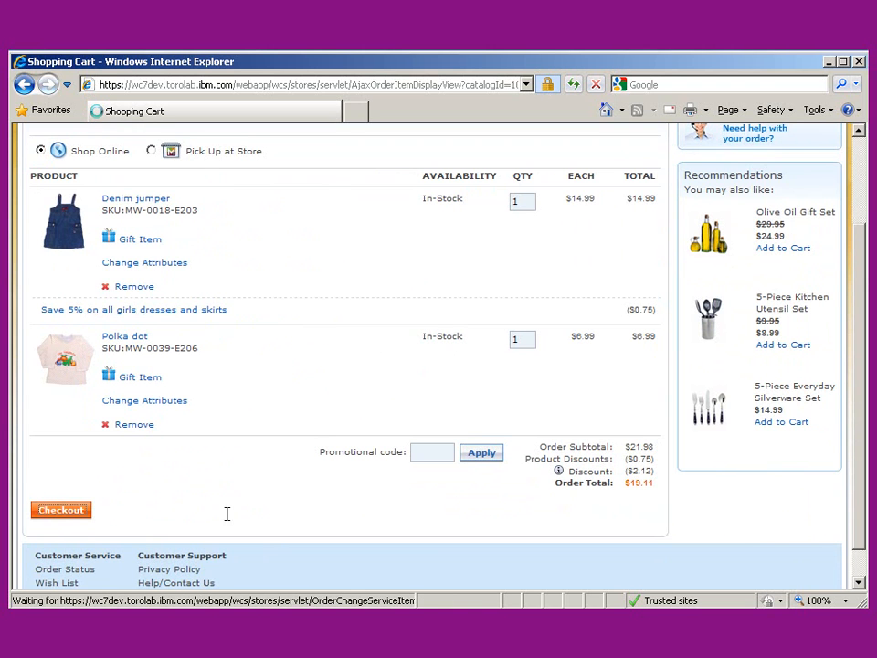
Start checkout for the Denim jumper and Polka dot gifts
left_click(60, 510)
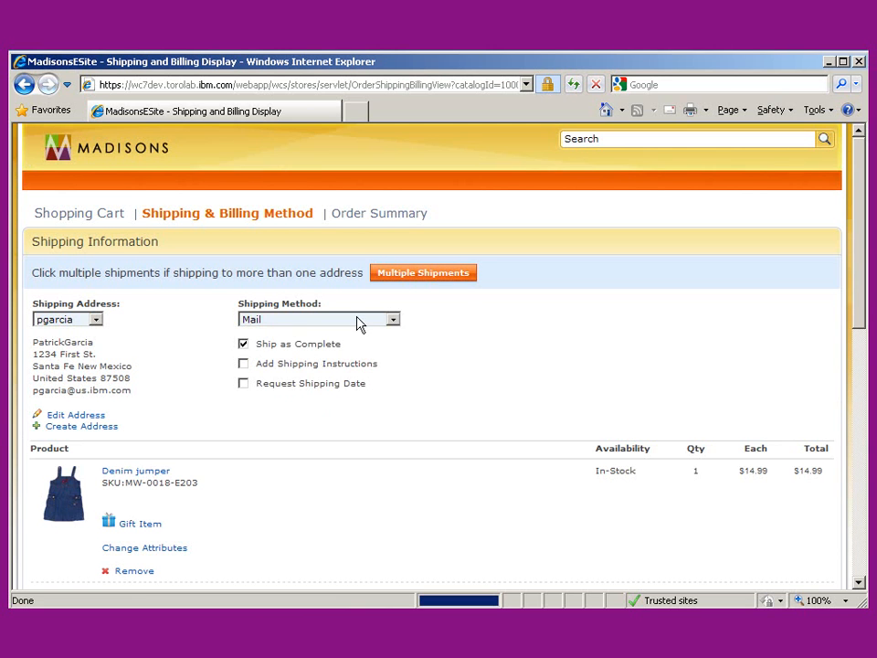
left_click(318, 317)
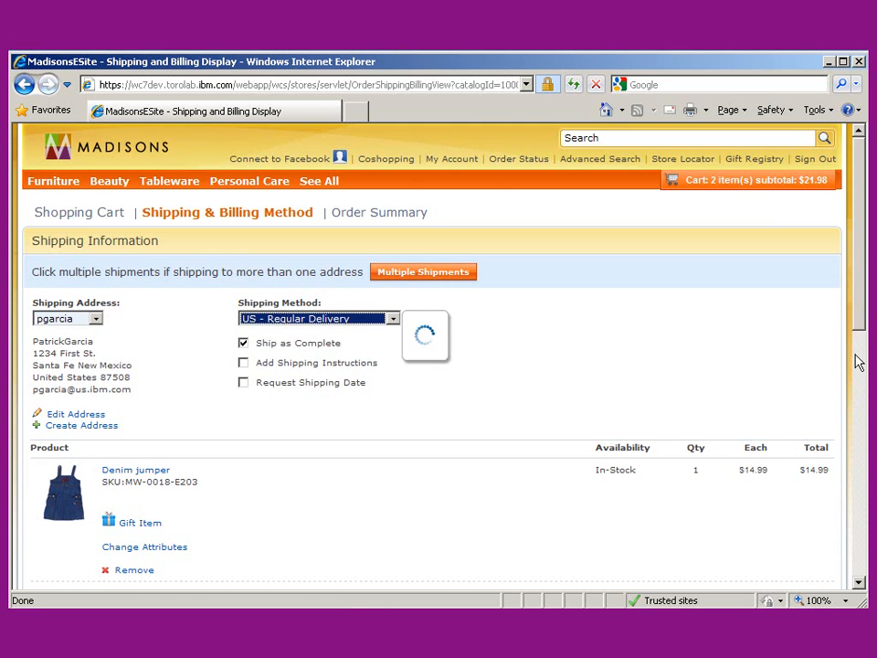
scroll("down", 3)
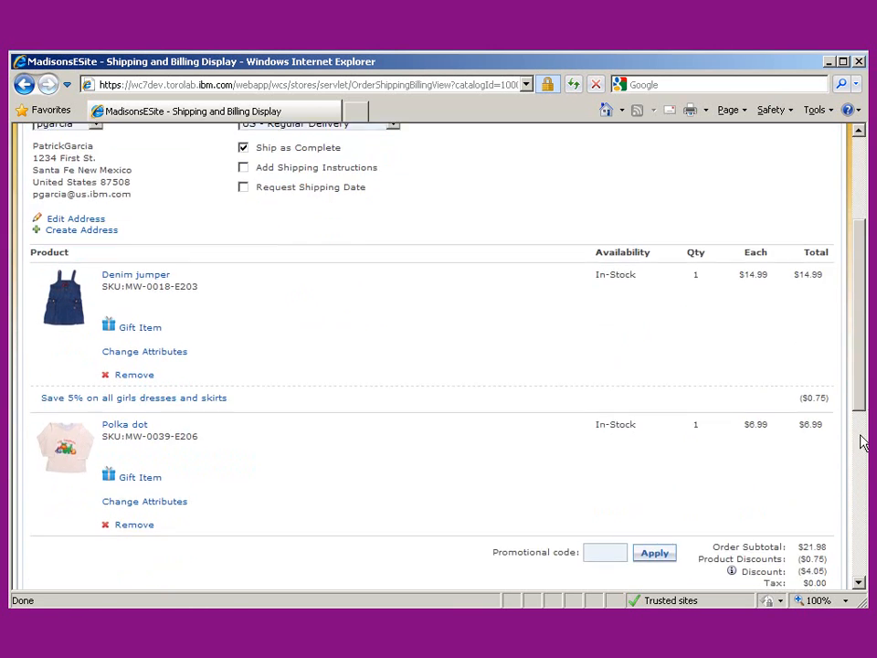
scroll("down", 3)
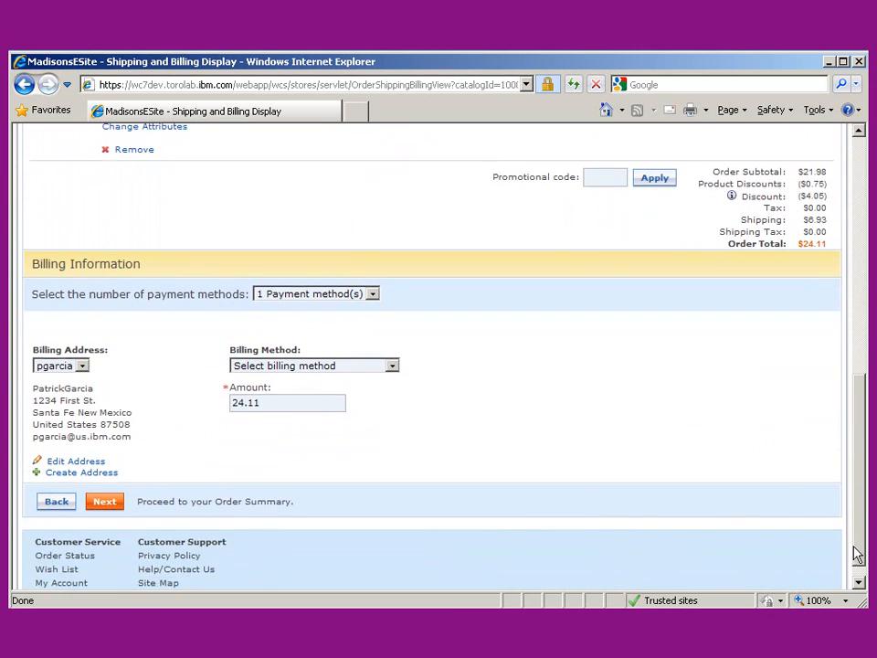
scroll("down", 3)
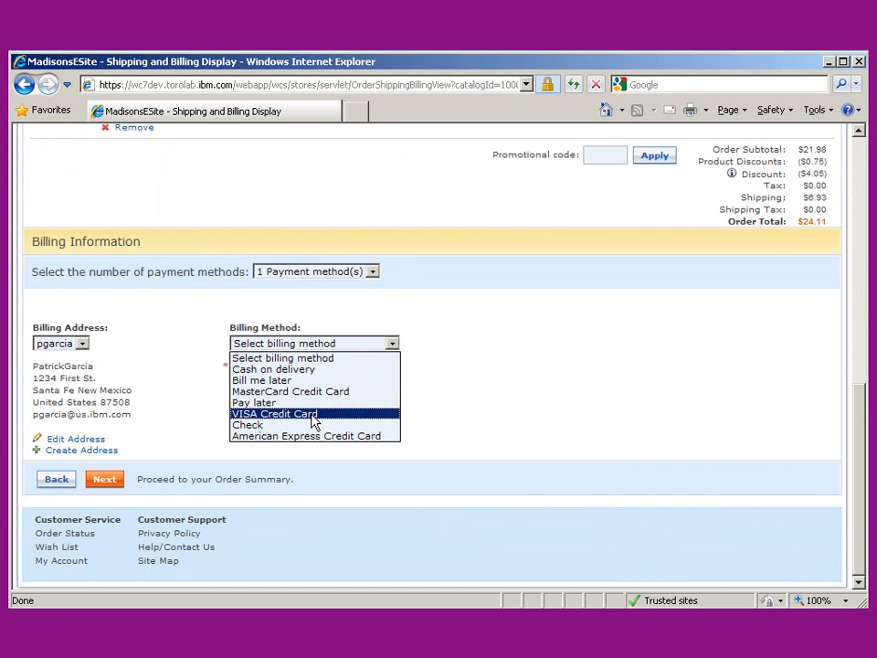
left_click(274, 413)
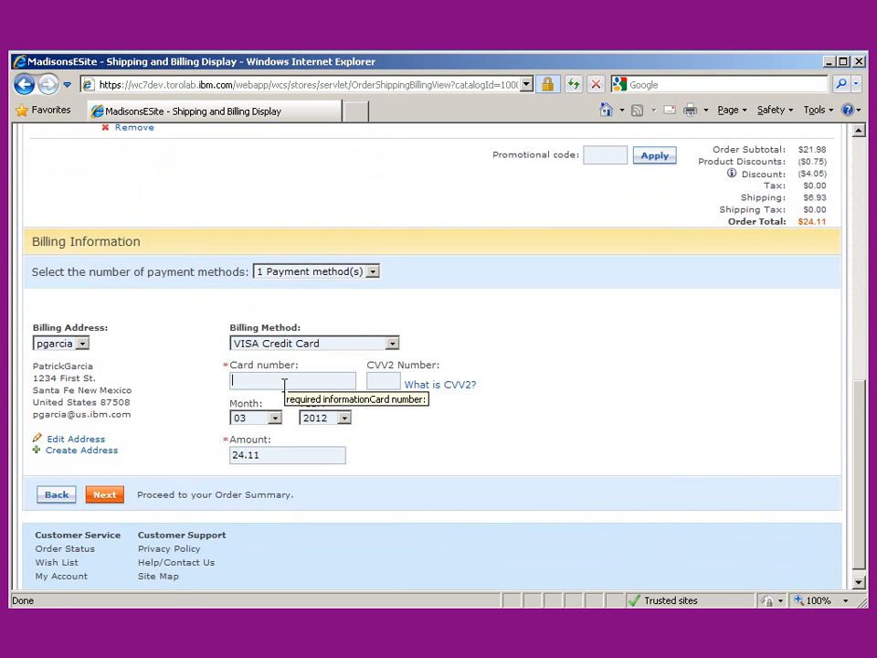
type("41111111")
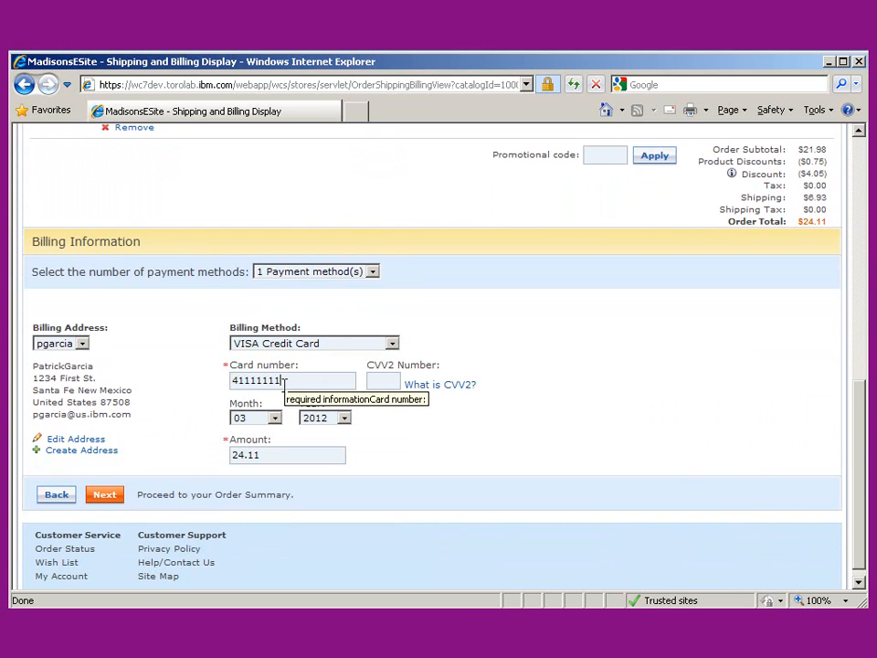
type("1111111")
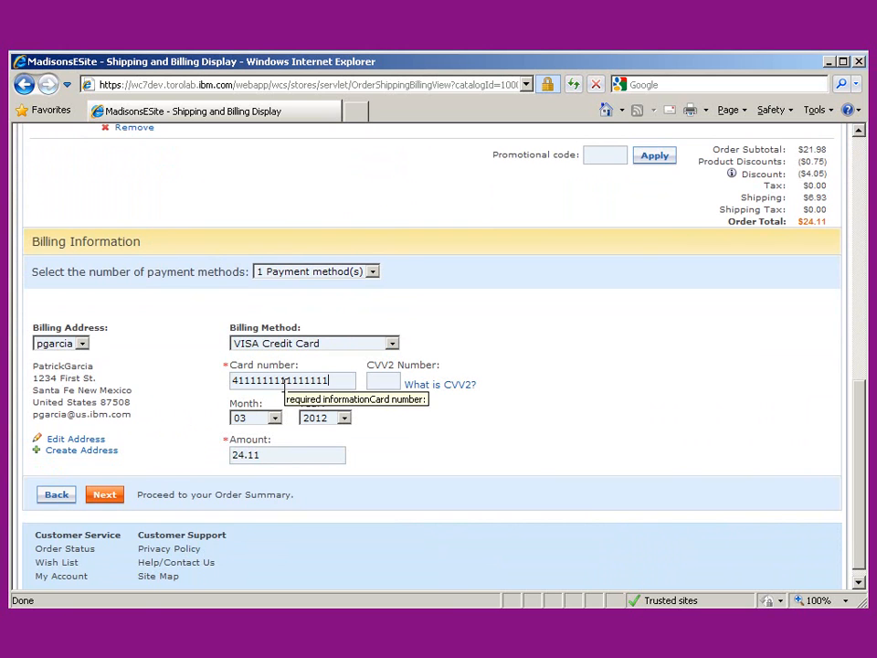
type("123")
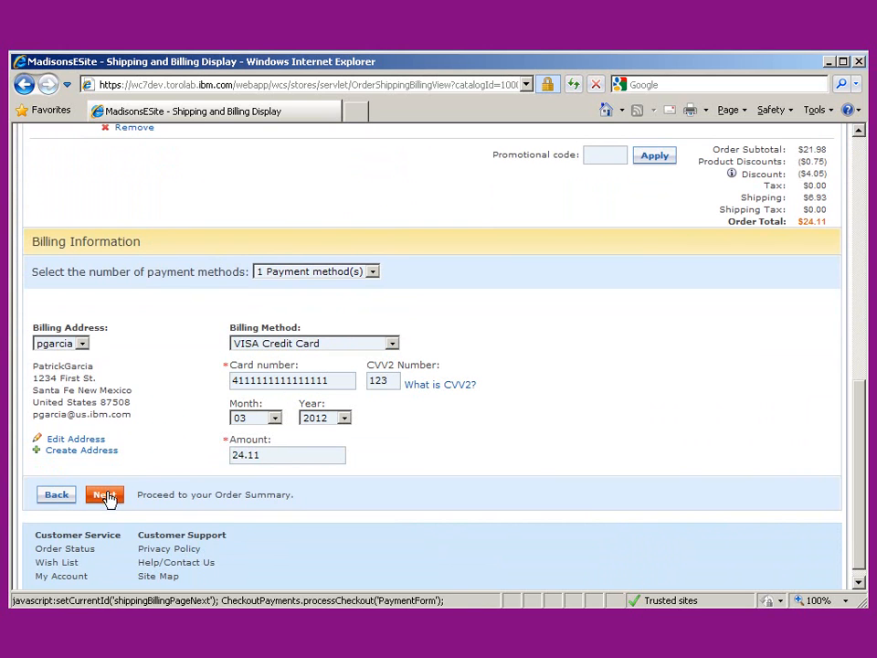
Review shipping, billing and the $24.11 total on the Order Summary, then submit the order
left_click(104, 494)
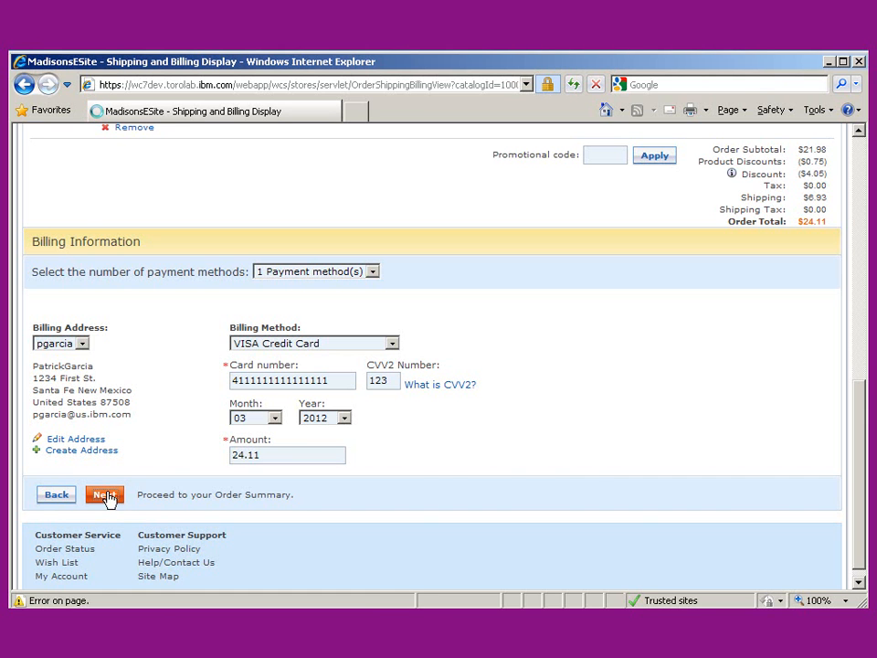
left_click(104, 494)
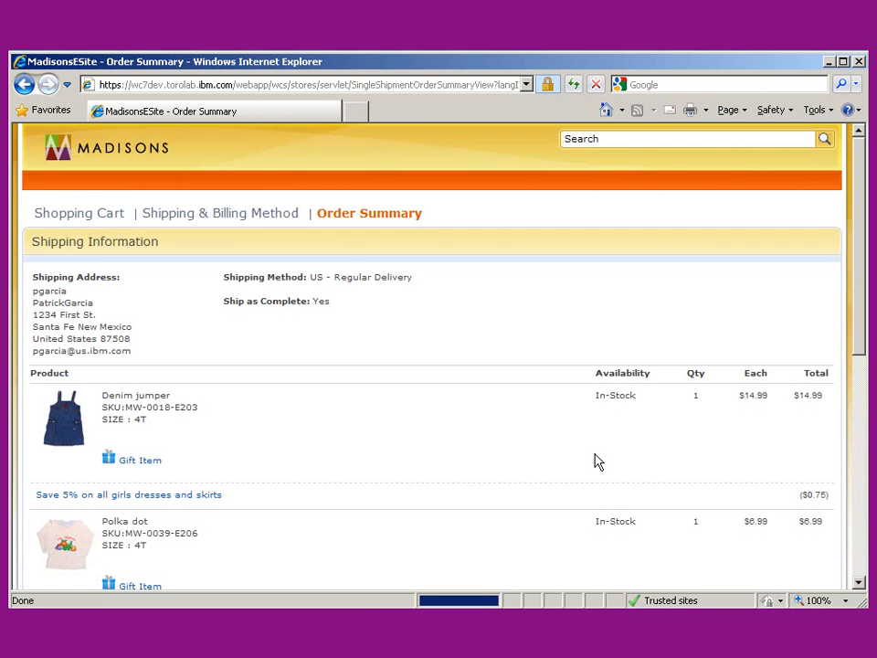
scroll("down", 3)
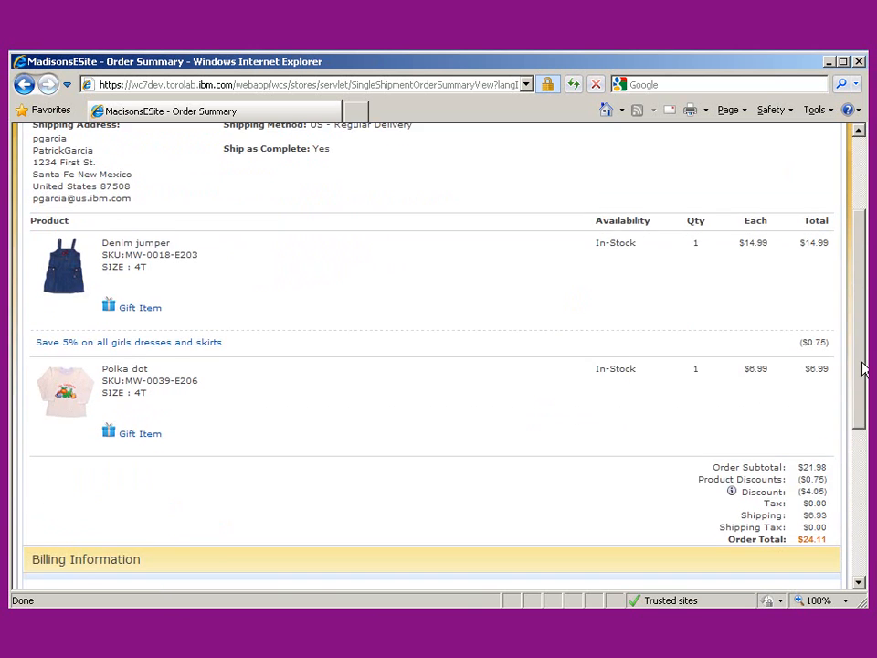
scroll("up", 3)
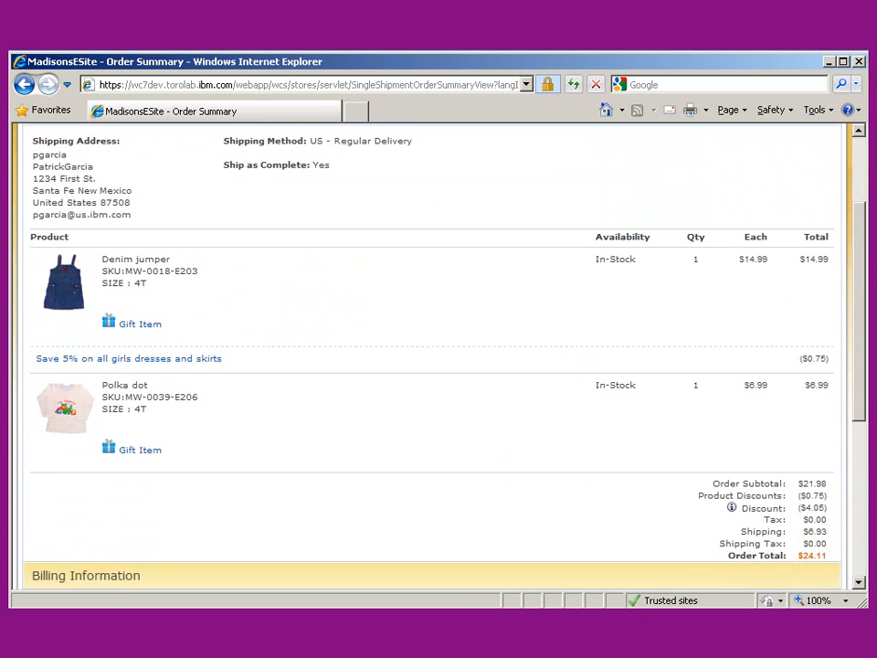
scroll("down", 3)
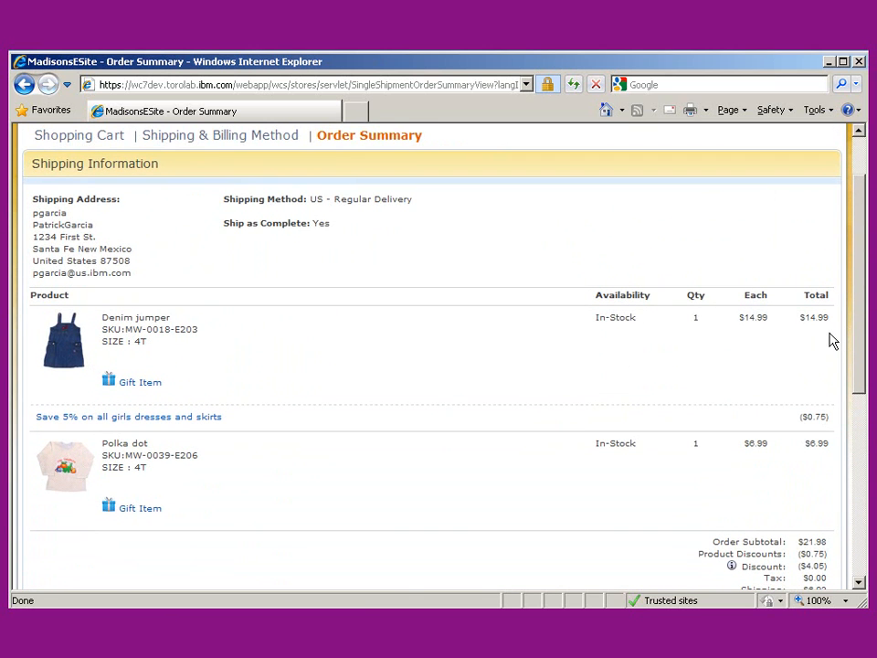
mouse_move(128, 438)
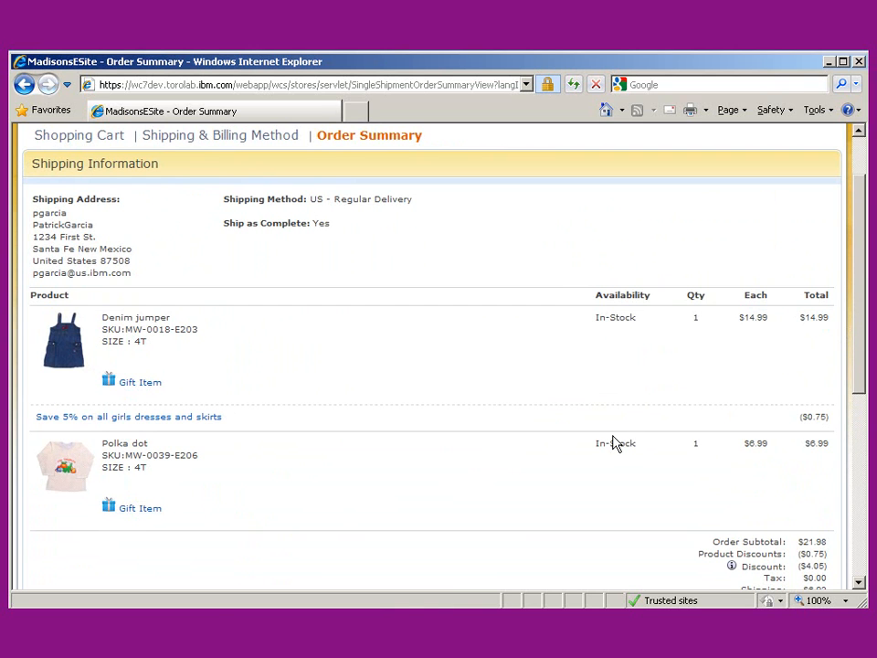
scroll("down", 3)
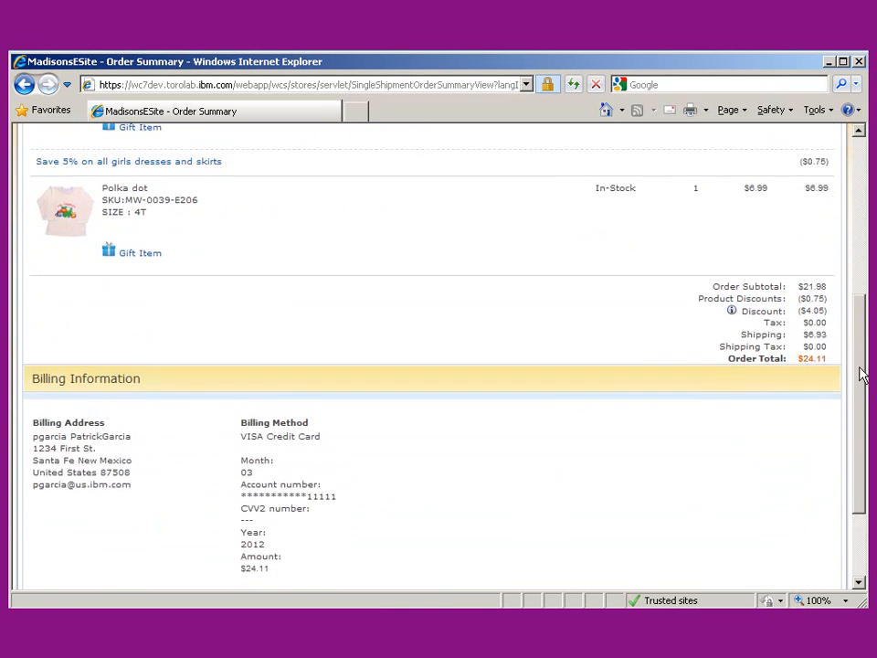
scroll("down", 3)
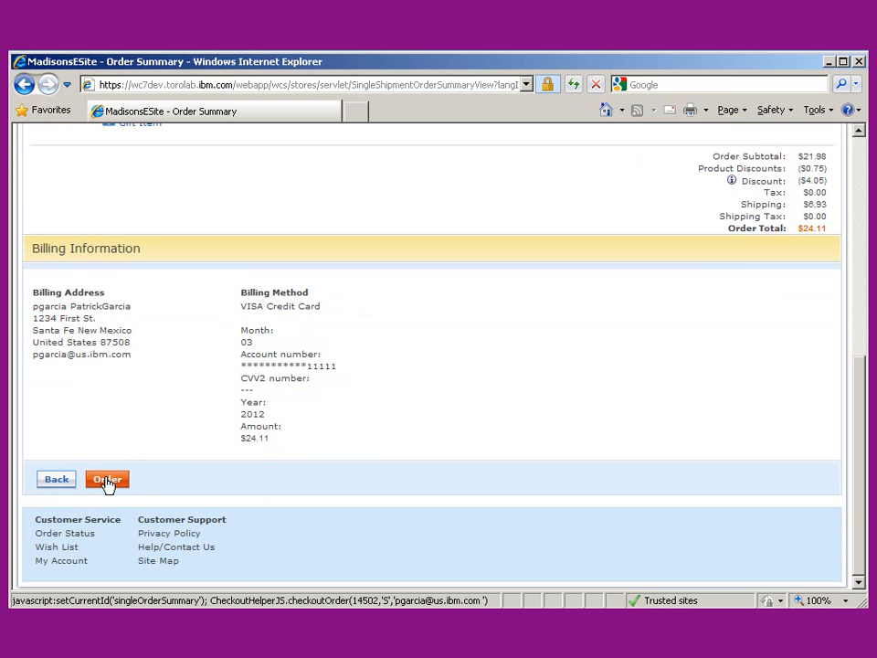
left_click(106, 478)
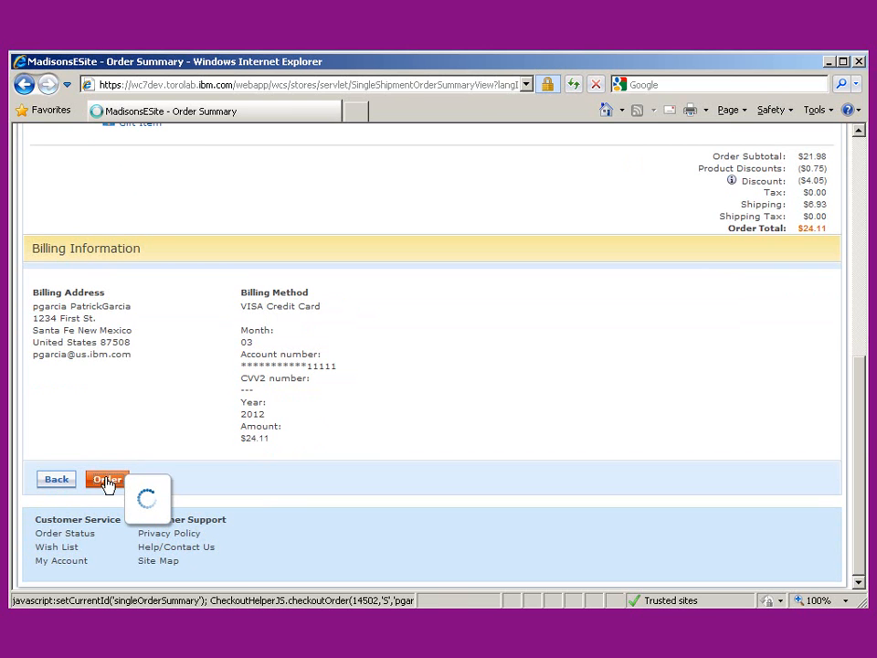
left_click(106, 479)
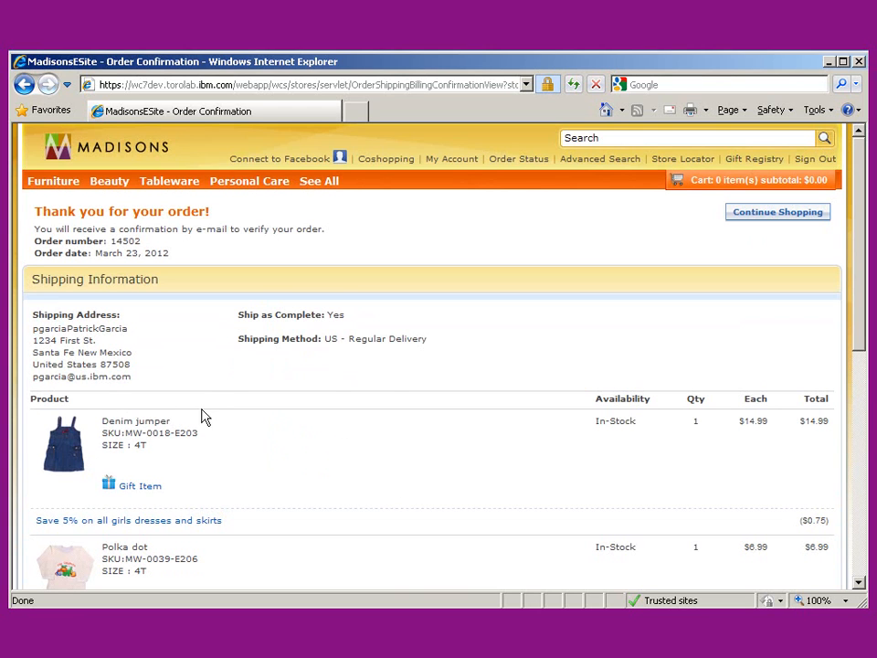
mouse_move(857, 285)
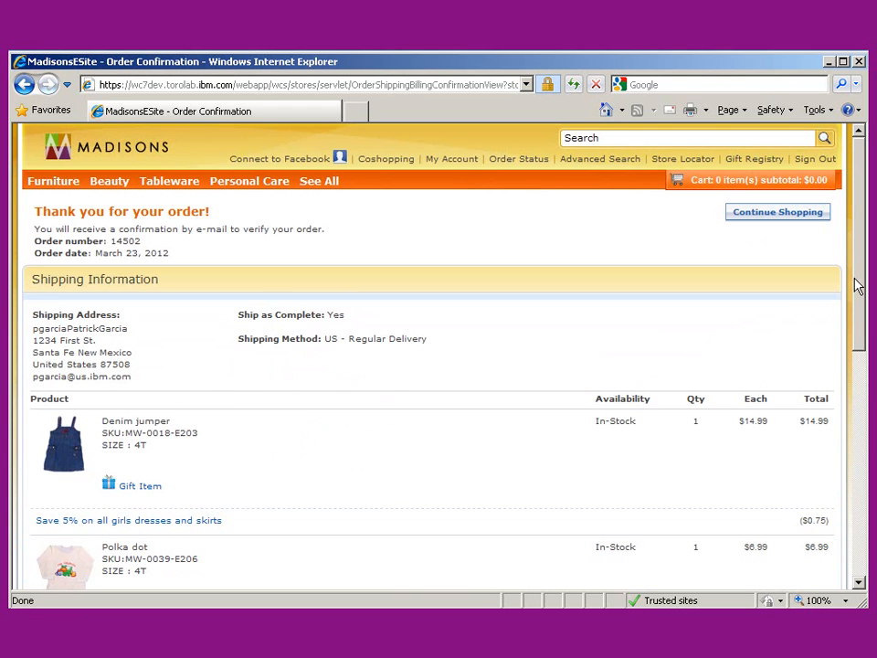
scroll("down", 3)
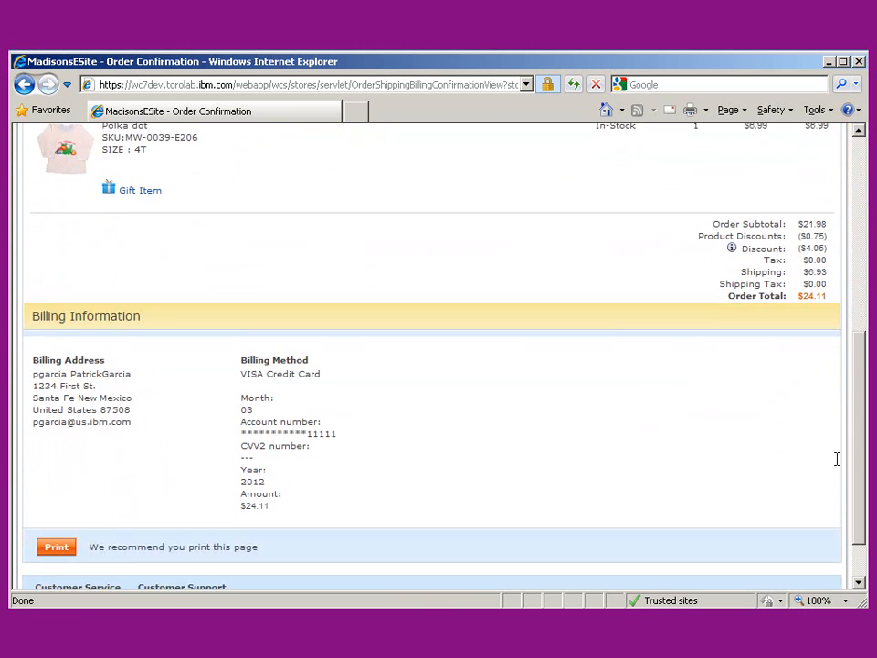
scroll("down", 3)
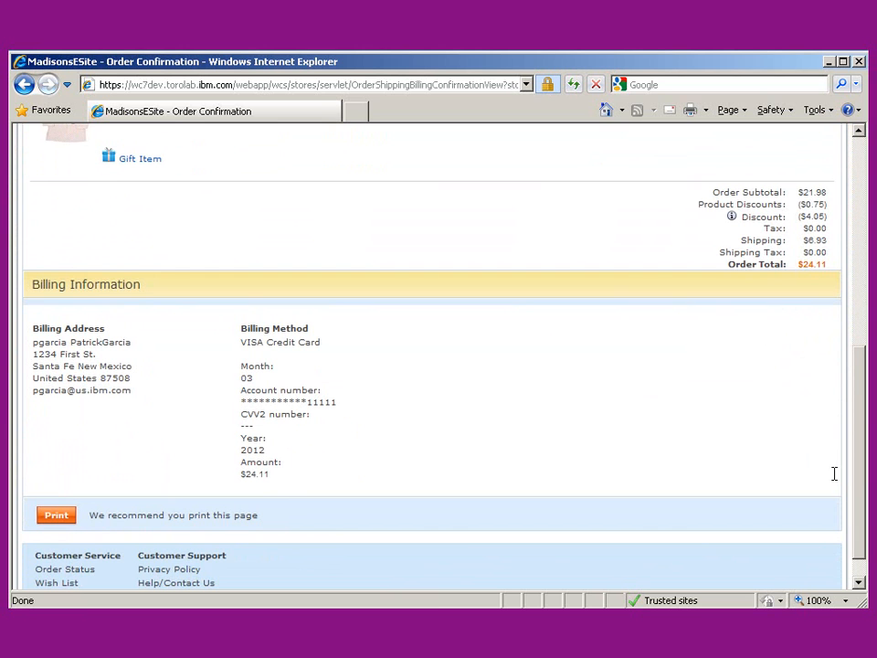
mouse_move(856, 413)
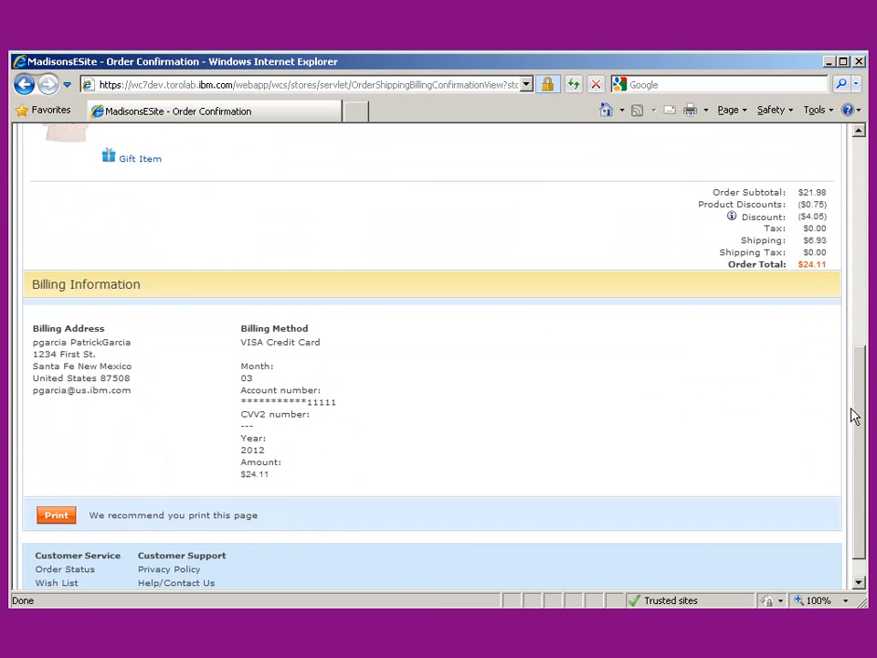
scroll("up", 3)
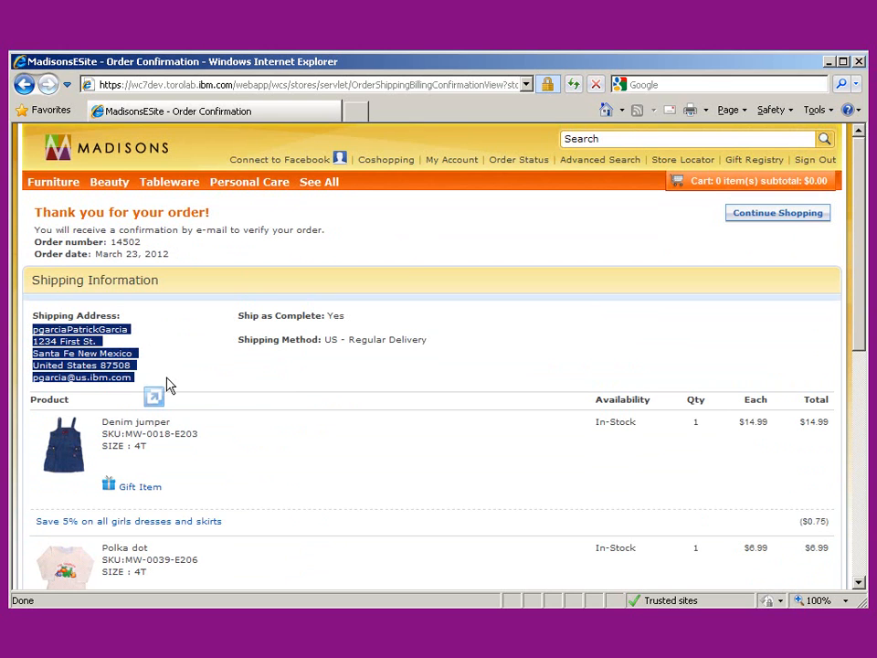
left_click(431, 355)
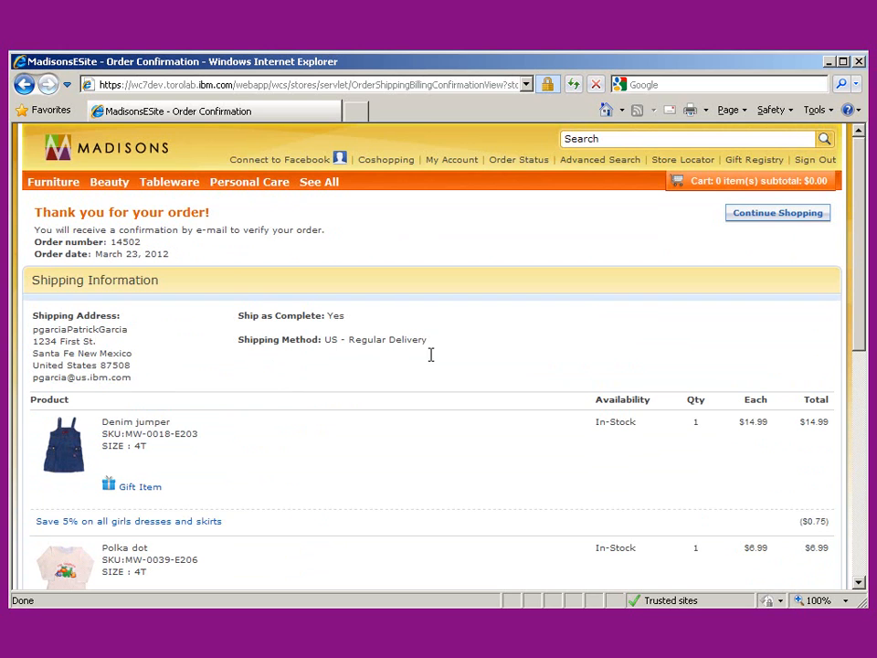
mouse_move(628, 330)
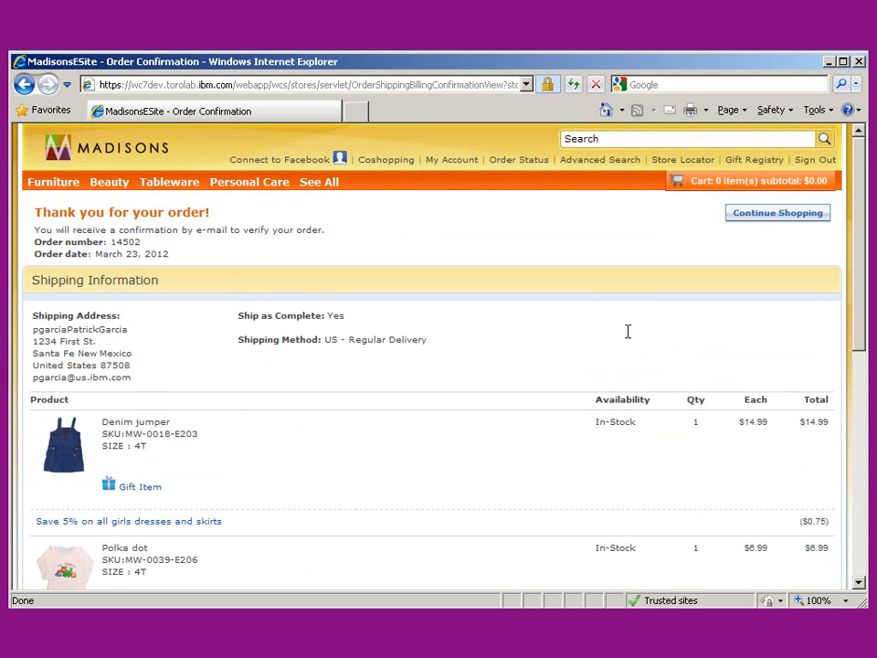
left_click(813, 161)
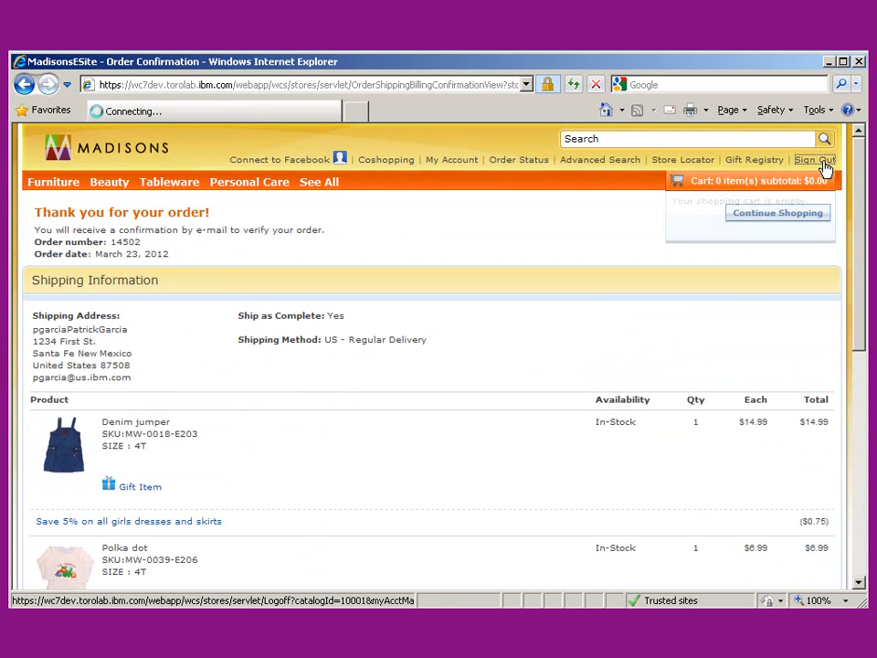
left_click(811, 159)
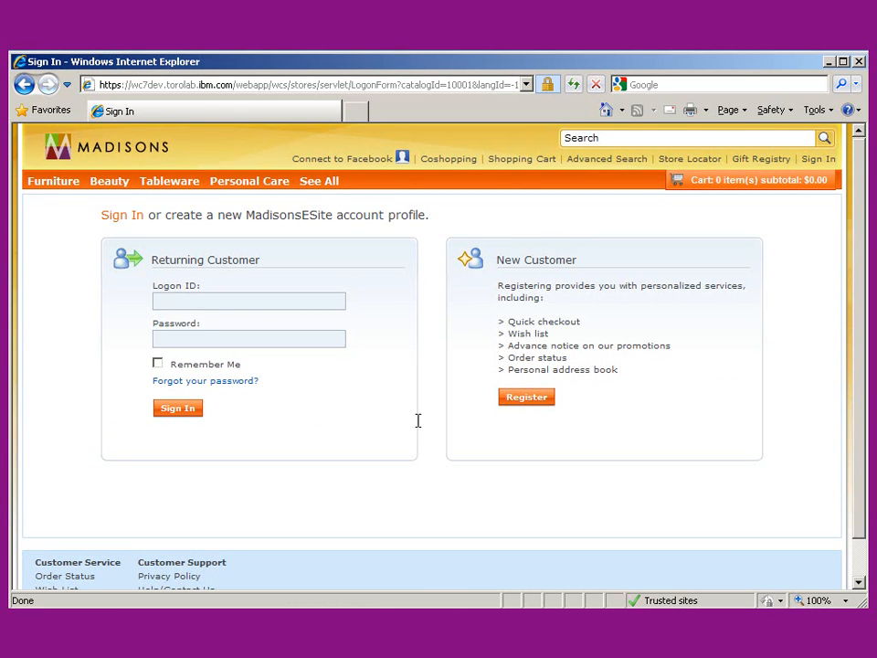
mouse_move(418, 490)
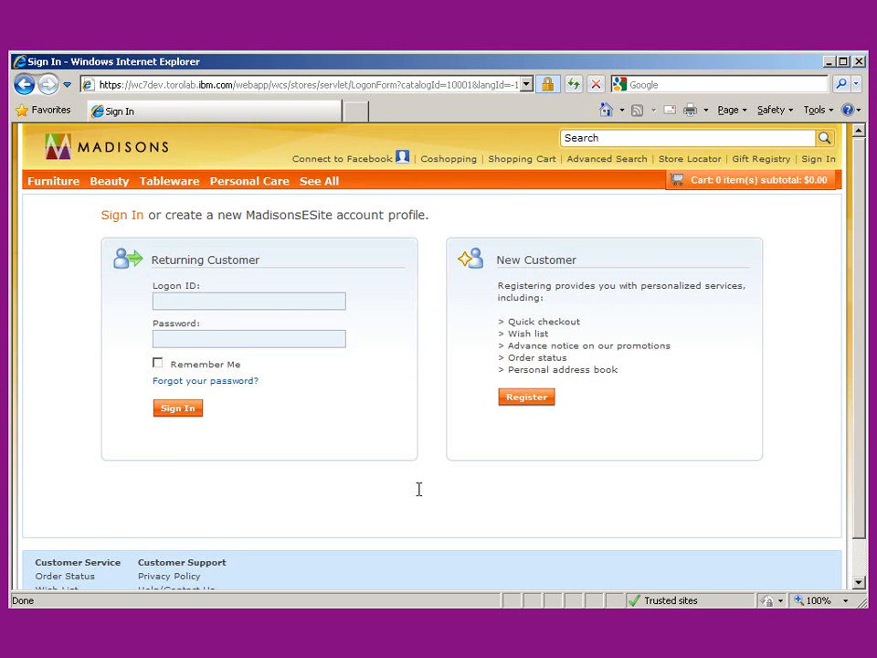
mouse_move(409, 496)
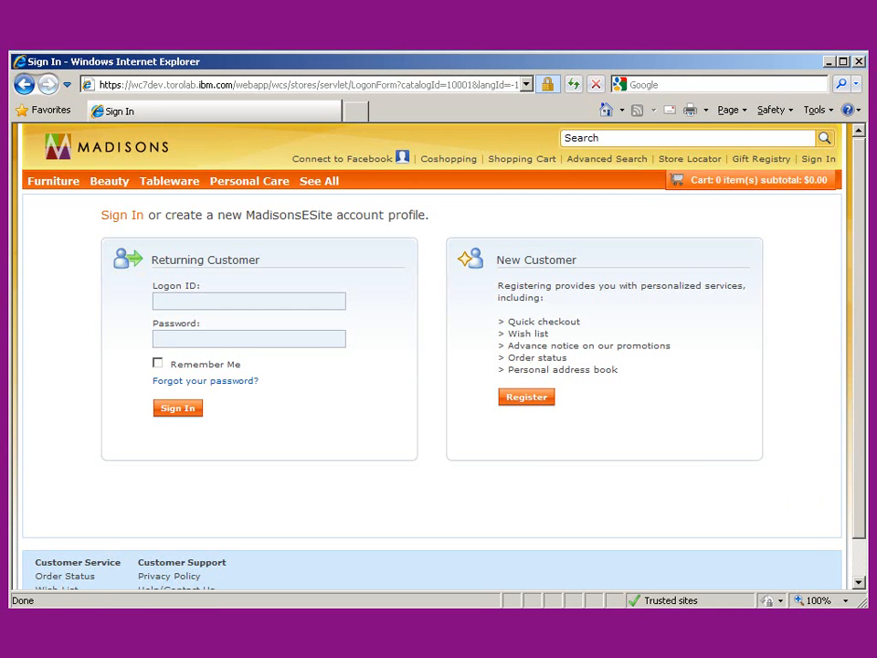
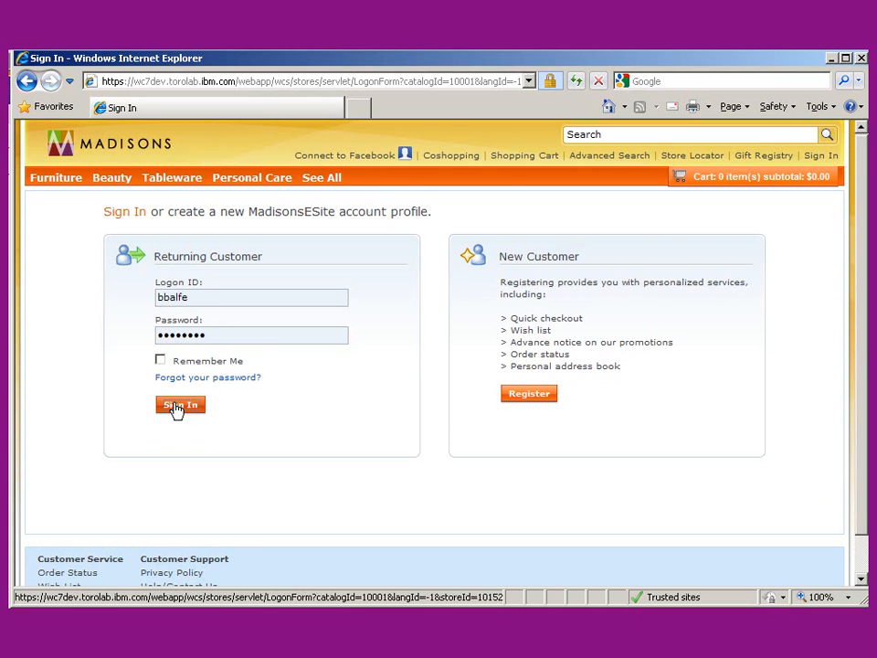
left_click(179, 405)
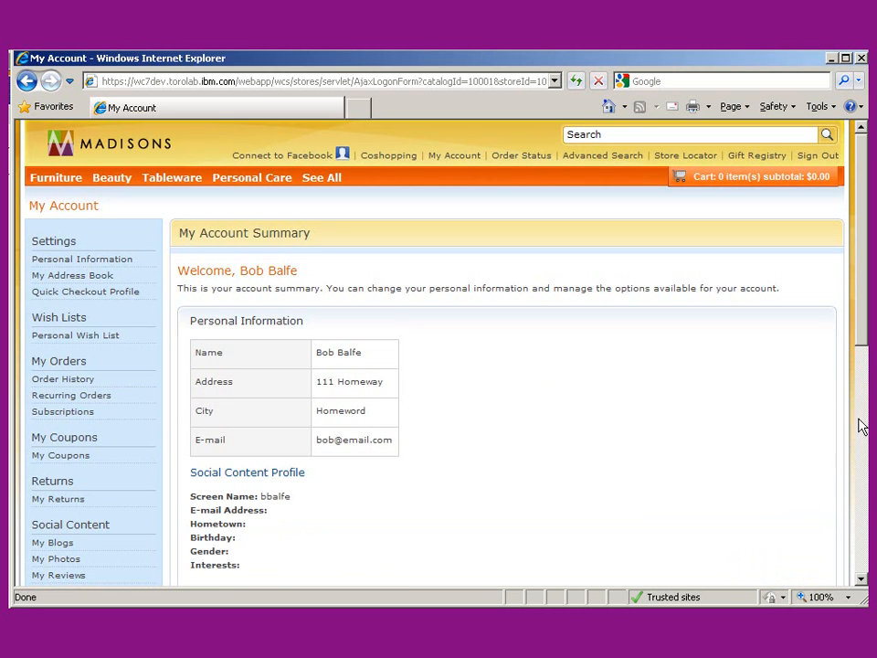
Open Sorena's Birthday registry 11501 from My Registries, showing the Denim jumper and Polka dot received
scroll("down", 3)
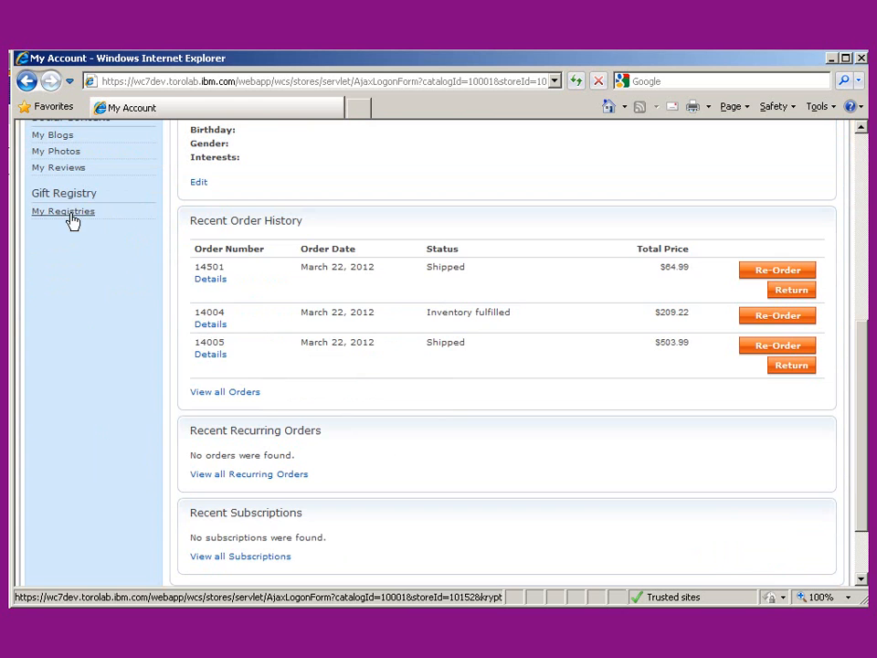
left_click(62, 212)
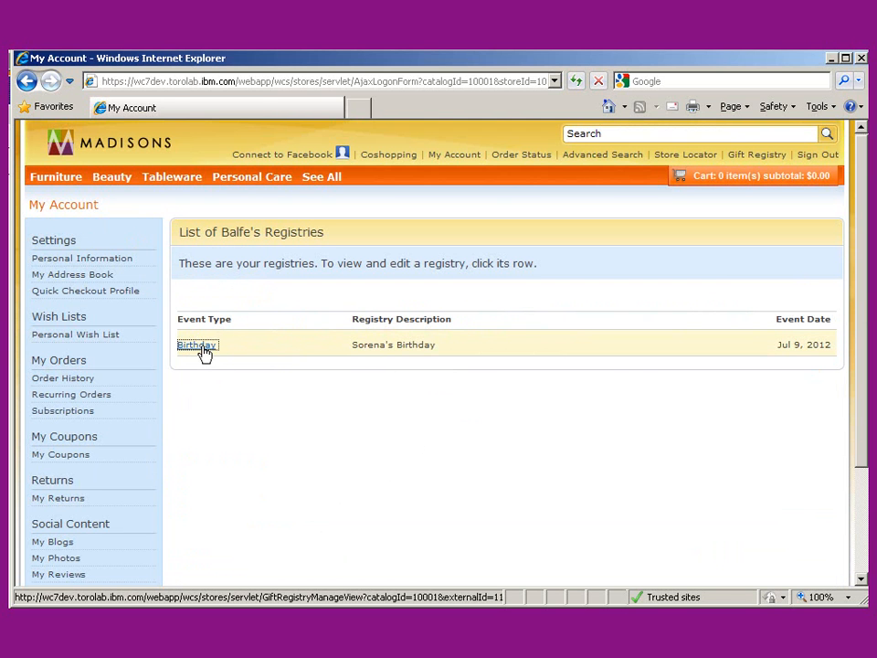
left_click(197, 344)
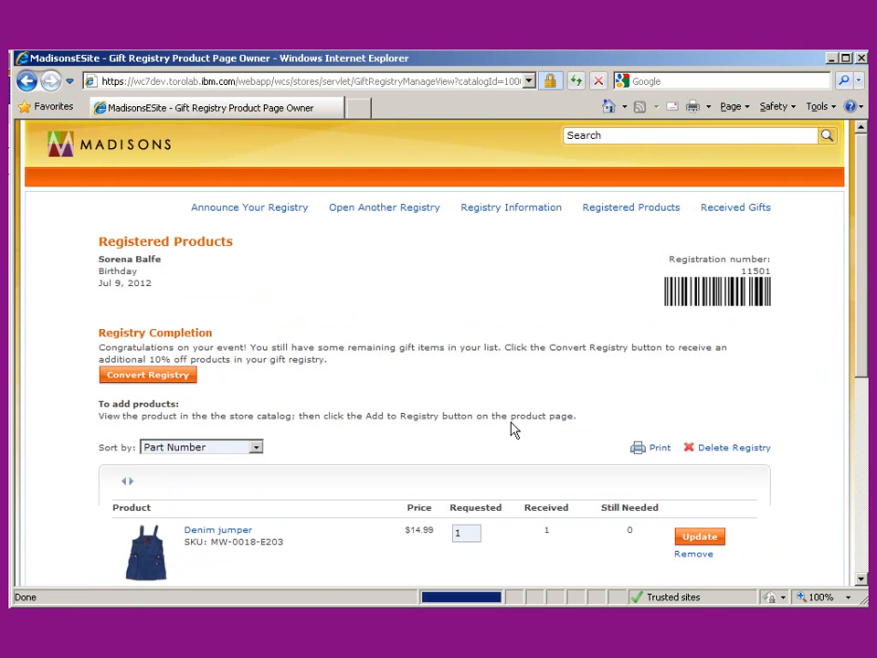
scroll("down", 3)
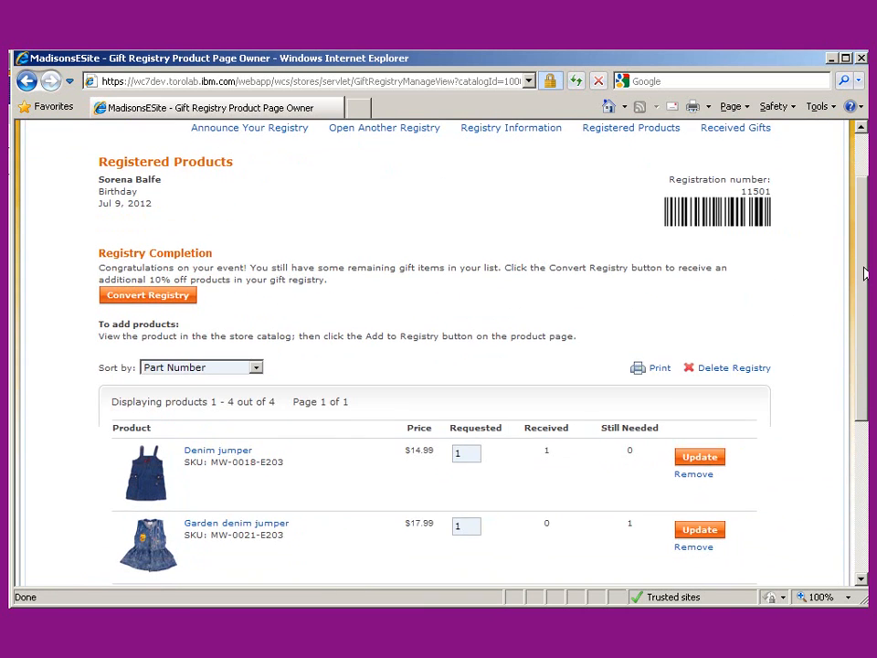
scroll("down", 3)
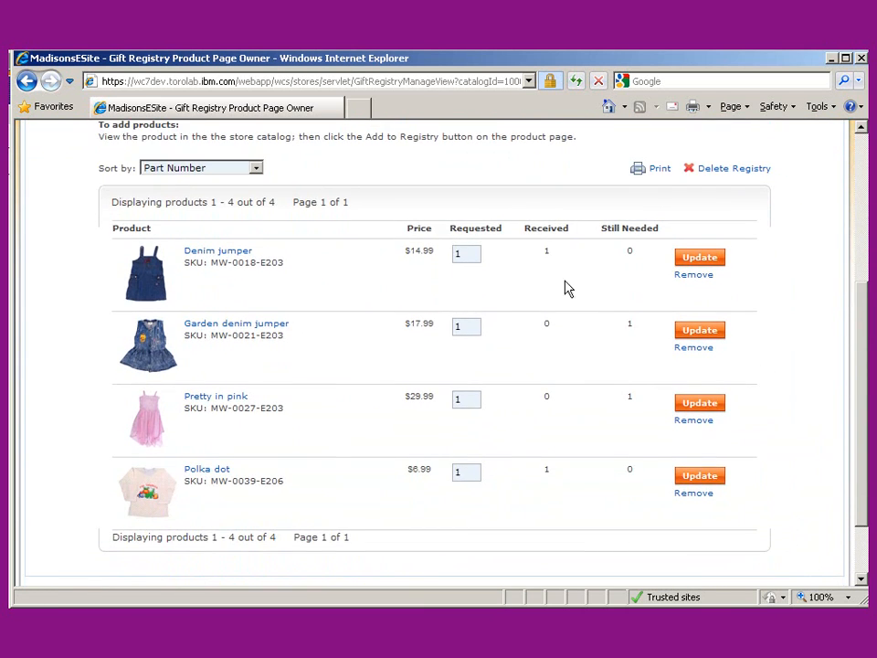
mouse_move(561, 475)
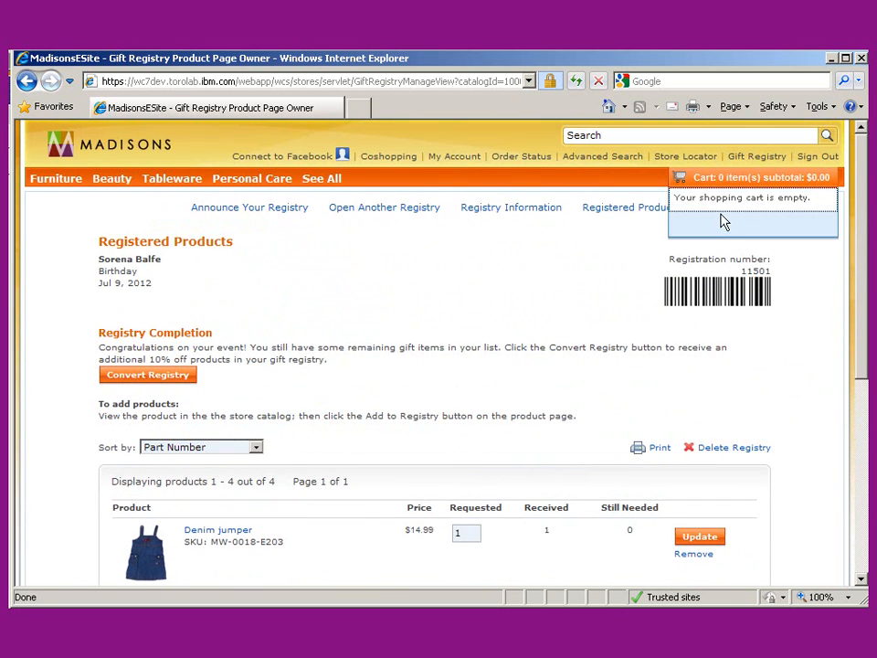
mouse_move(735, 207)
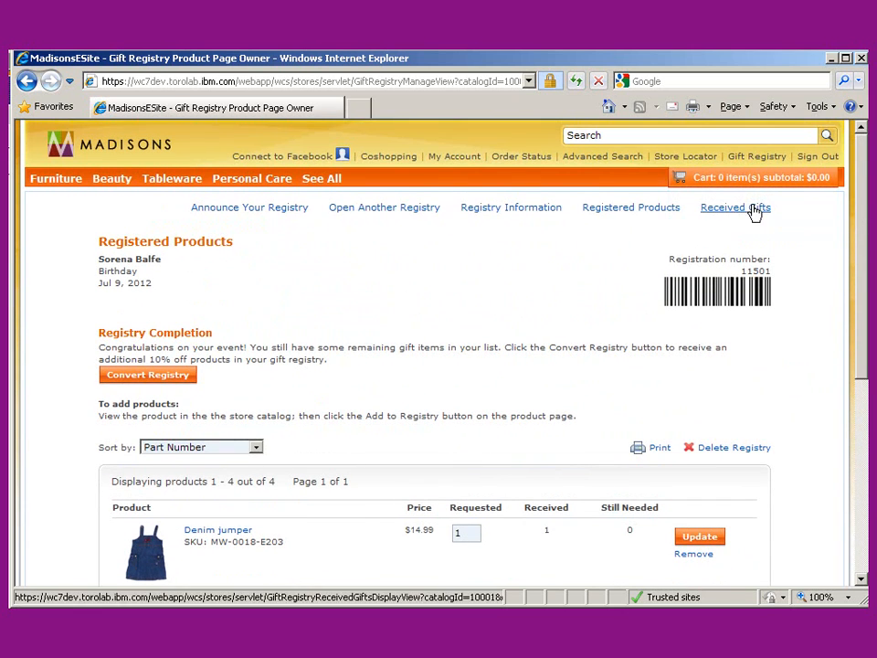
On Received Gifts, enter the memo 'sent on 3/28' for the Denim jumper and Polka dot
left_click(735, 207)
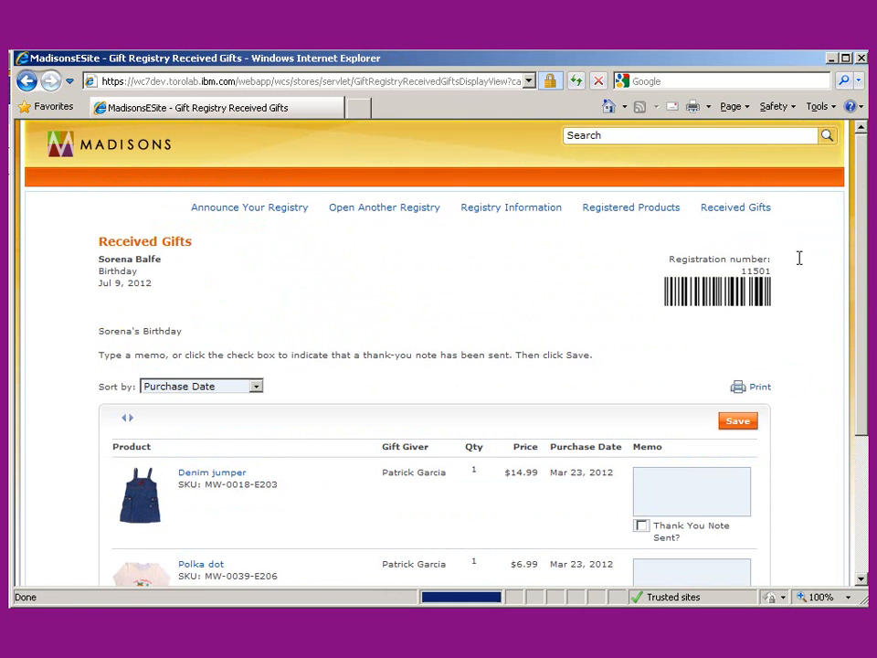
scroll("down", 3)
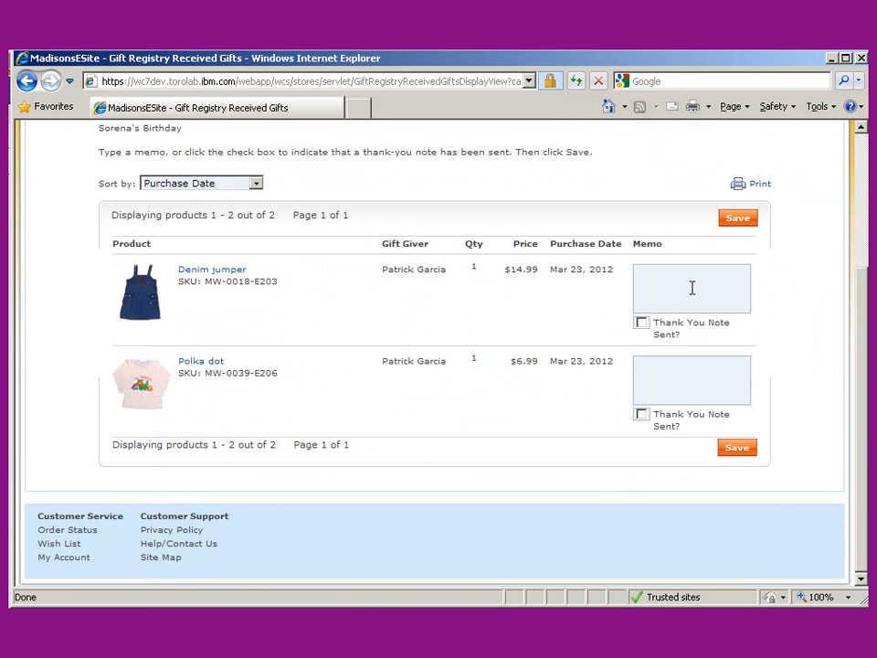
left_click(690, 274)
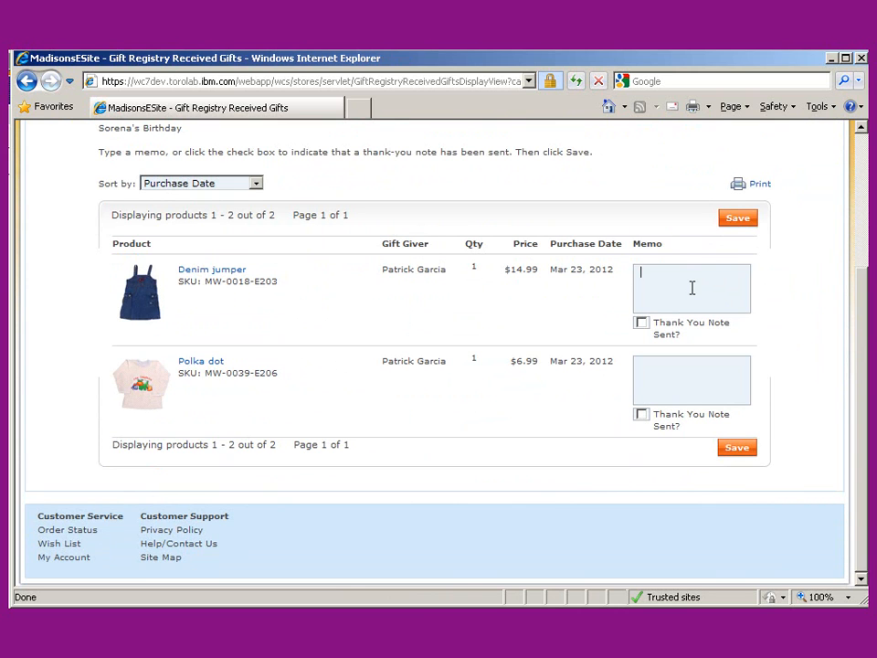
type("sent o")
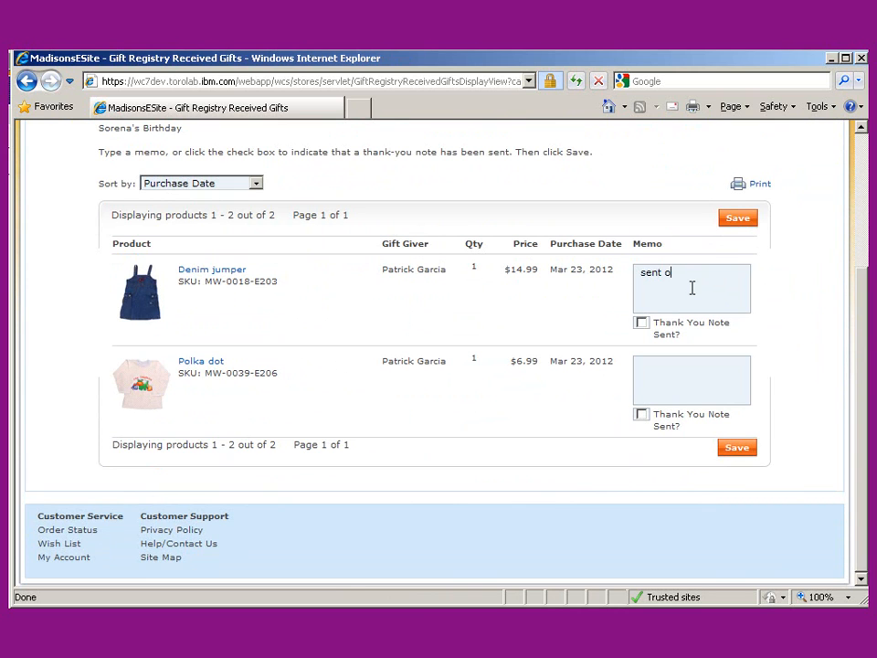
type("n")
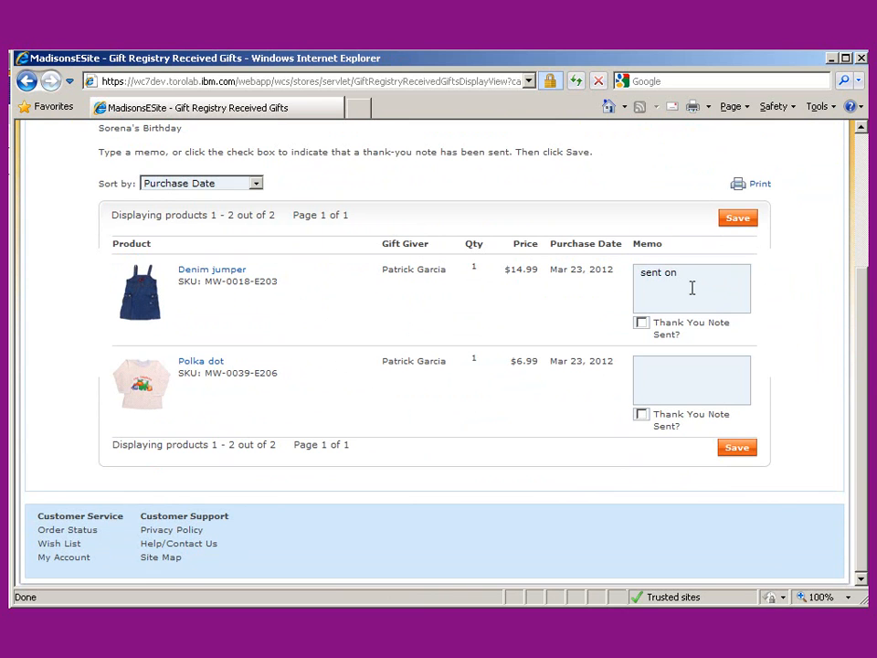
type("3/28")
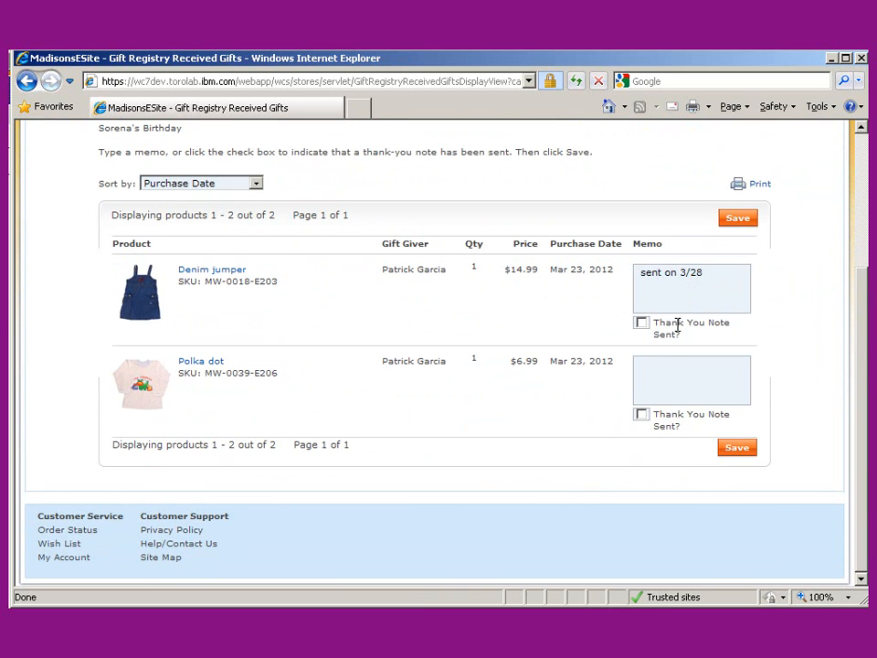
type("sent on")
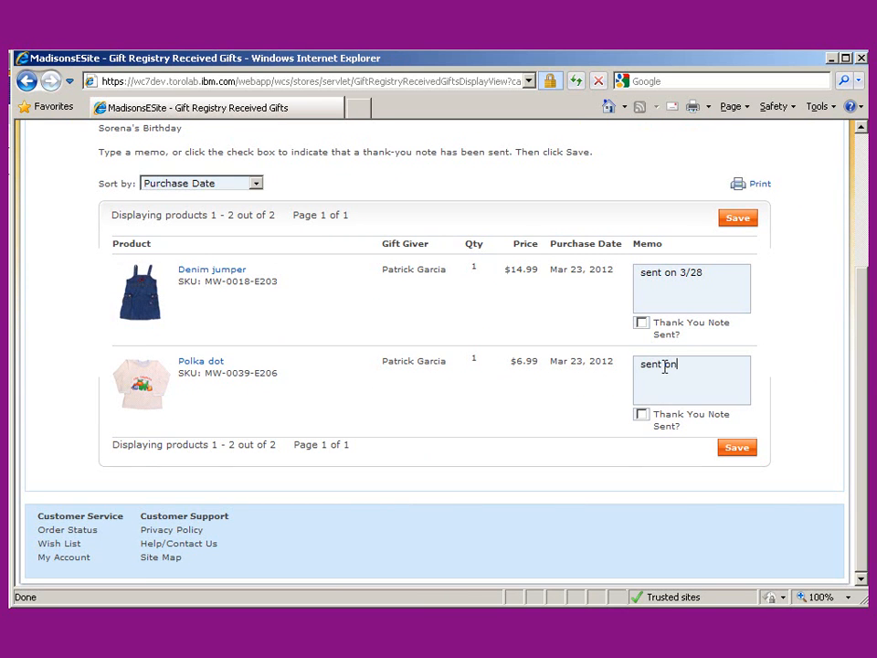
type("3/28")
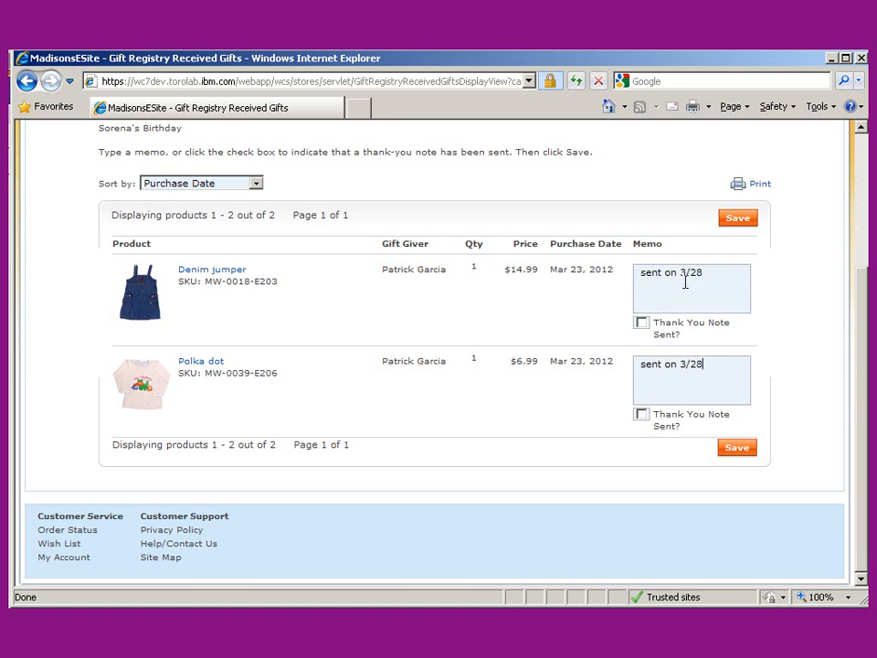
double_click(413, 269)
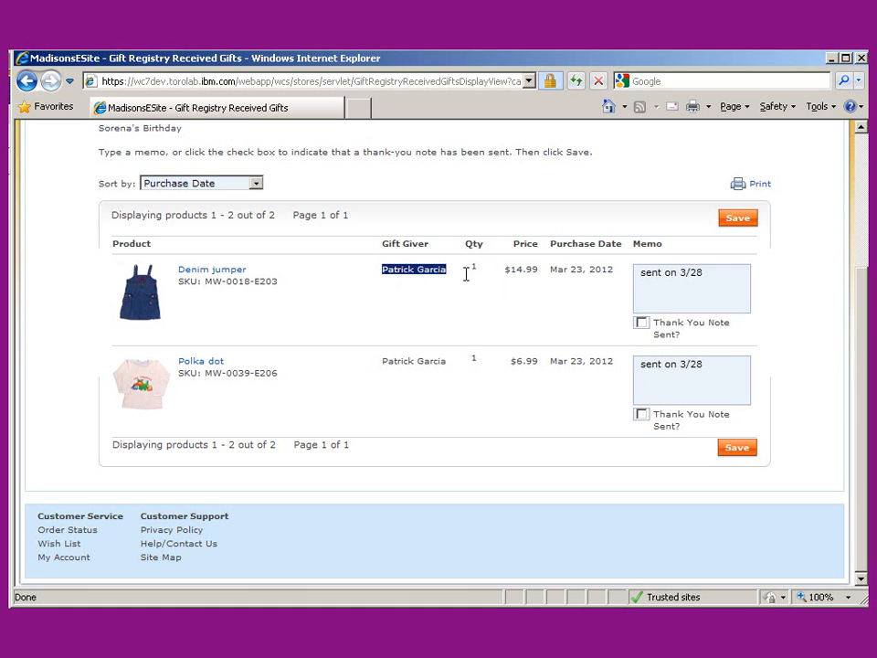
Mark the thank-you notes for both the Denim jumper and Polka dot as sent
left_click(641, 322)
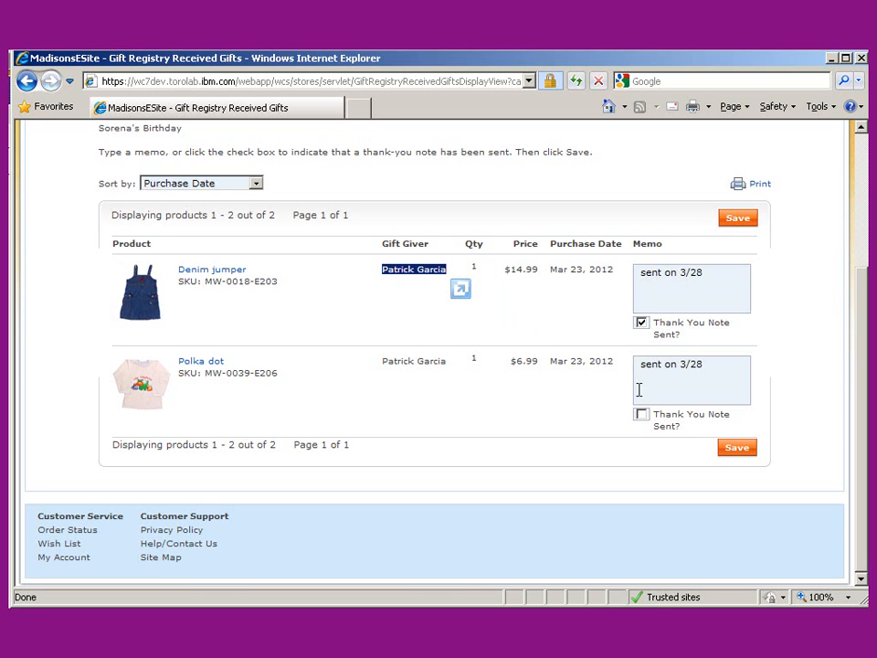
left_click(641, 413)
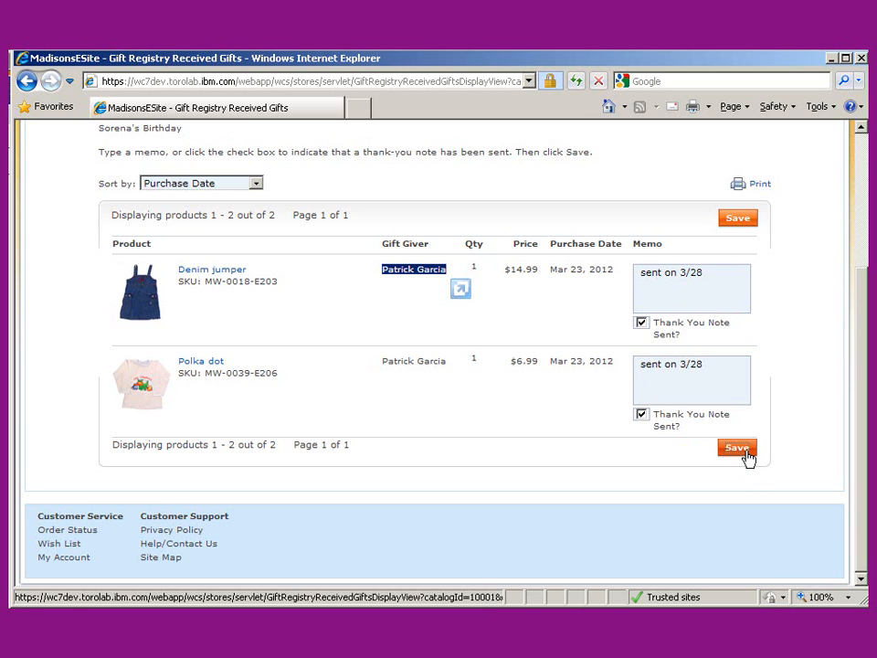
Save the Received Gifts memos and thank-you checkmarks
left_click(738, 448)
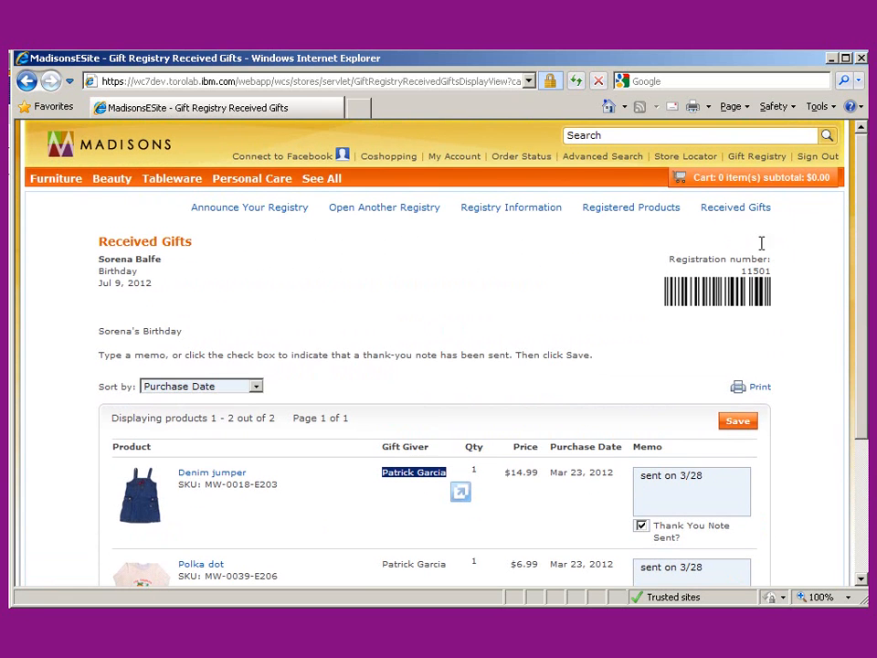
mouse_move(536, 321)
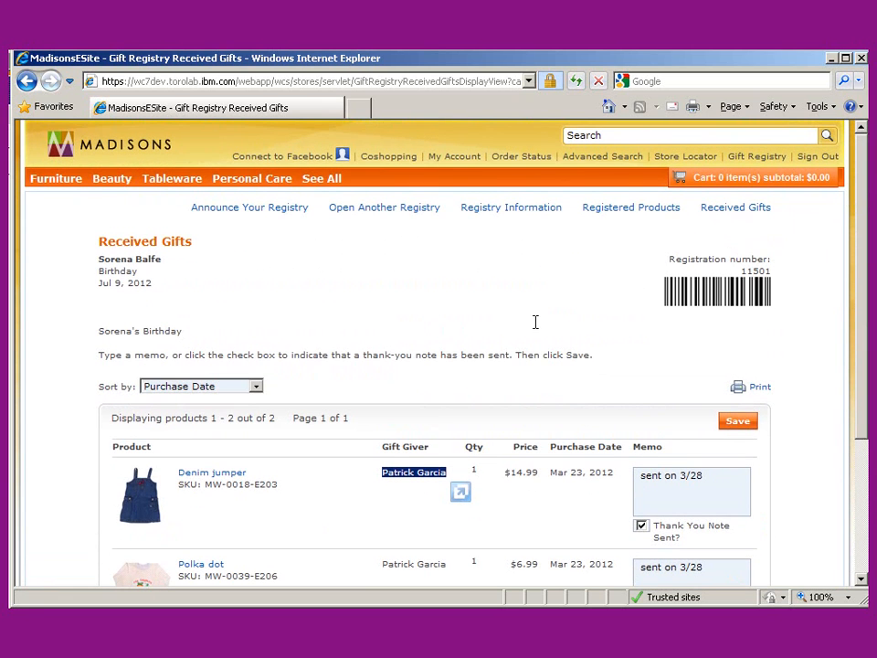
mouse_move(143, 541)
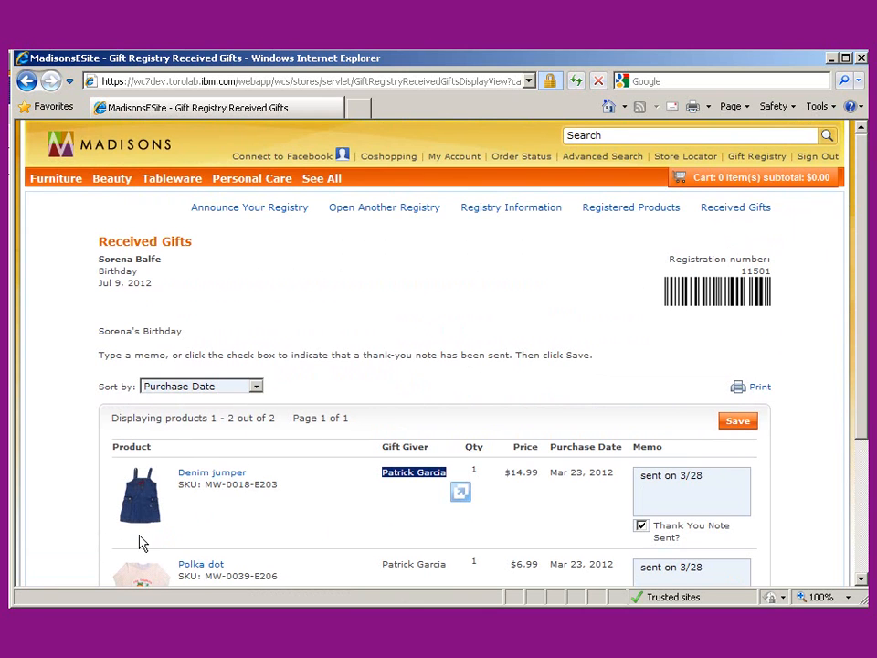
mouse_move(83, 606)
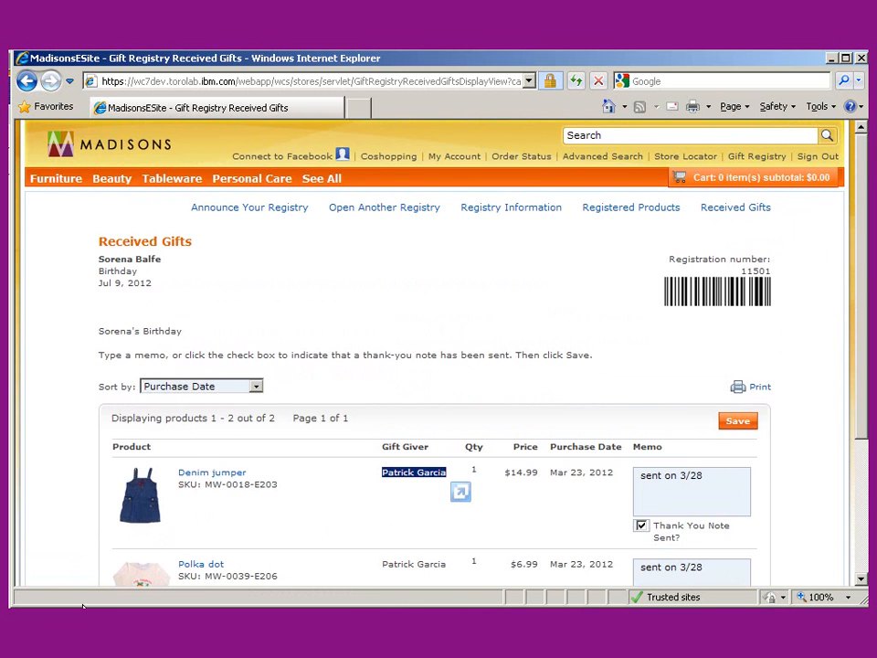